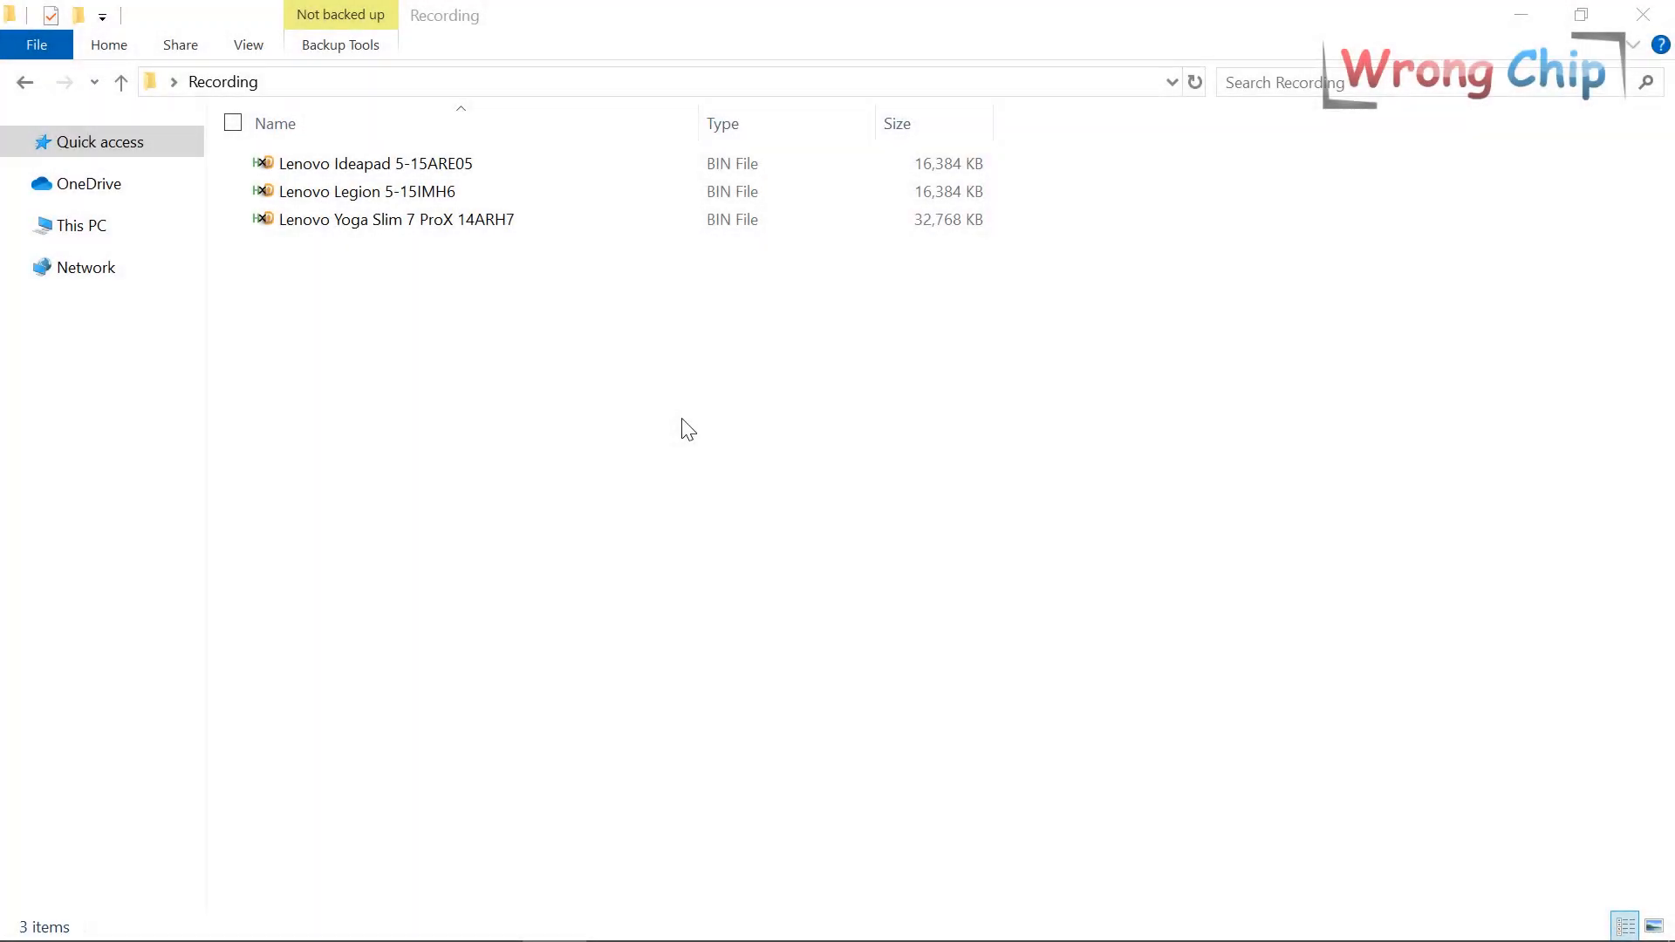
pyautogui.moveTo(659, 267)
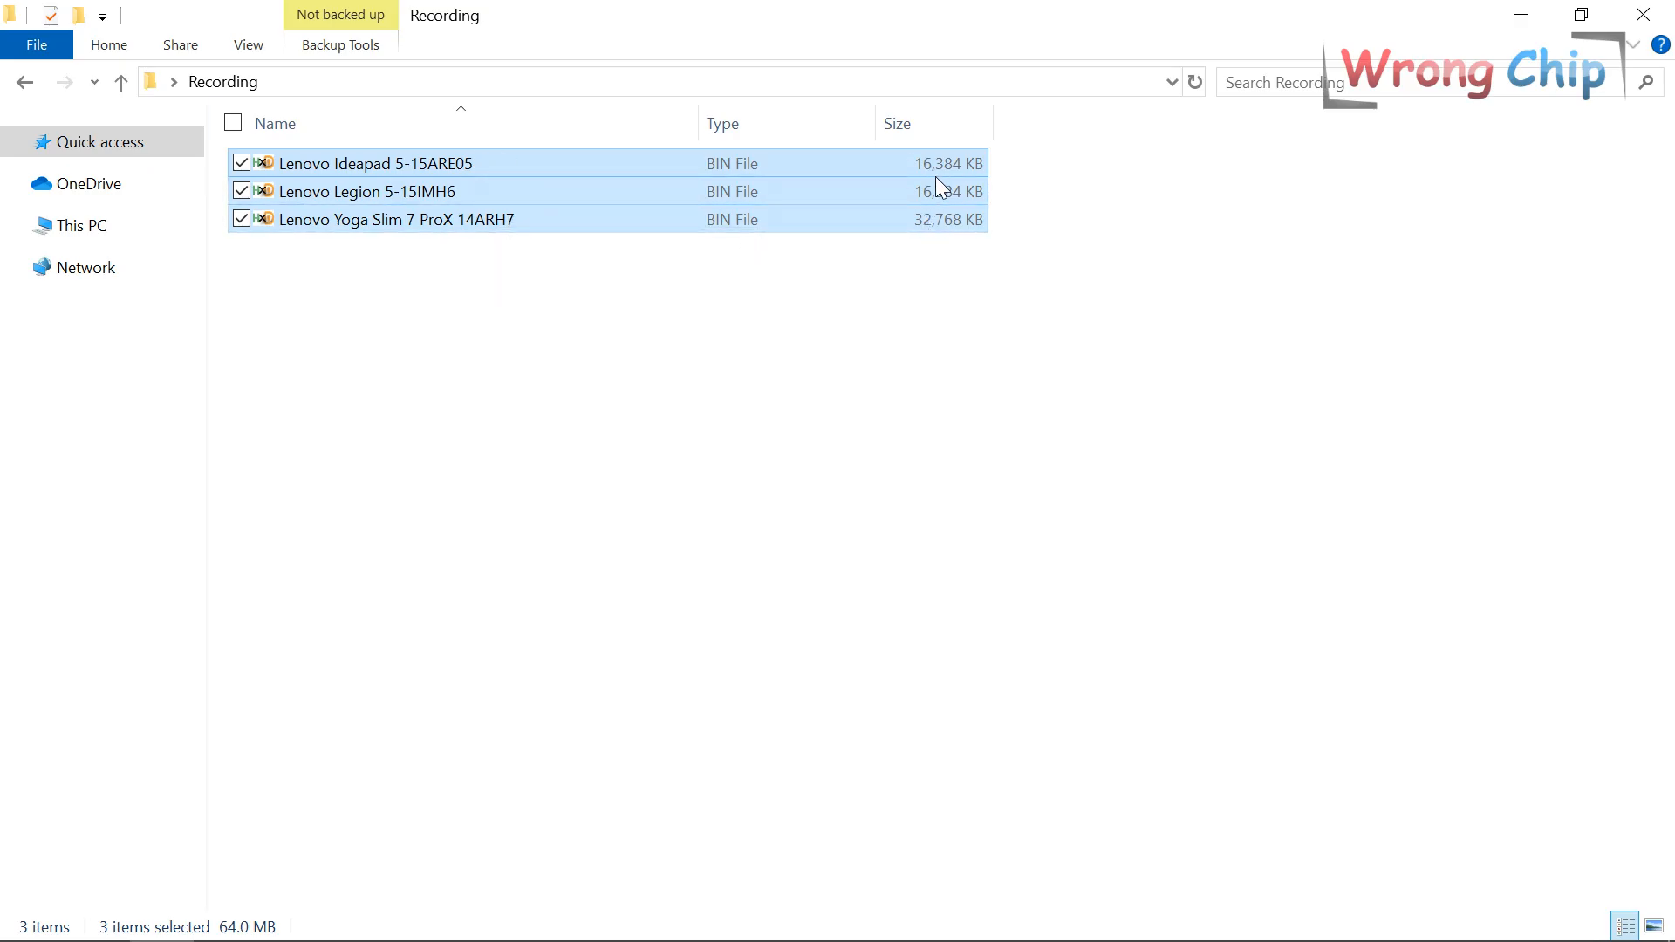
pyautogui.moveTo(494, 169)
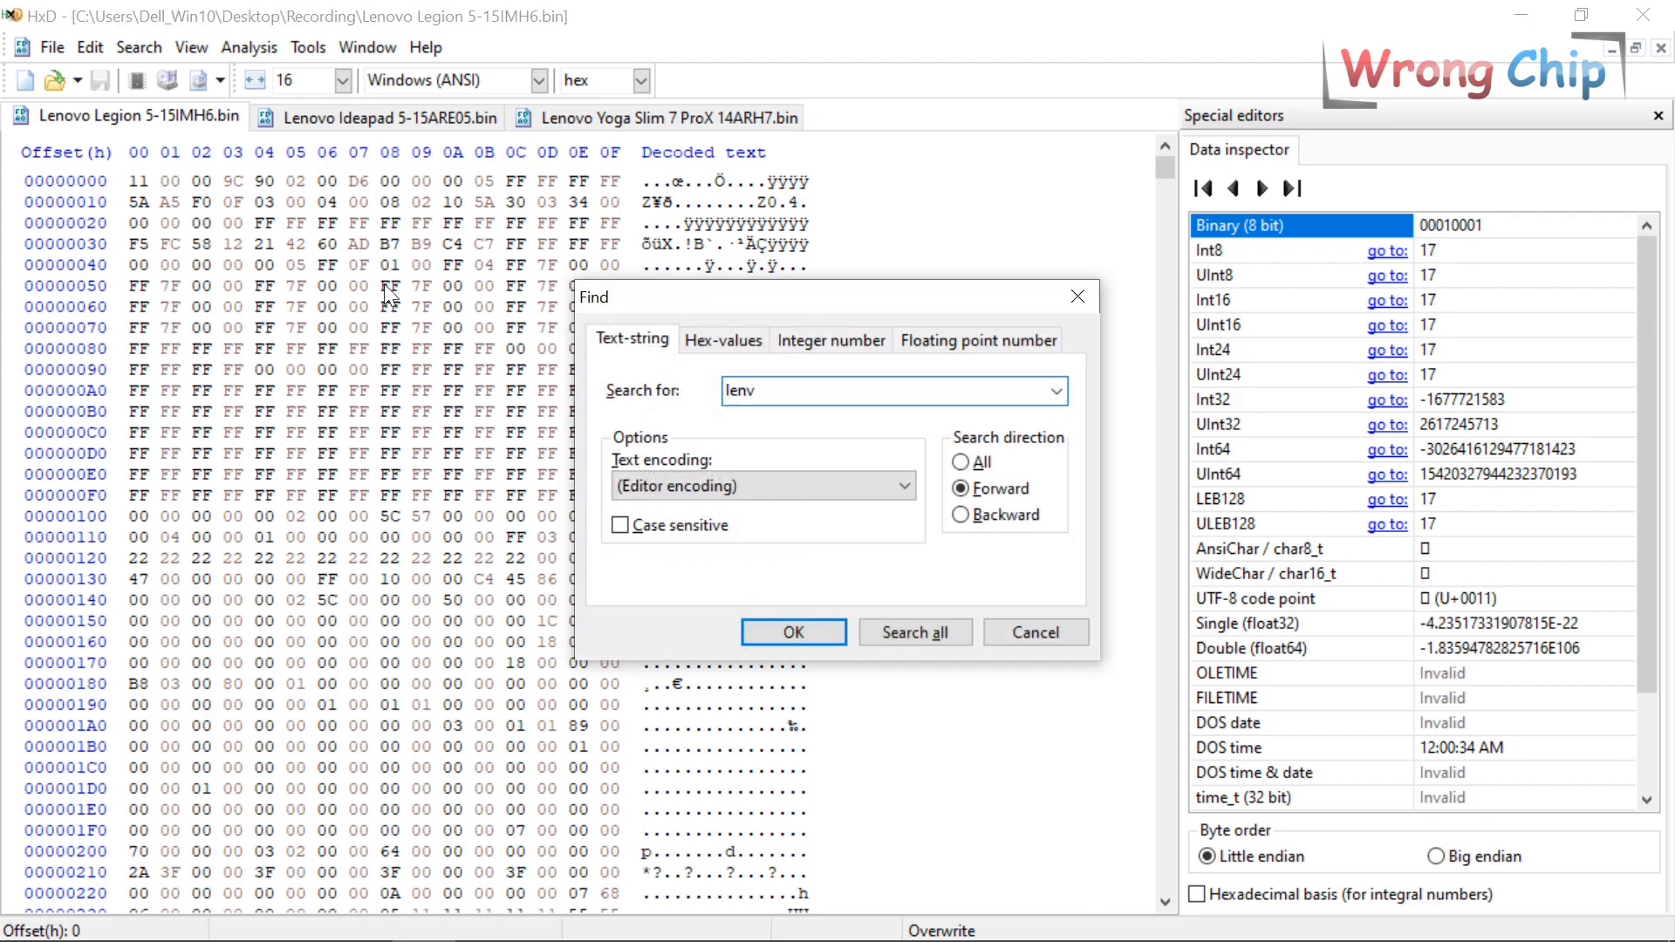
# Step: Find the LENV marker in the Legion 5 dump, check the Ideapad and Yoga dumps, then select the block to its end
pyautogui.click(792, 631)
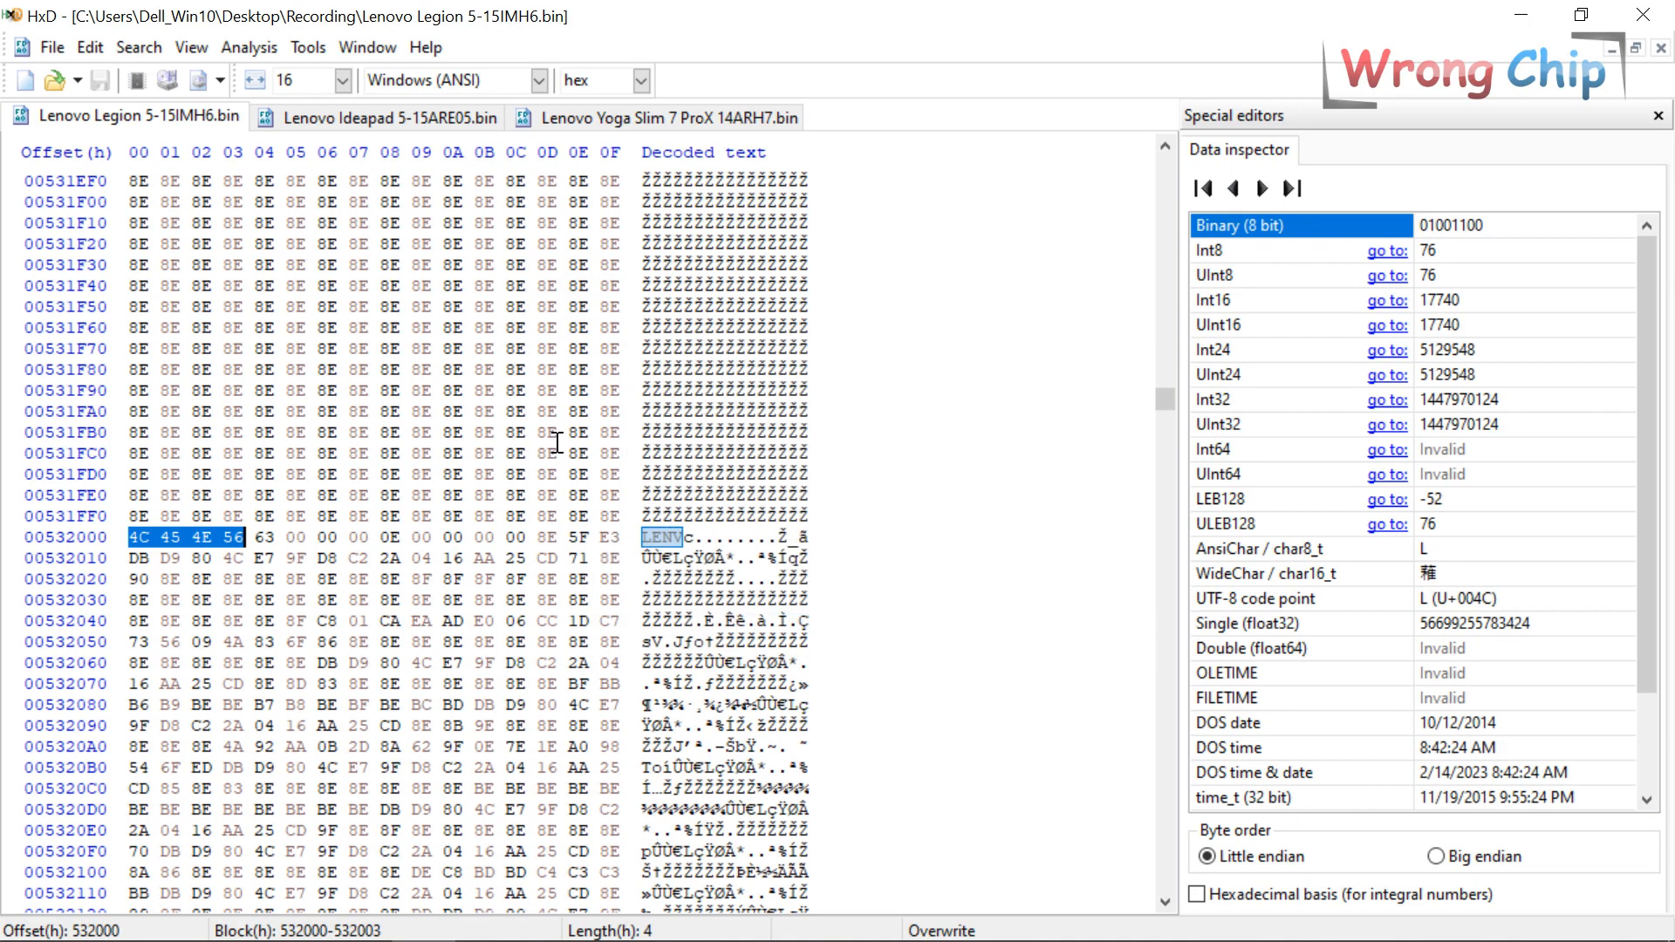
pyautogui.scroll(-3)
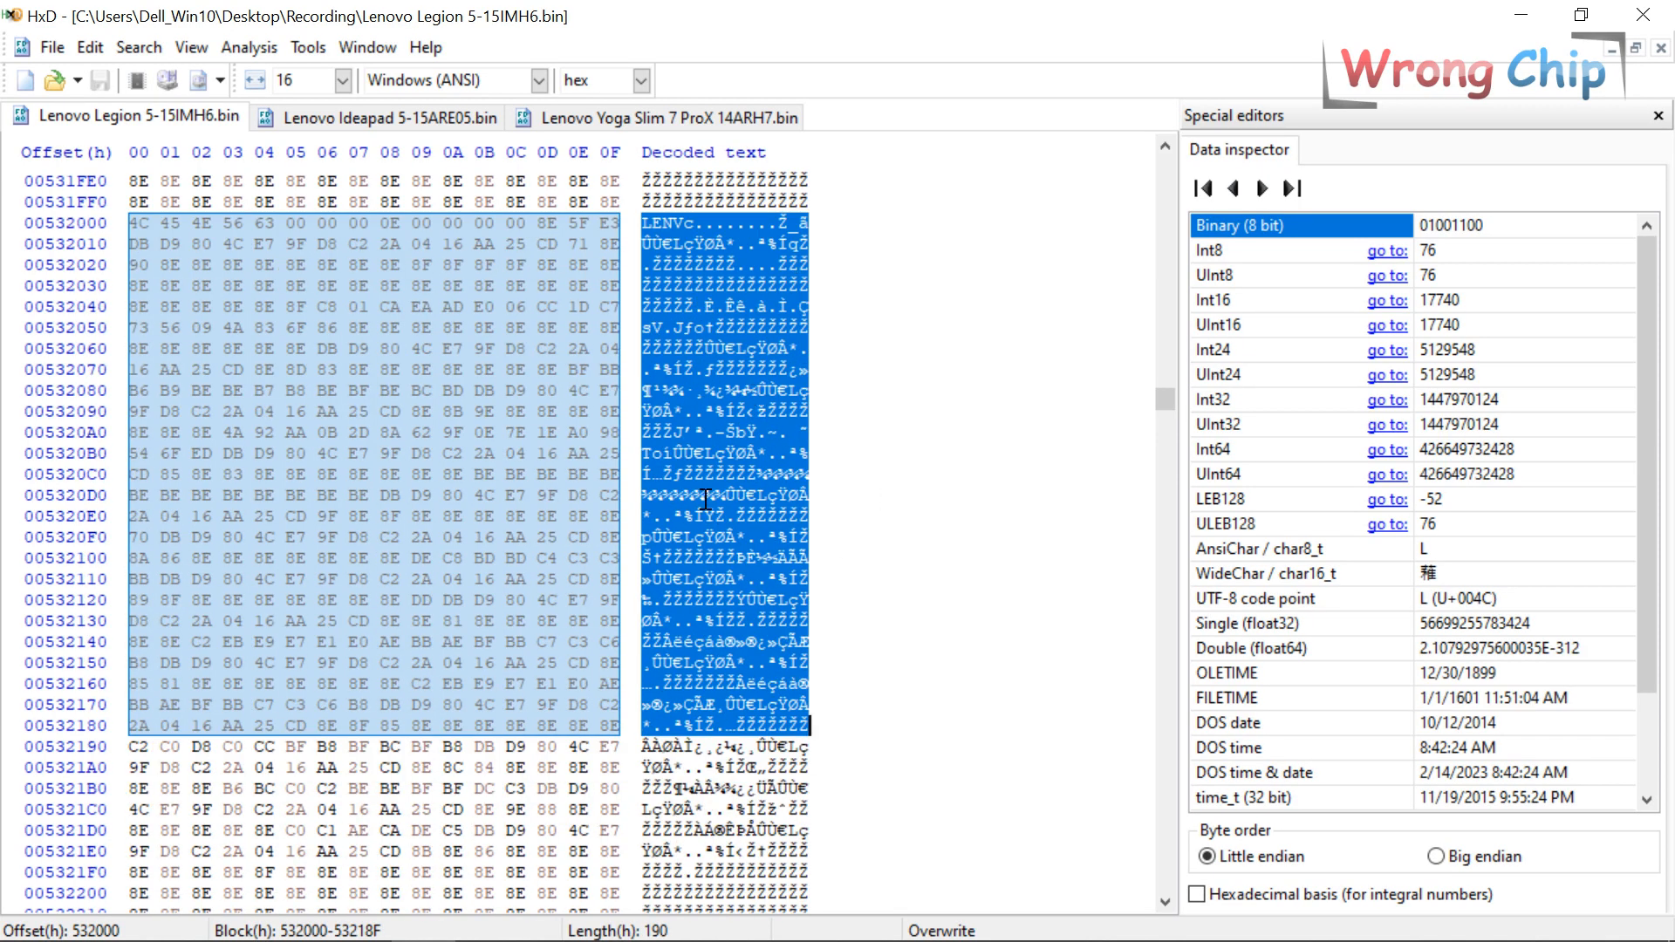
pyautogui.click(382, 117)
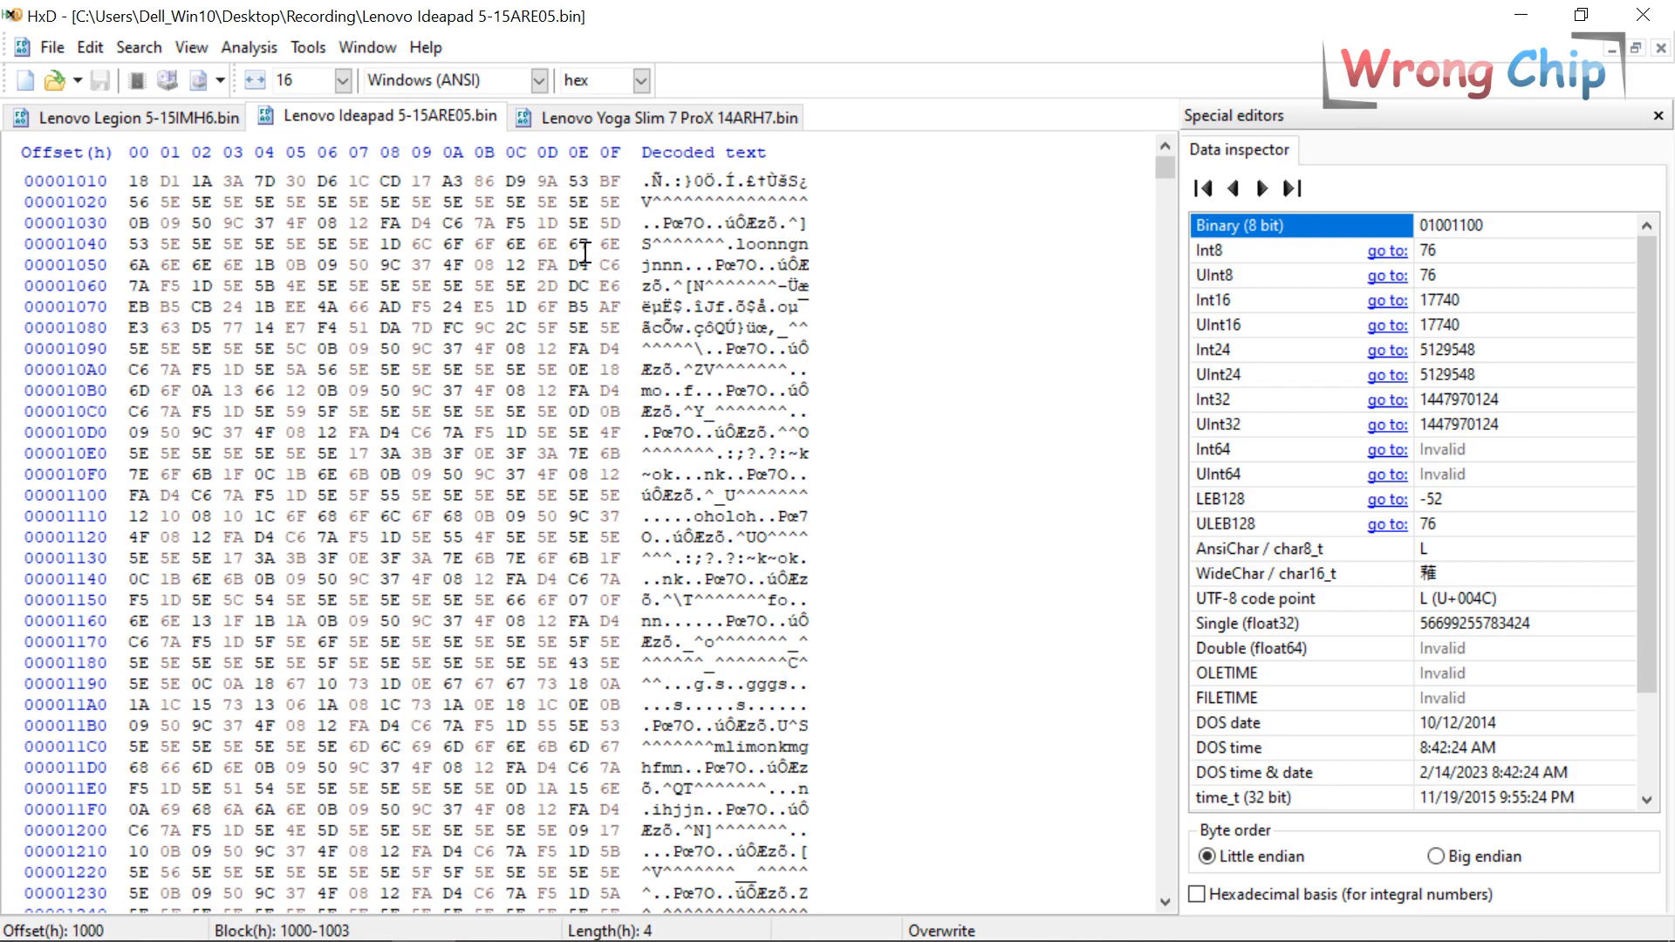
pyautogui.click(631, 115)
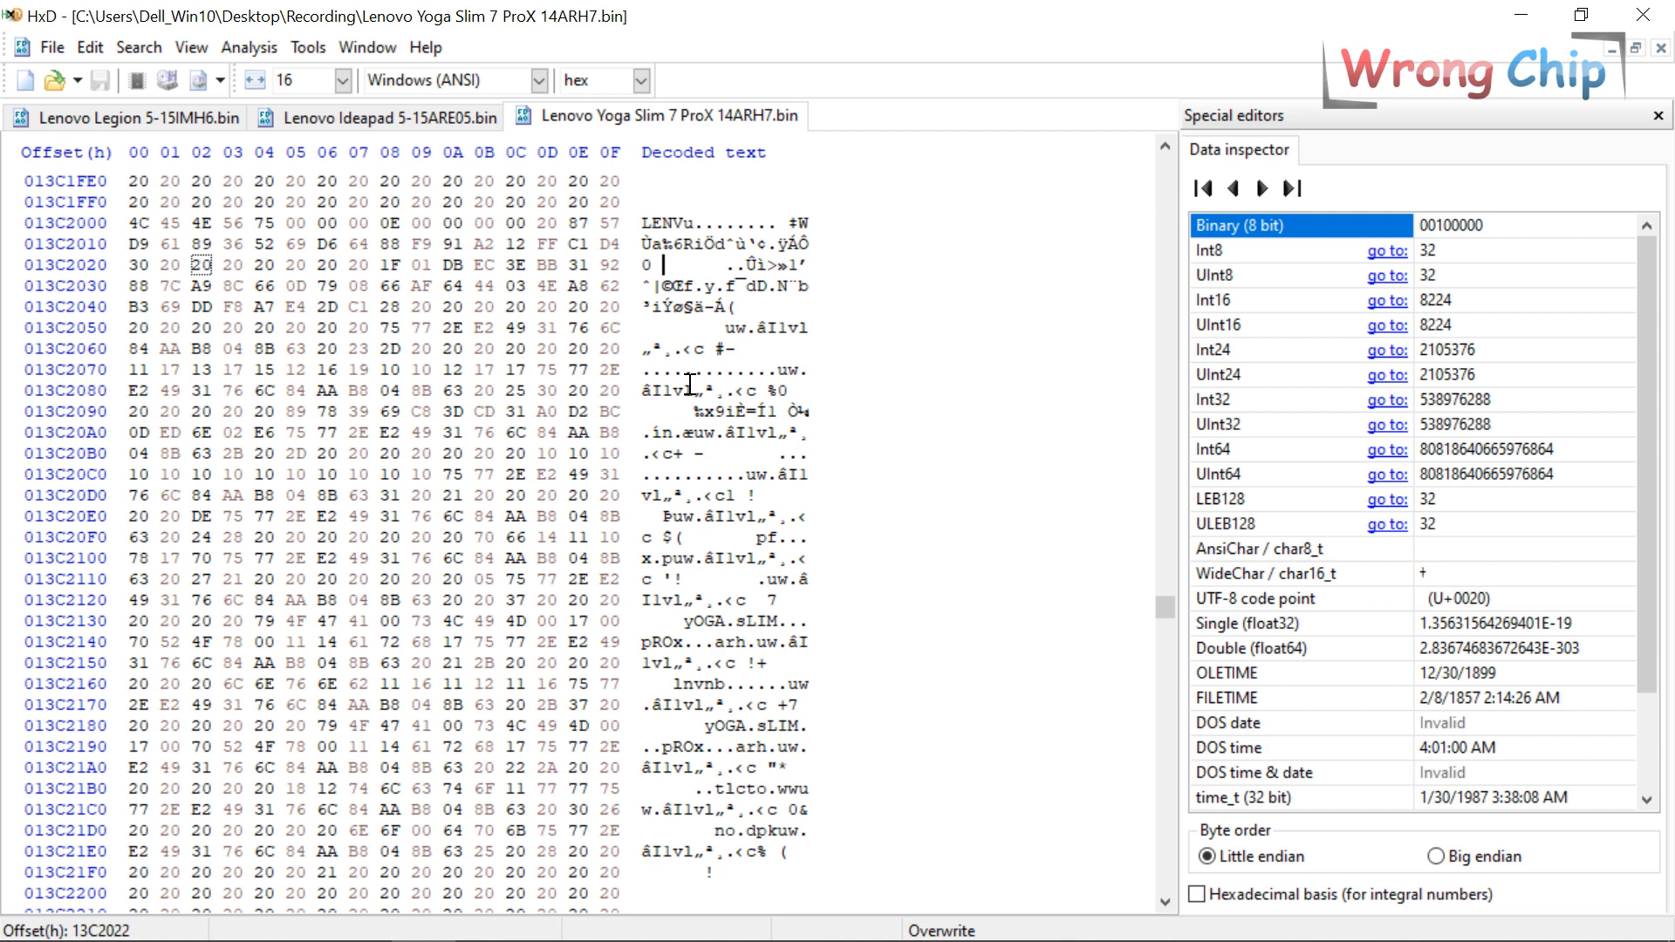
pyautogui.click(368, 116)
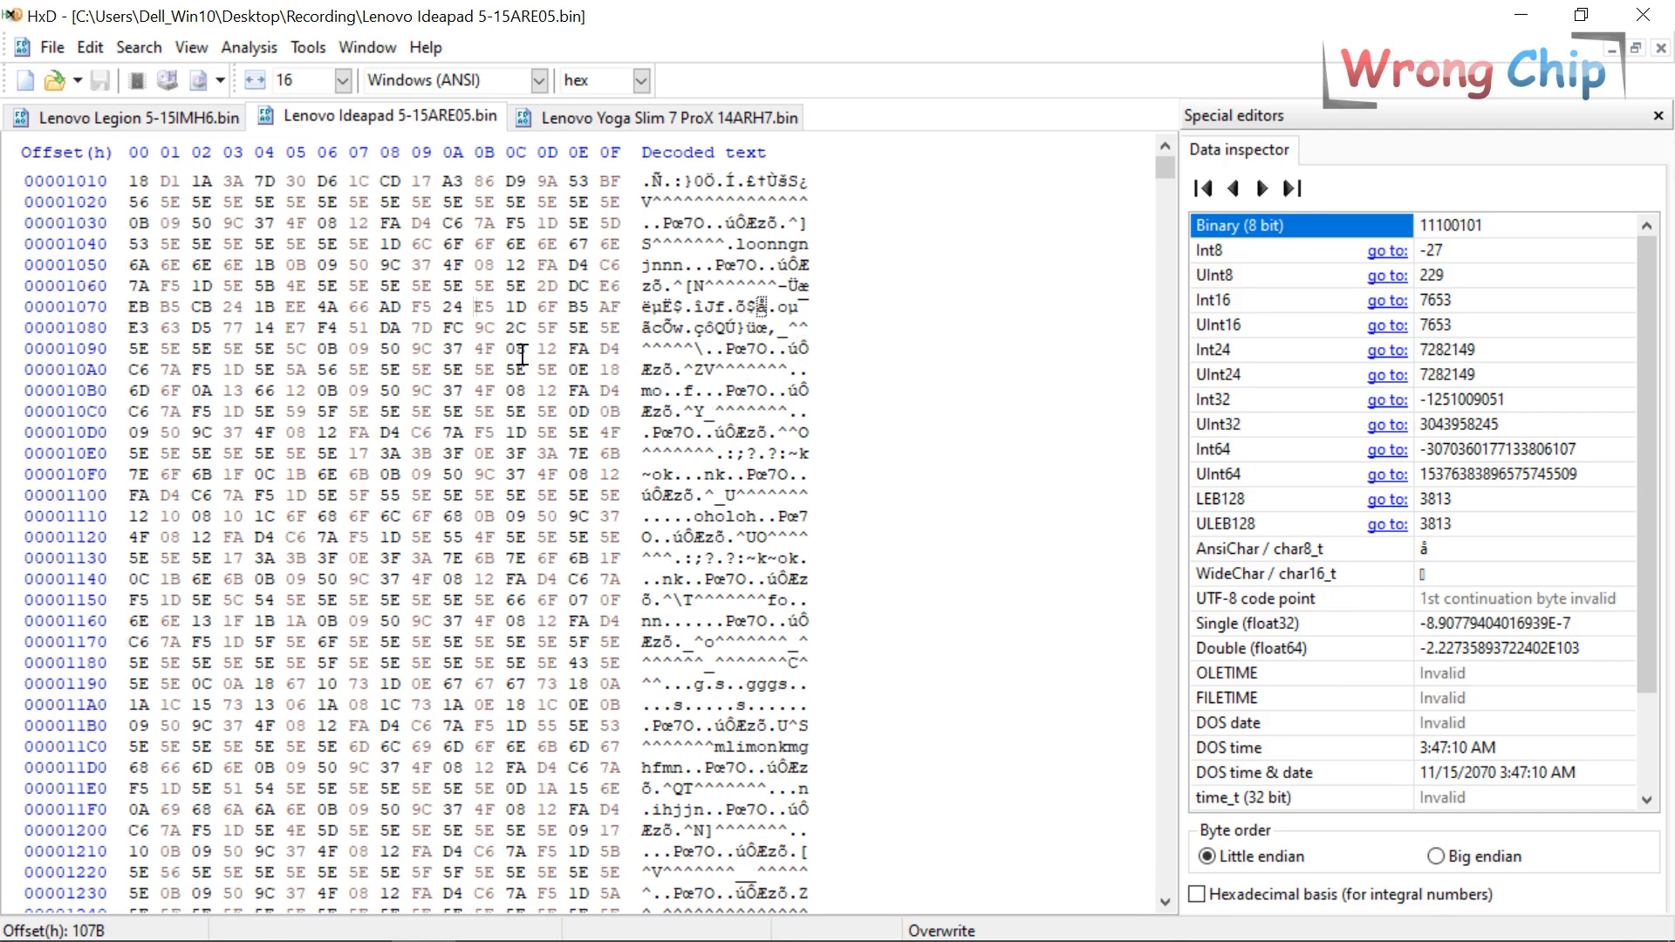
pyautogui.click(134, 117)
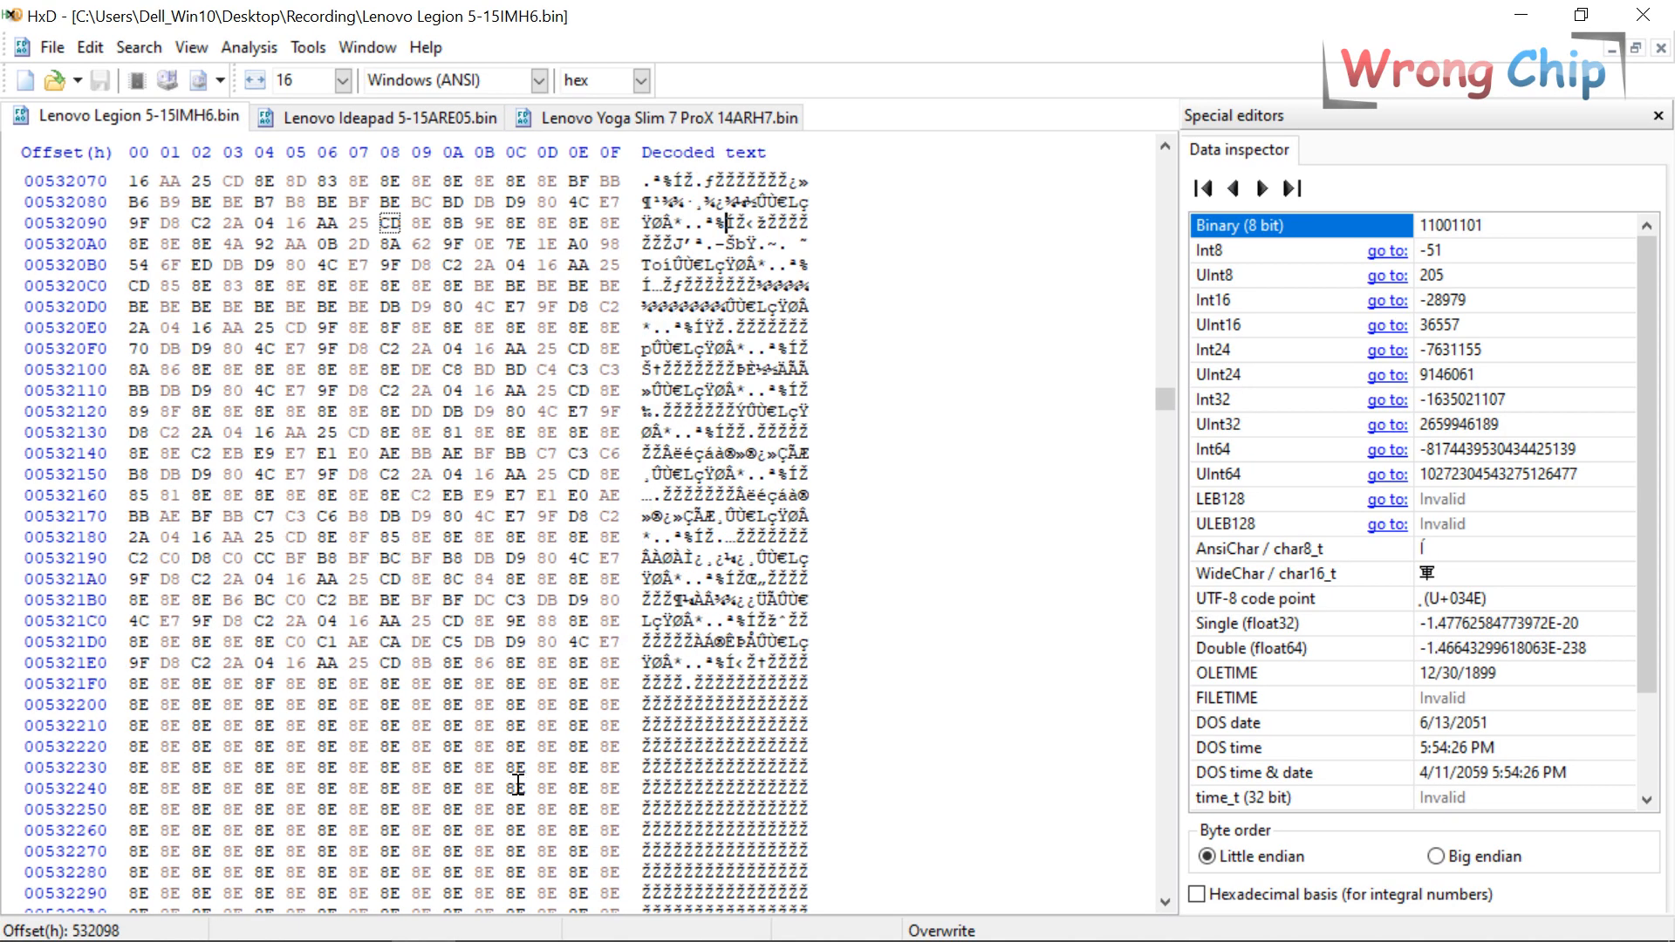
pyautogui.click(483, 726)
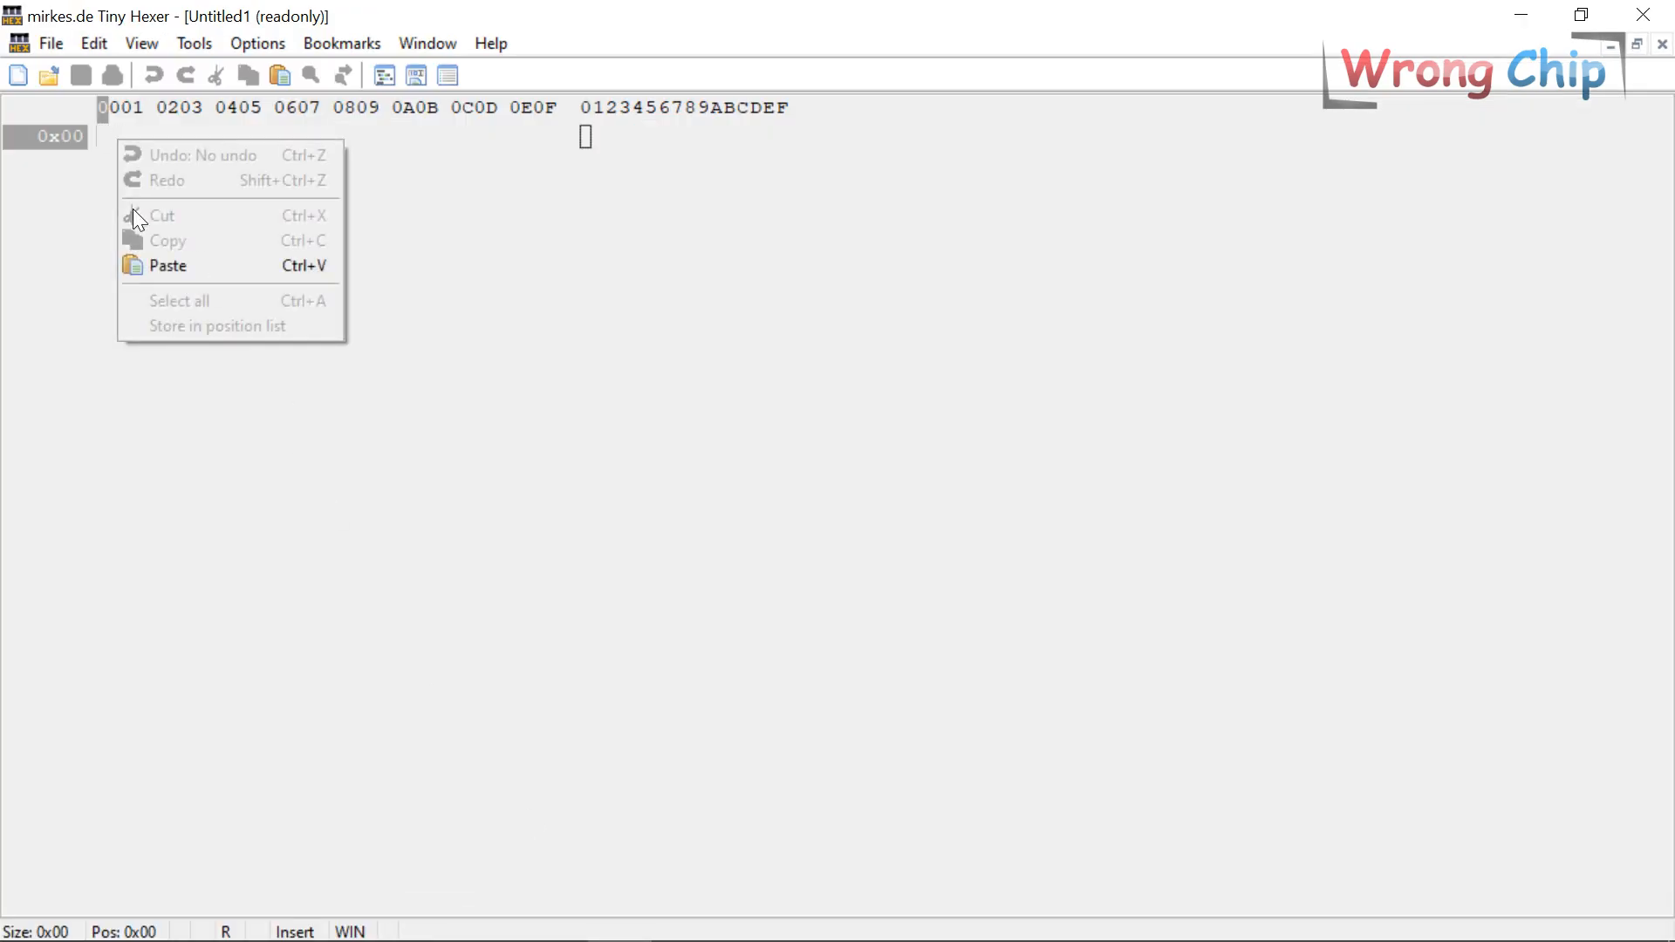
# Step: Paste the clipboard as hex text into the empty document, producing the 0x1F0-byte LENV block
pyautogui.click(168, 265)
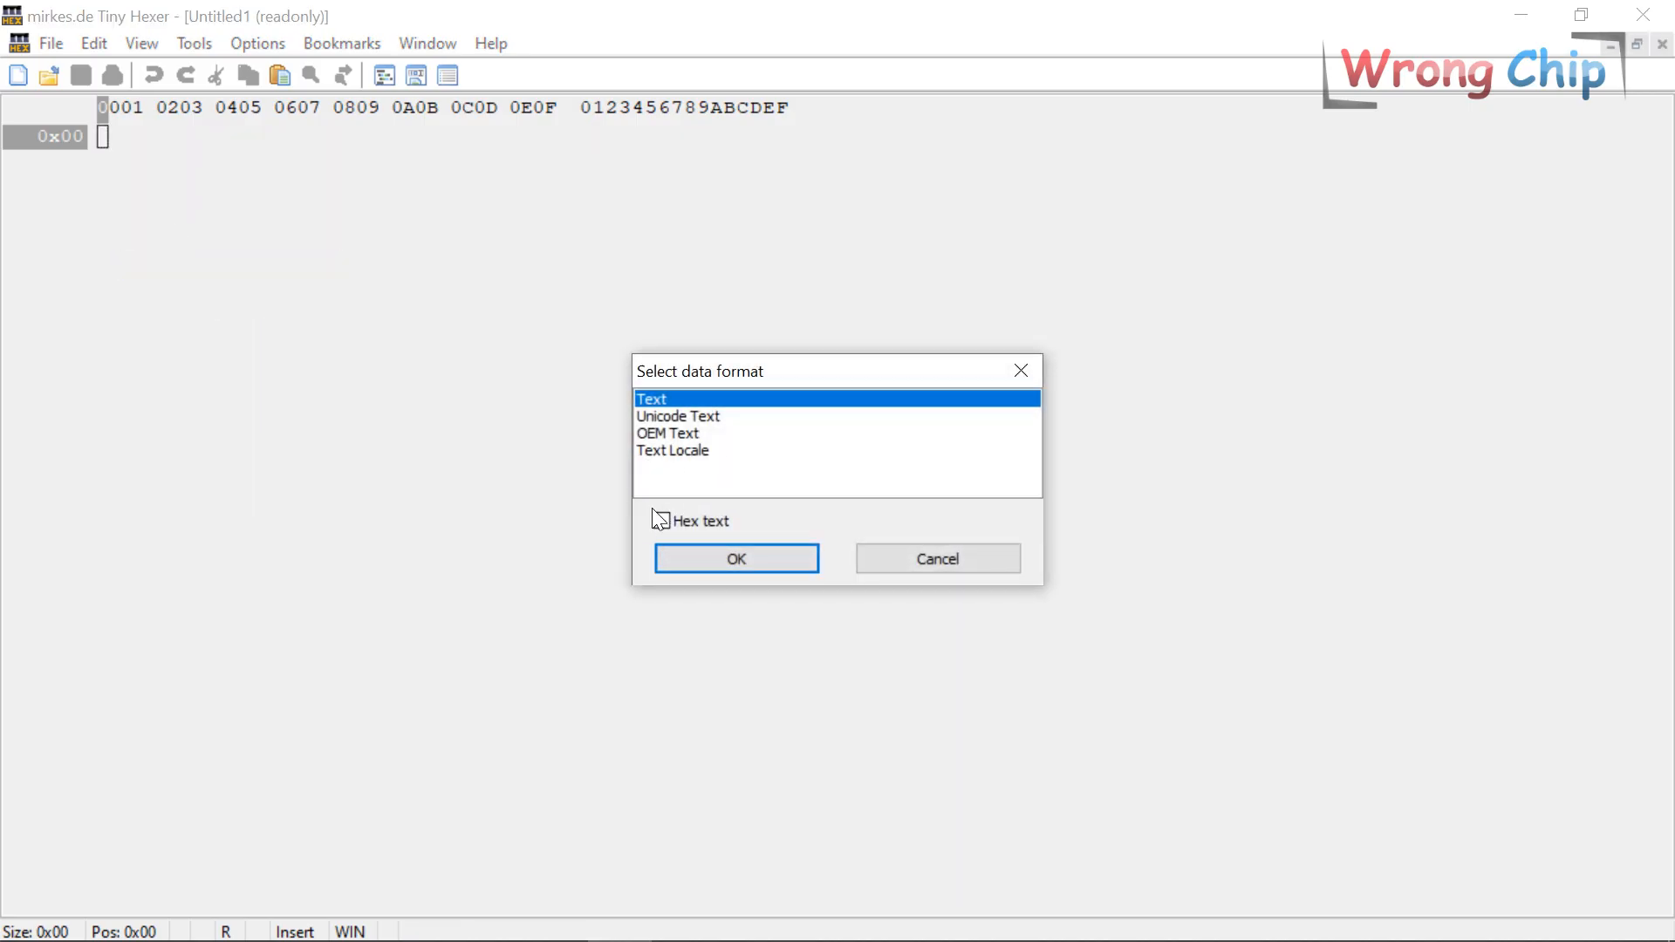
pyautogui.click(661, 520)
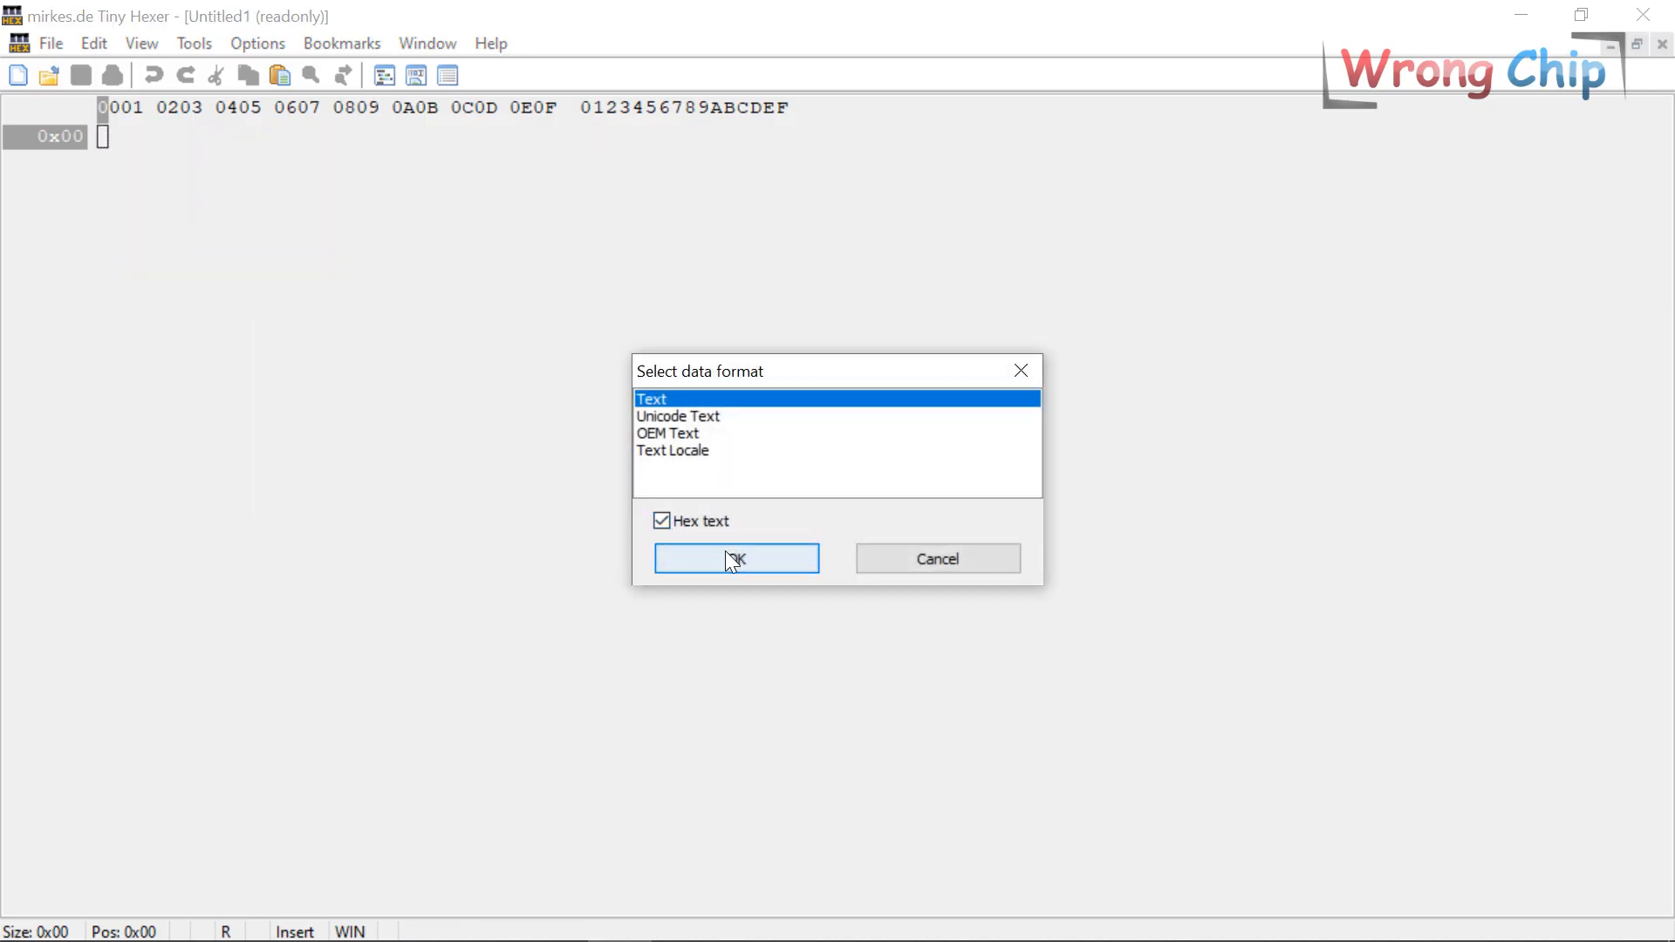
pyautogui.click(734, 558)
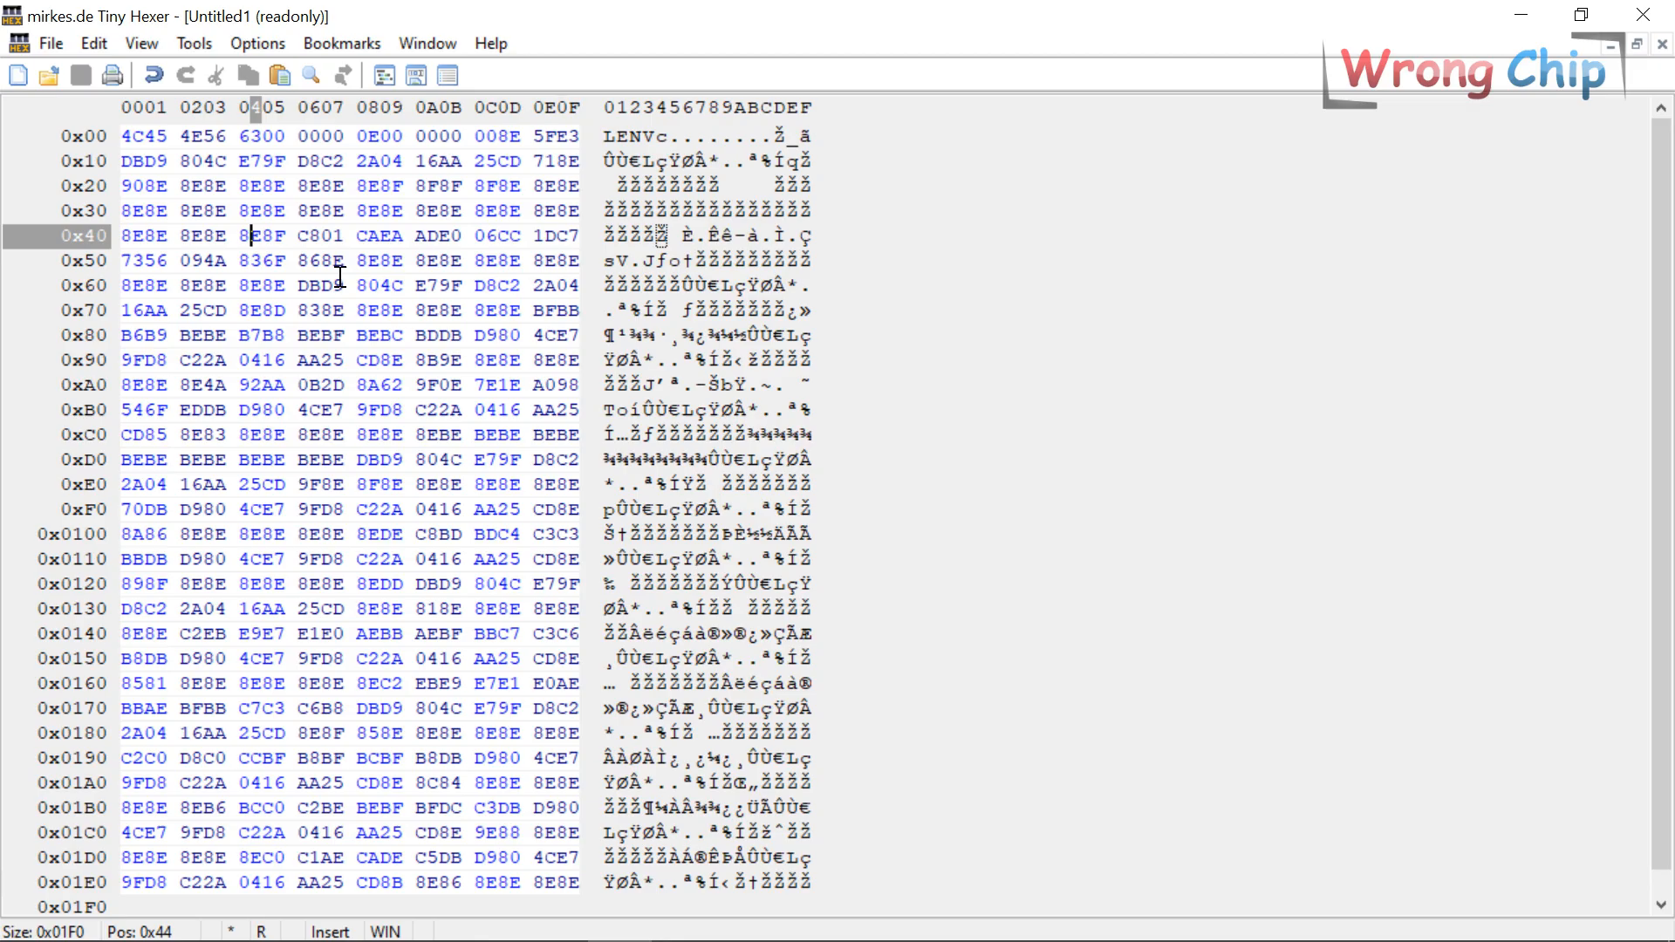
pyautogui.click(193, 42)
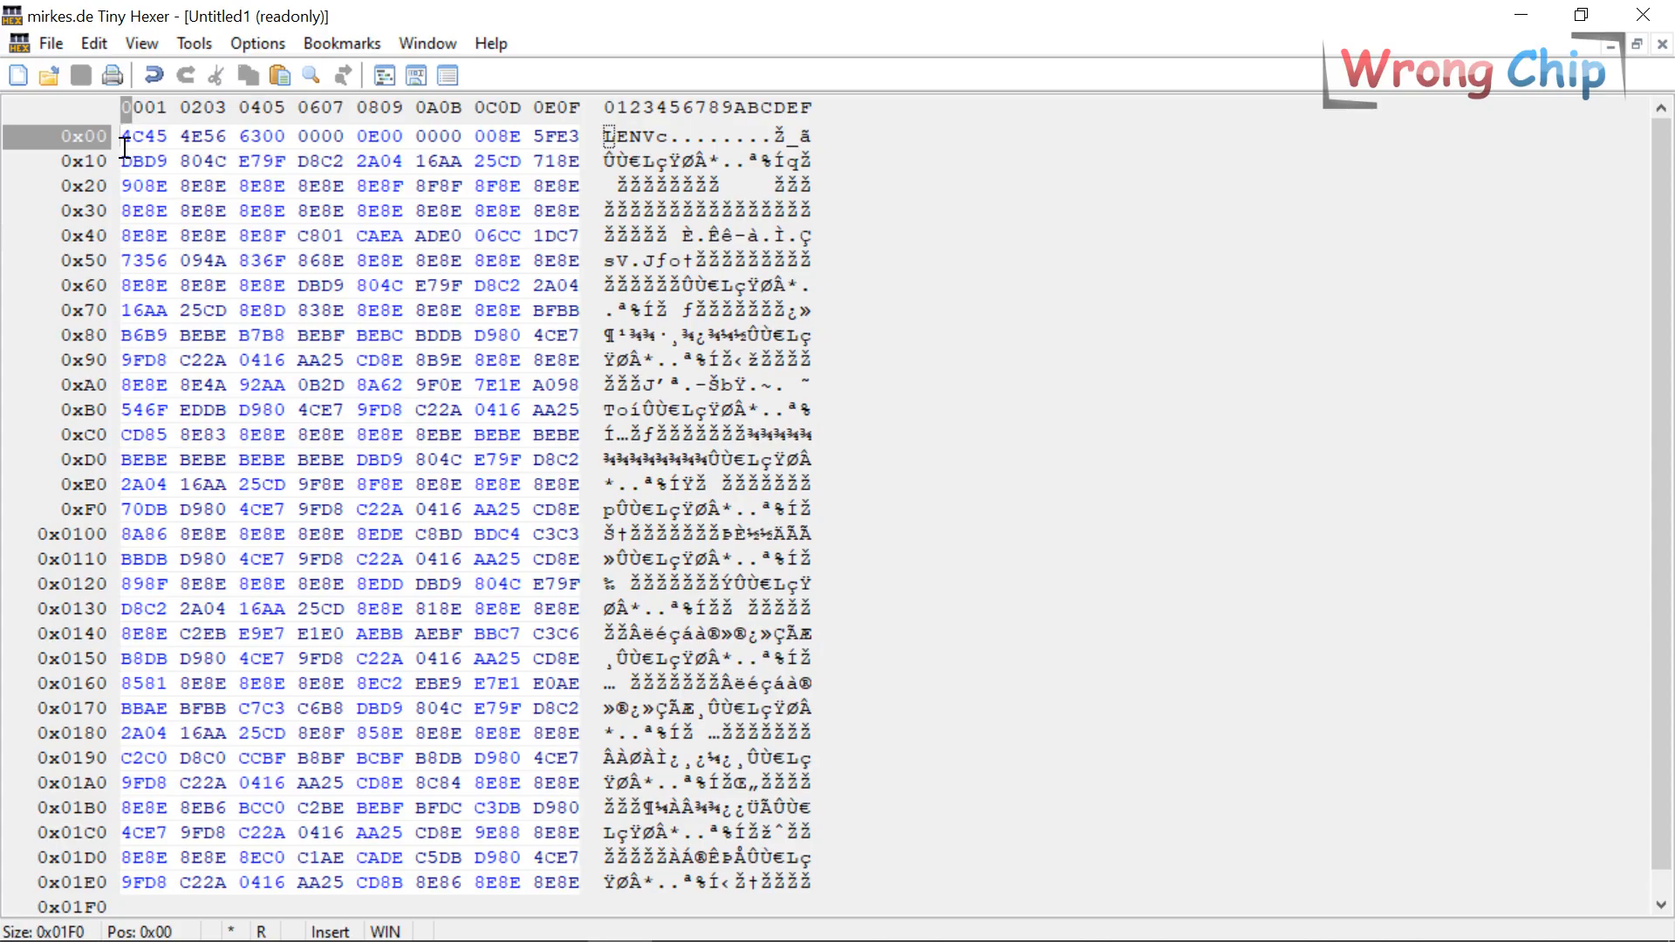
# Step: Run the XOR file data script over the whole block: start position 0, count 496 bytes
pyautogui.click(194, 42)
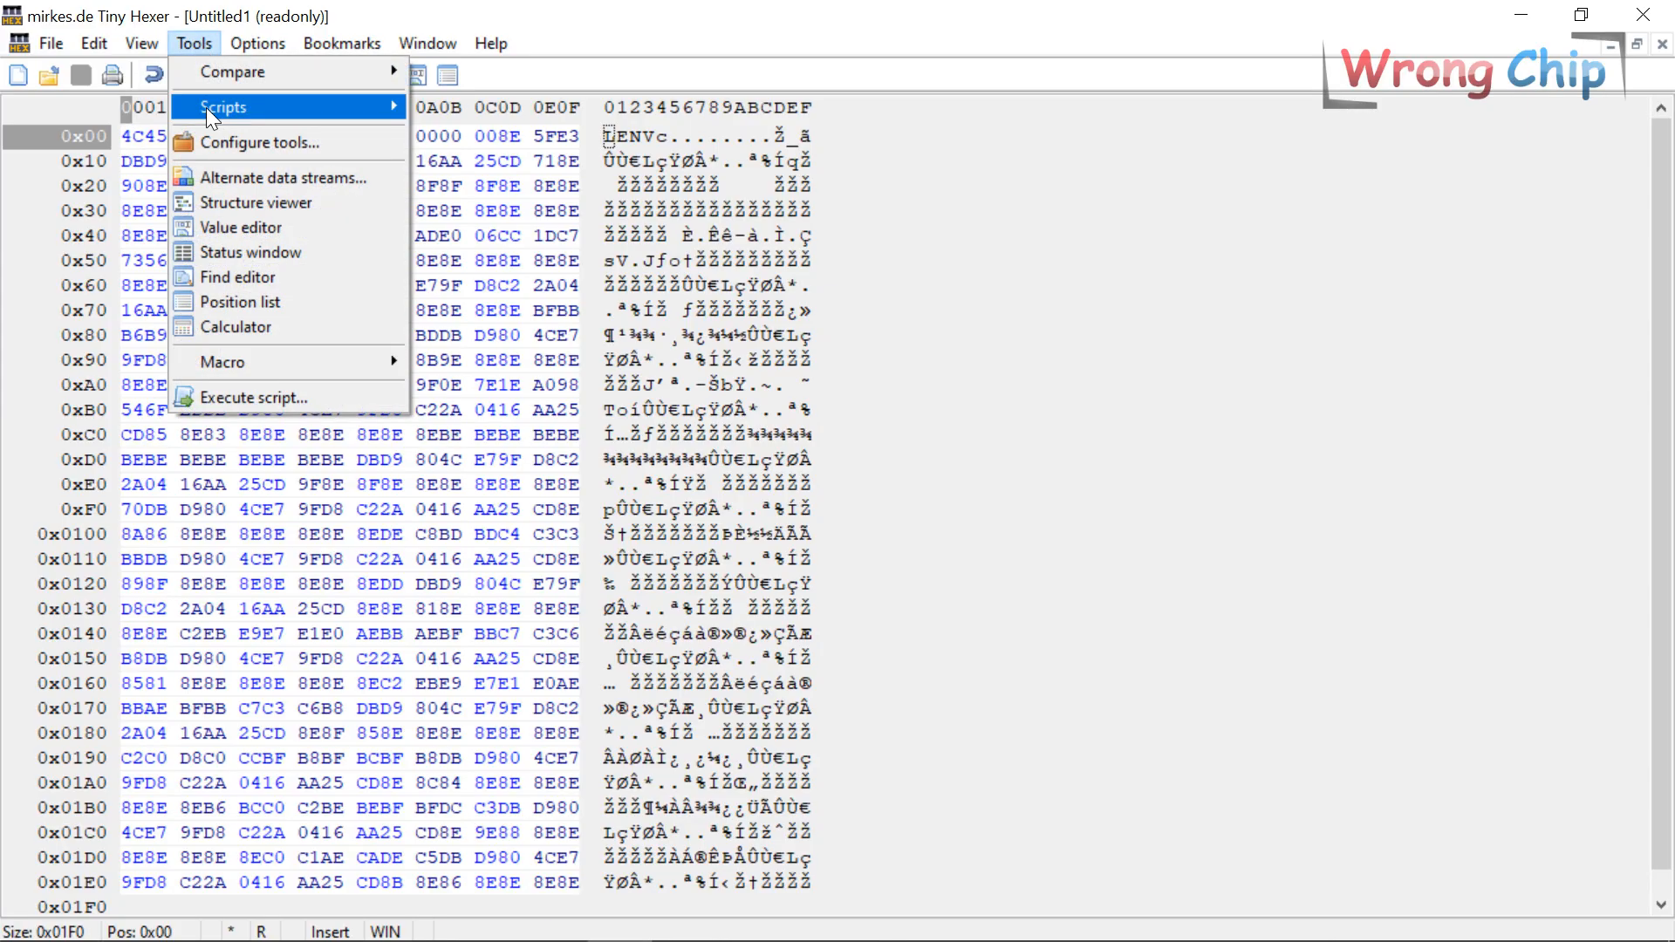
pyautogui.click(225, 106)
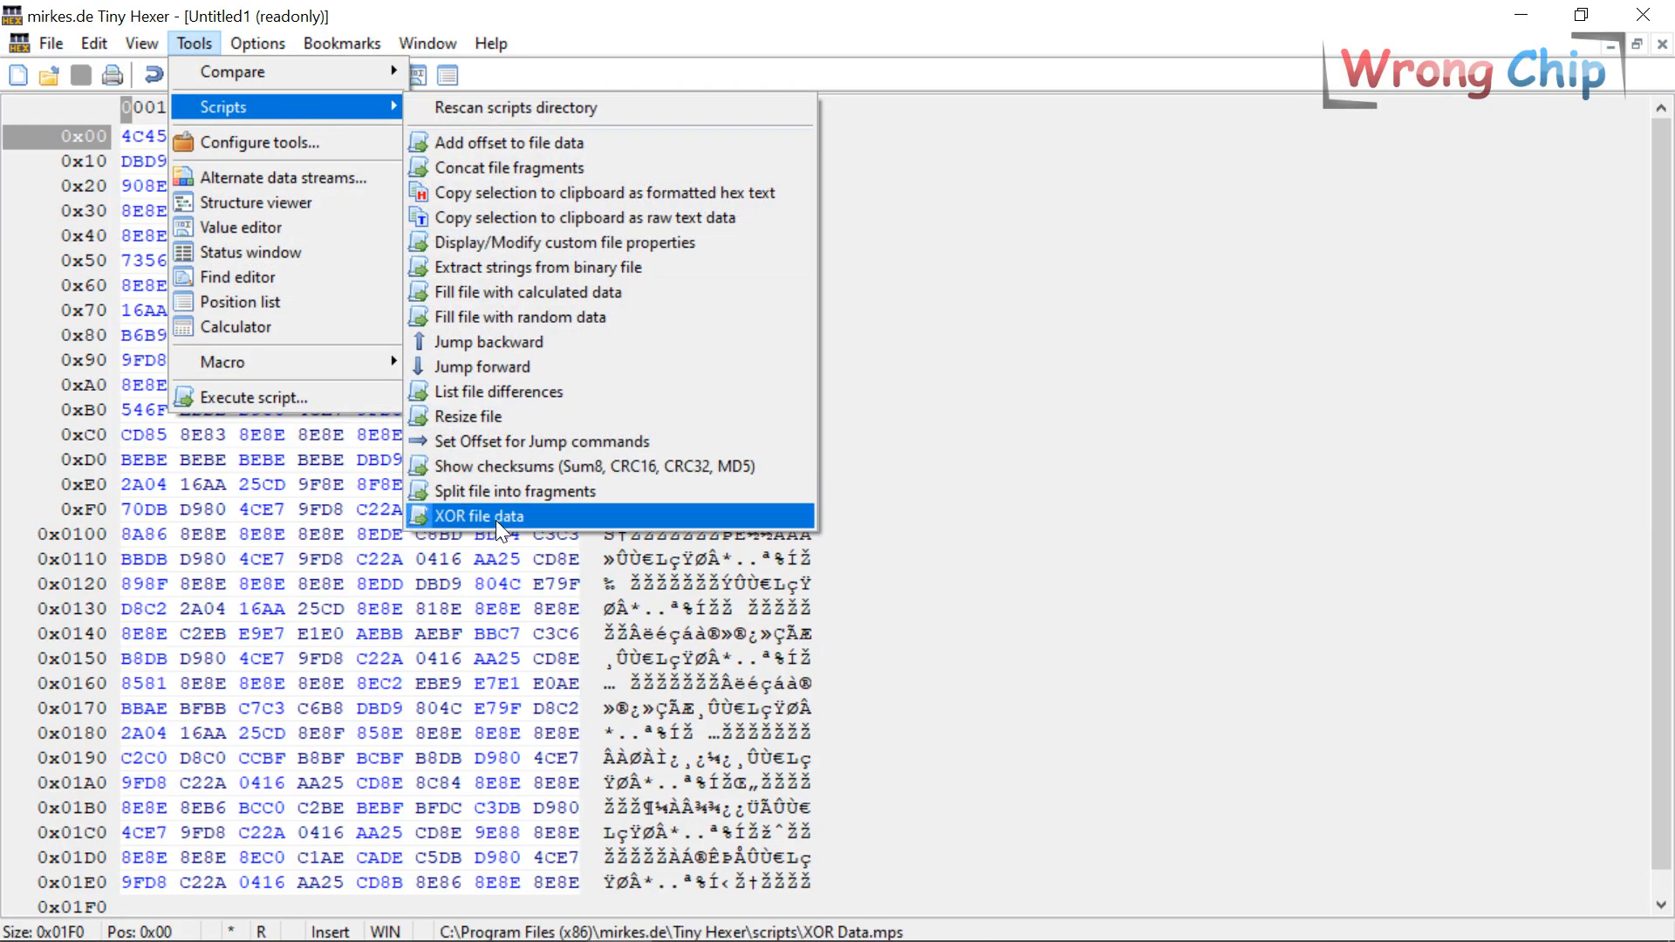
pyautogui.click(515, 516)
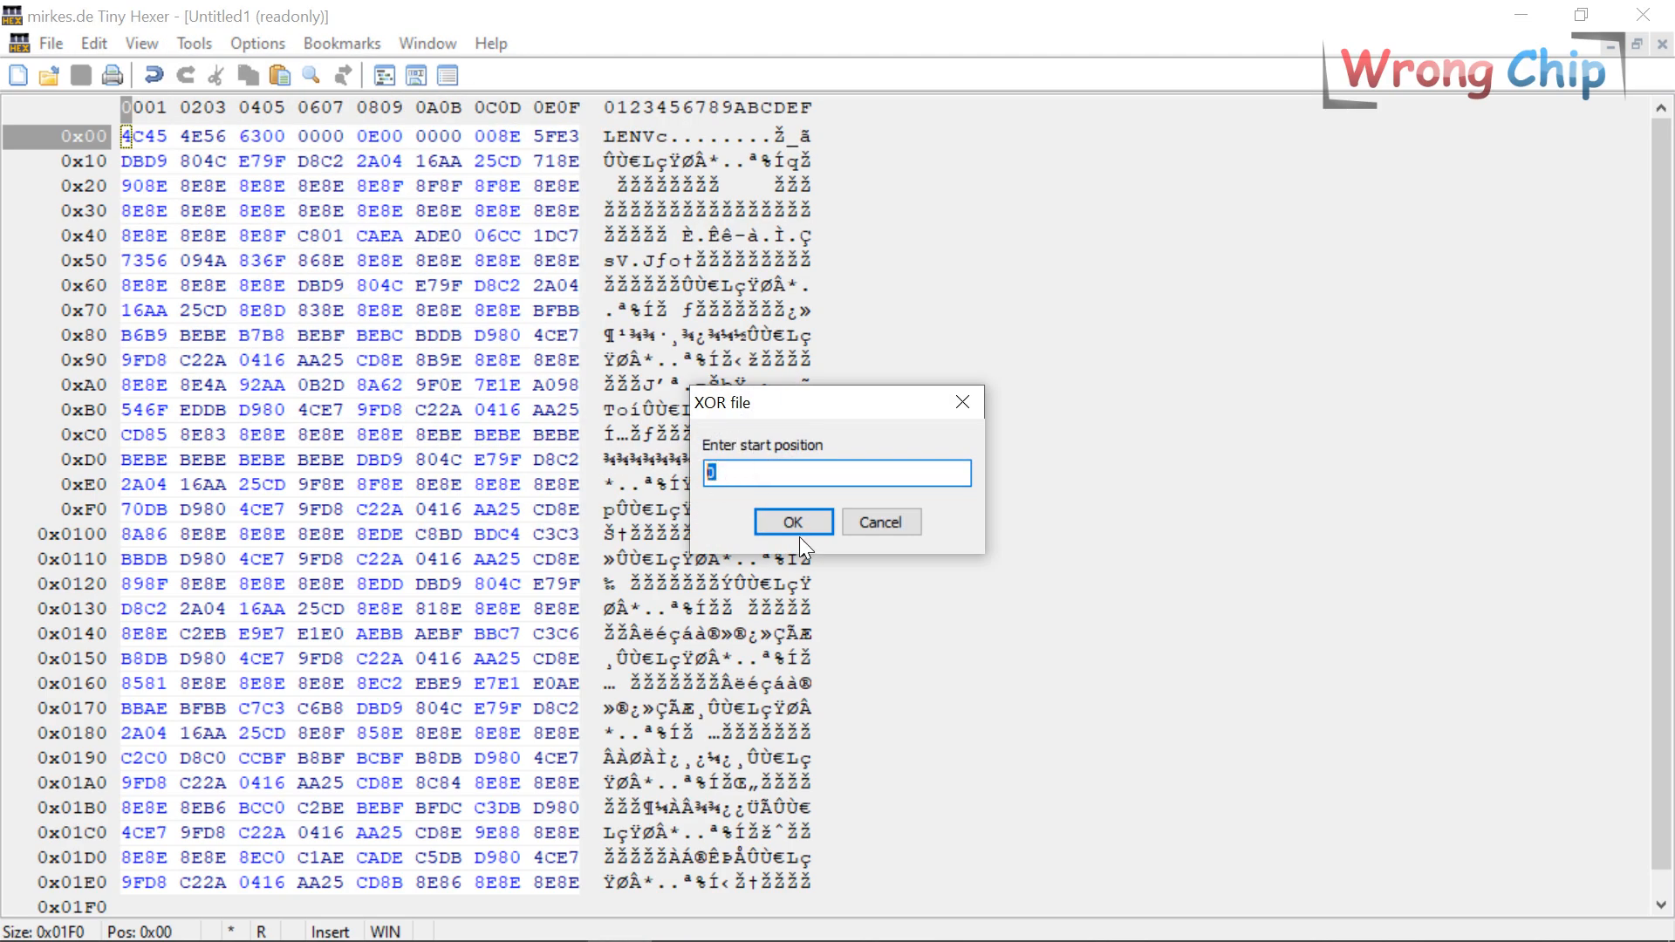
pyautogui.click(792, 521)
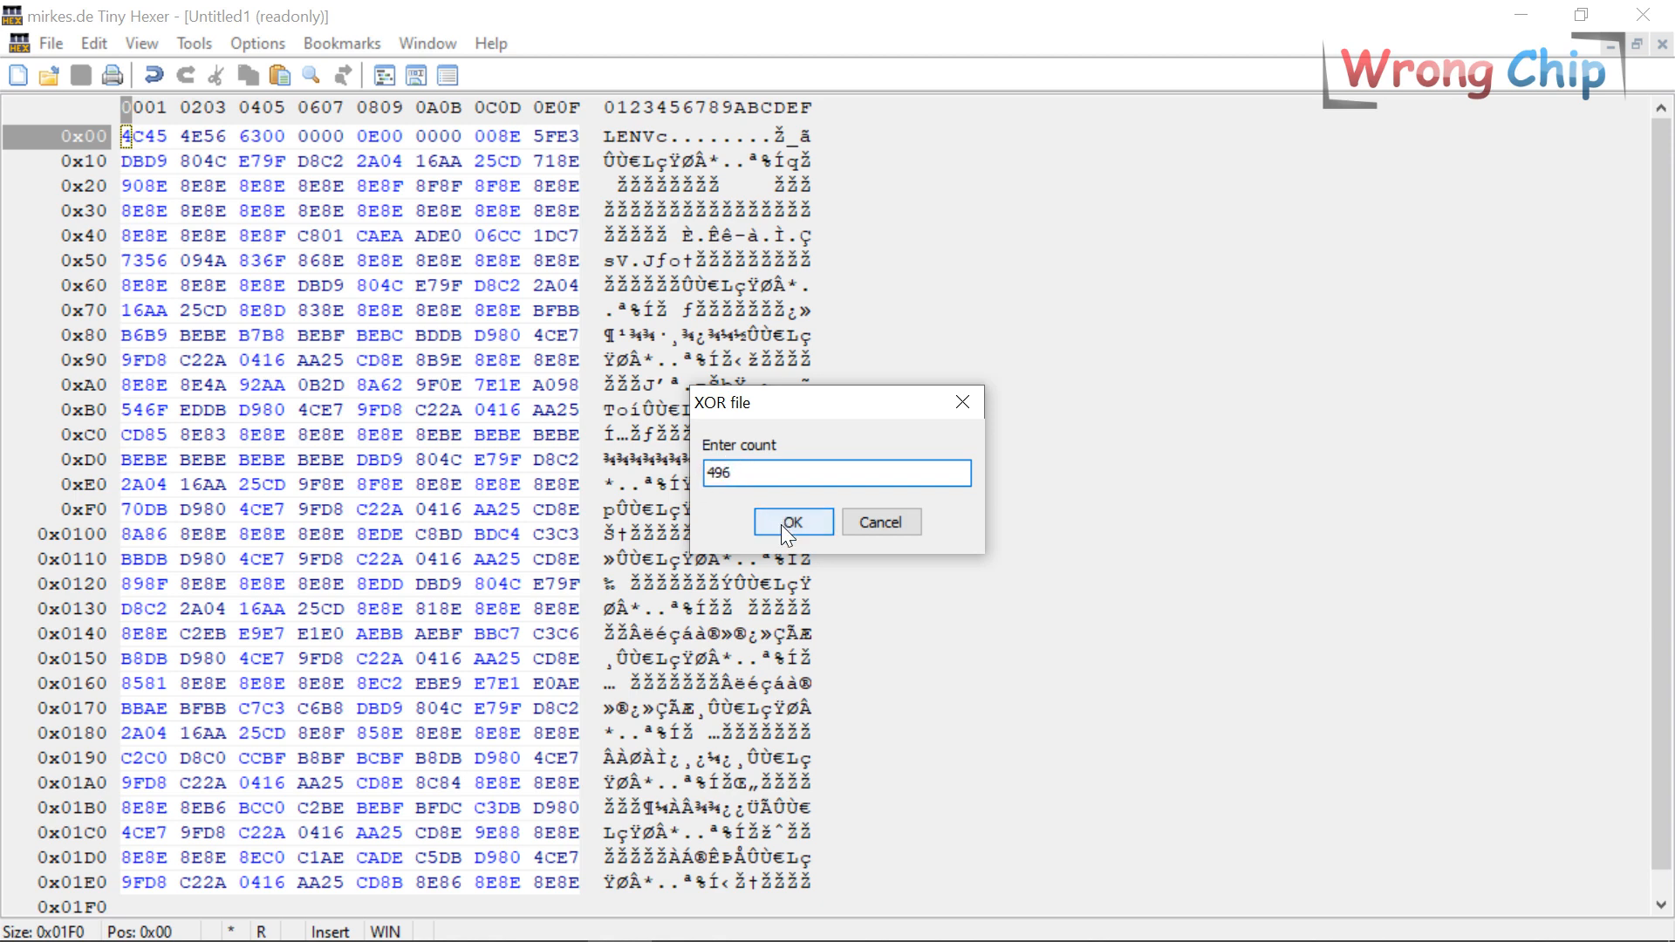
pyautogui.click(792, 521)
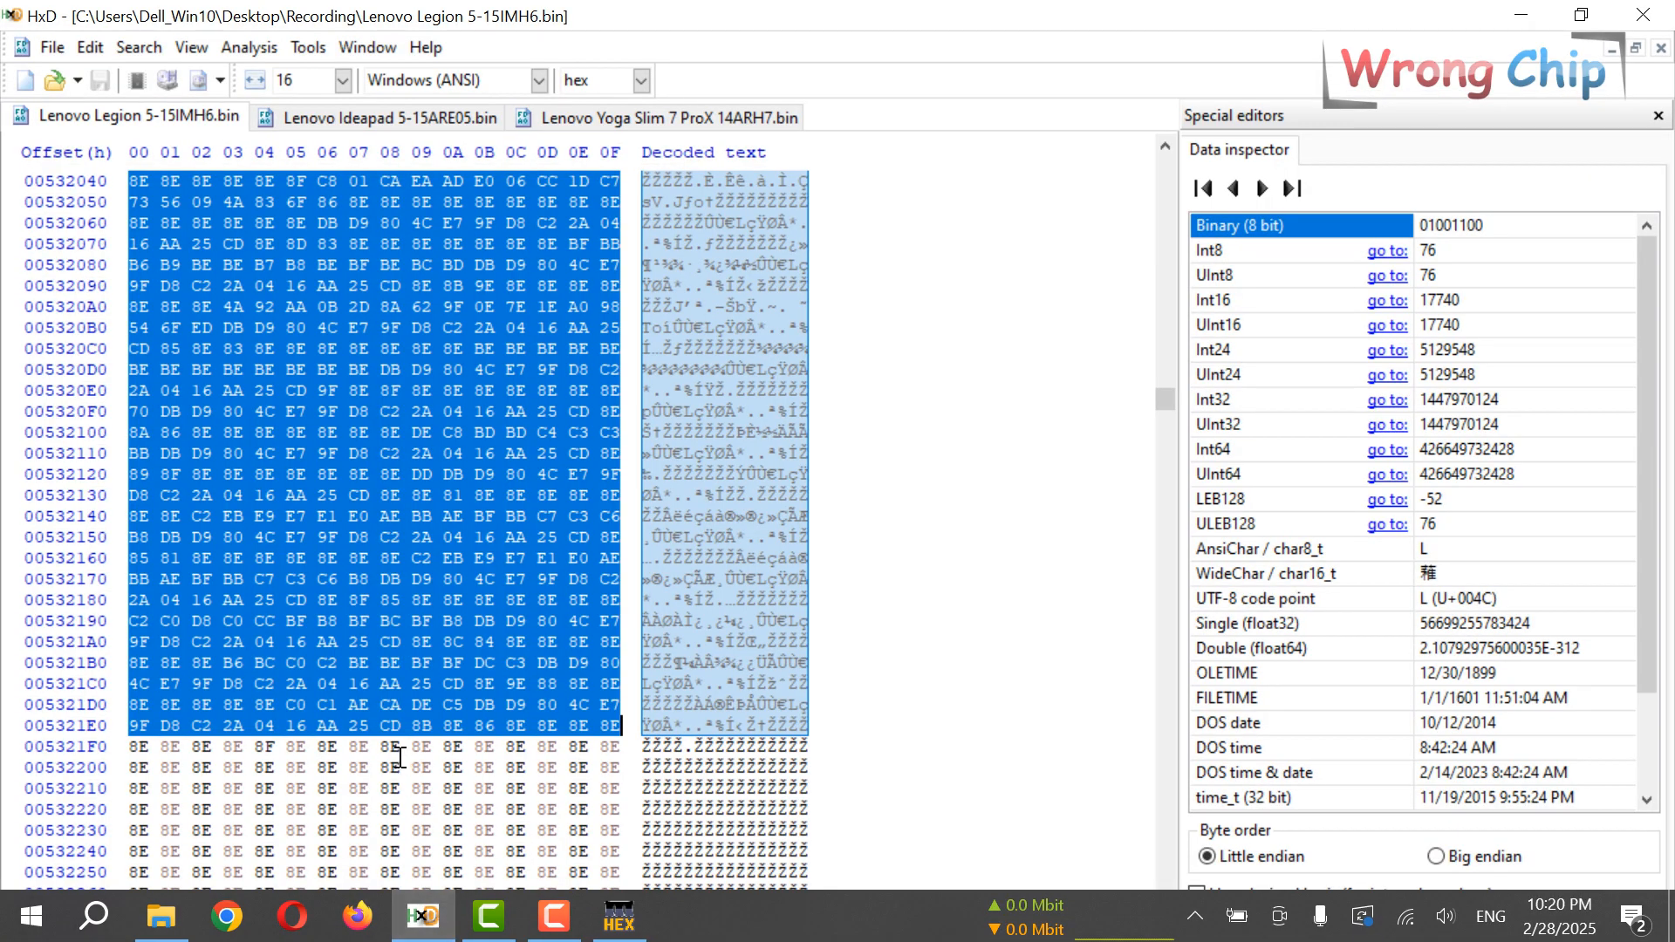
# Step: Pick a repeated 8E padding byte in the Legion dump and convert it in Programmer-mode Calculator to 142
pyautogui.click(421, 788)
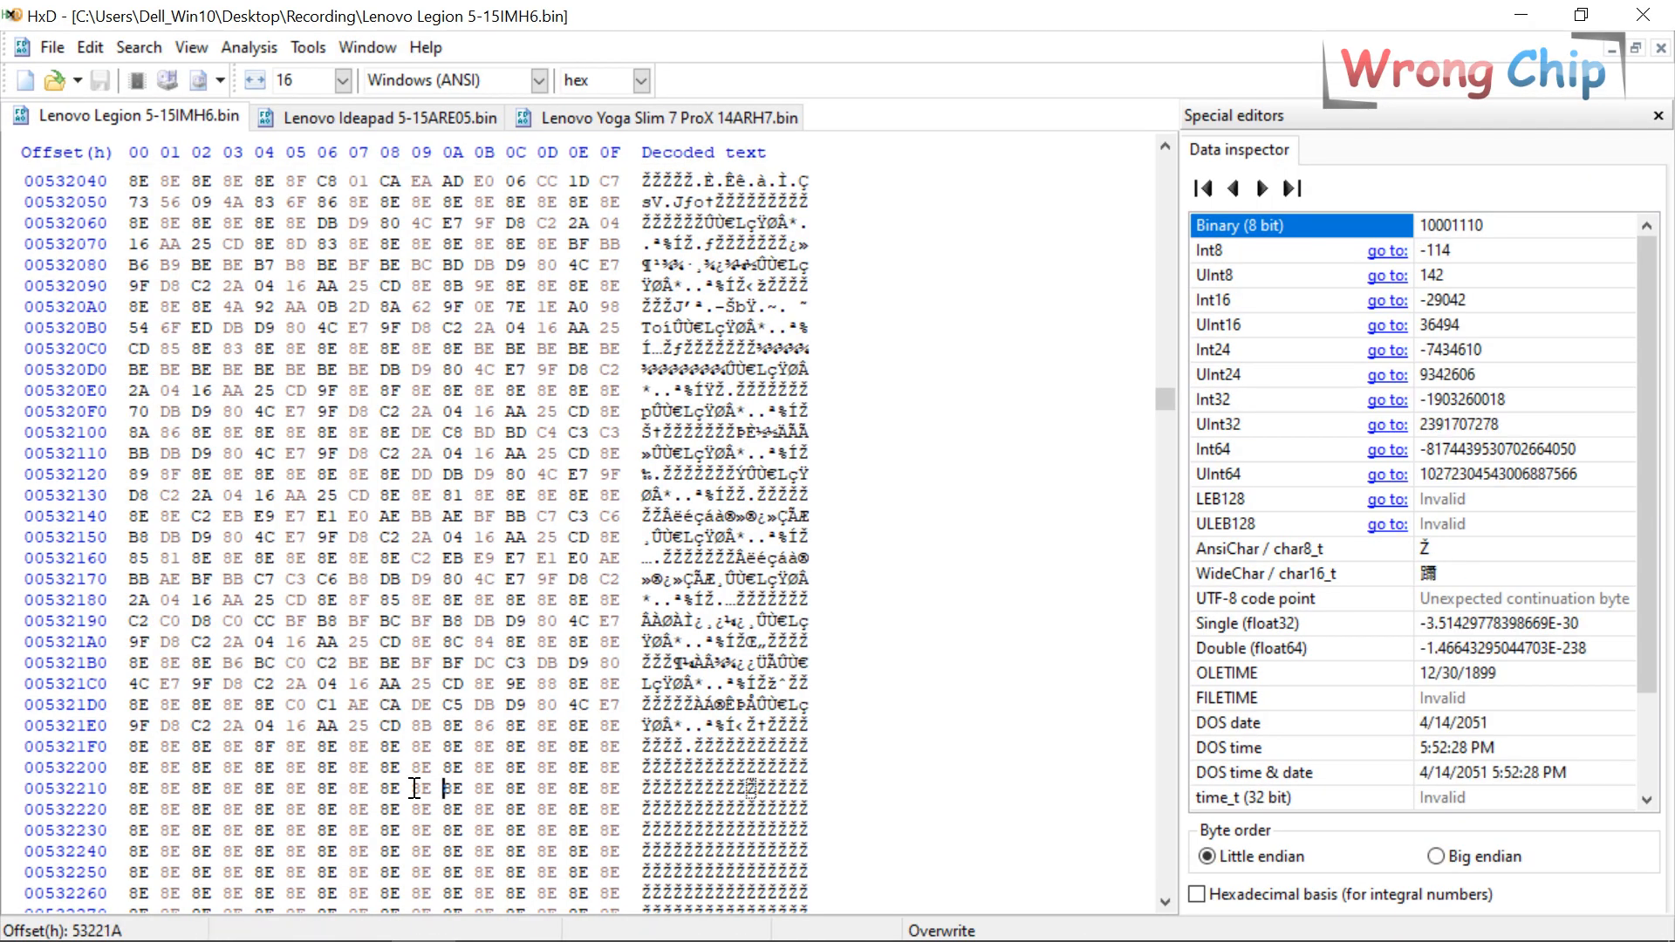
pyautogui.click(417, 788)
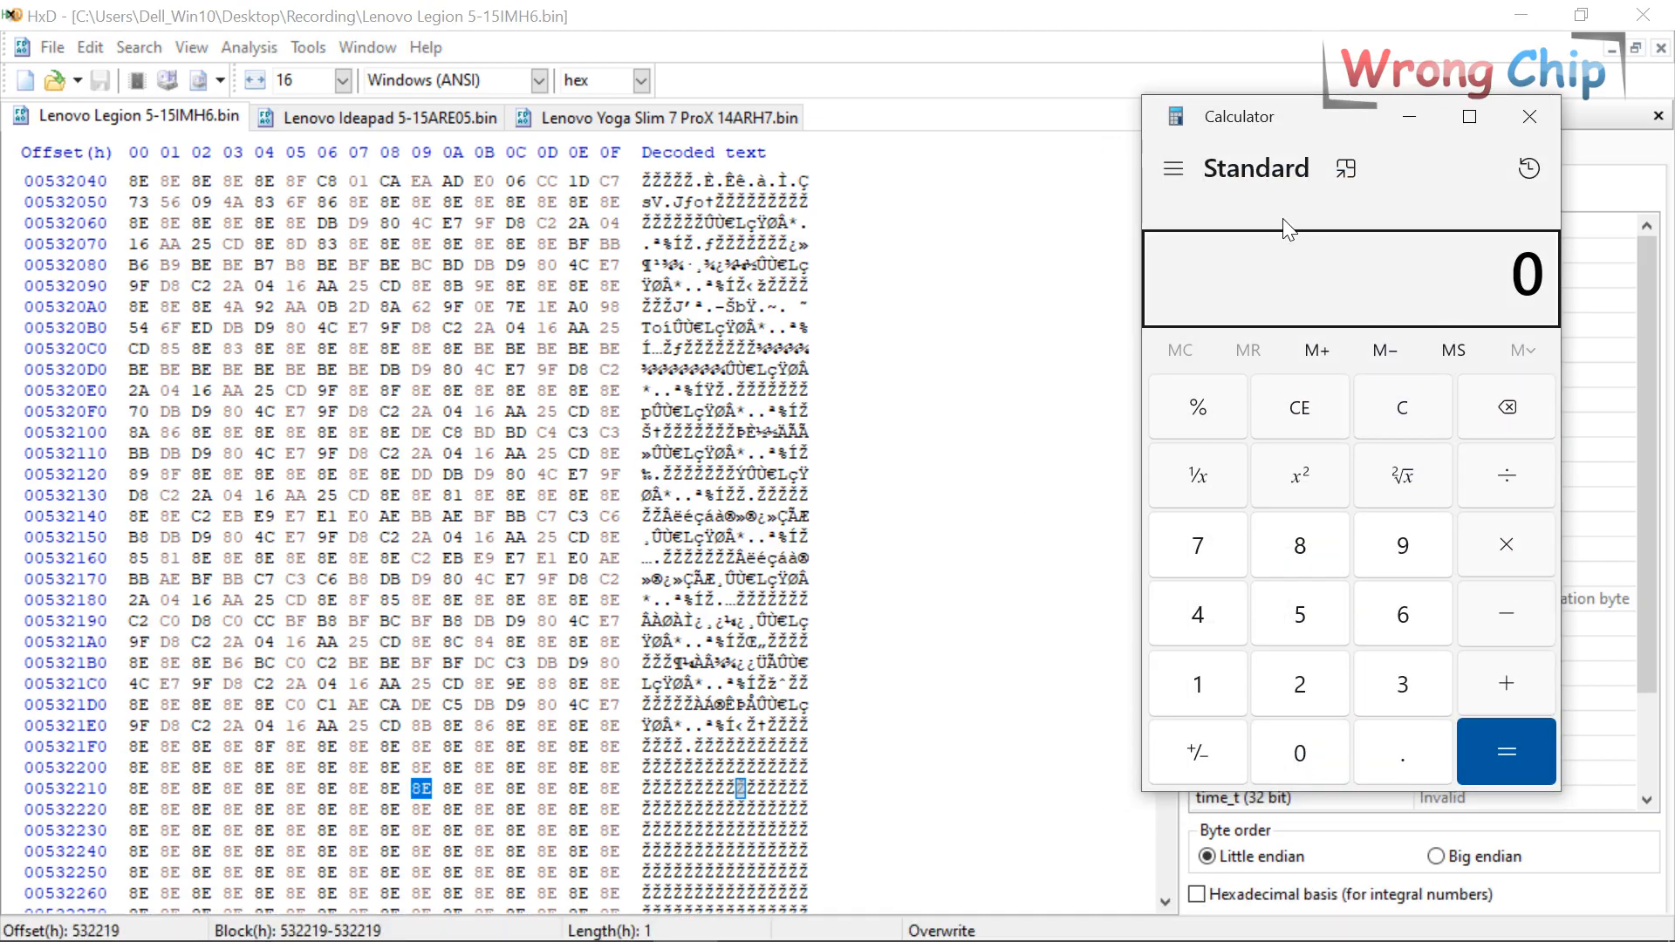
pyautogui.click(1172, 169)
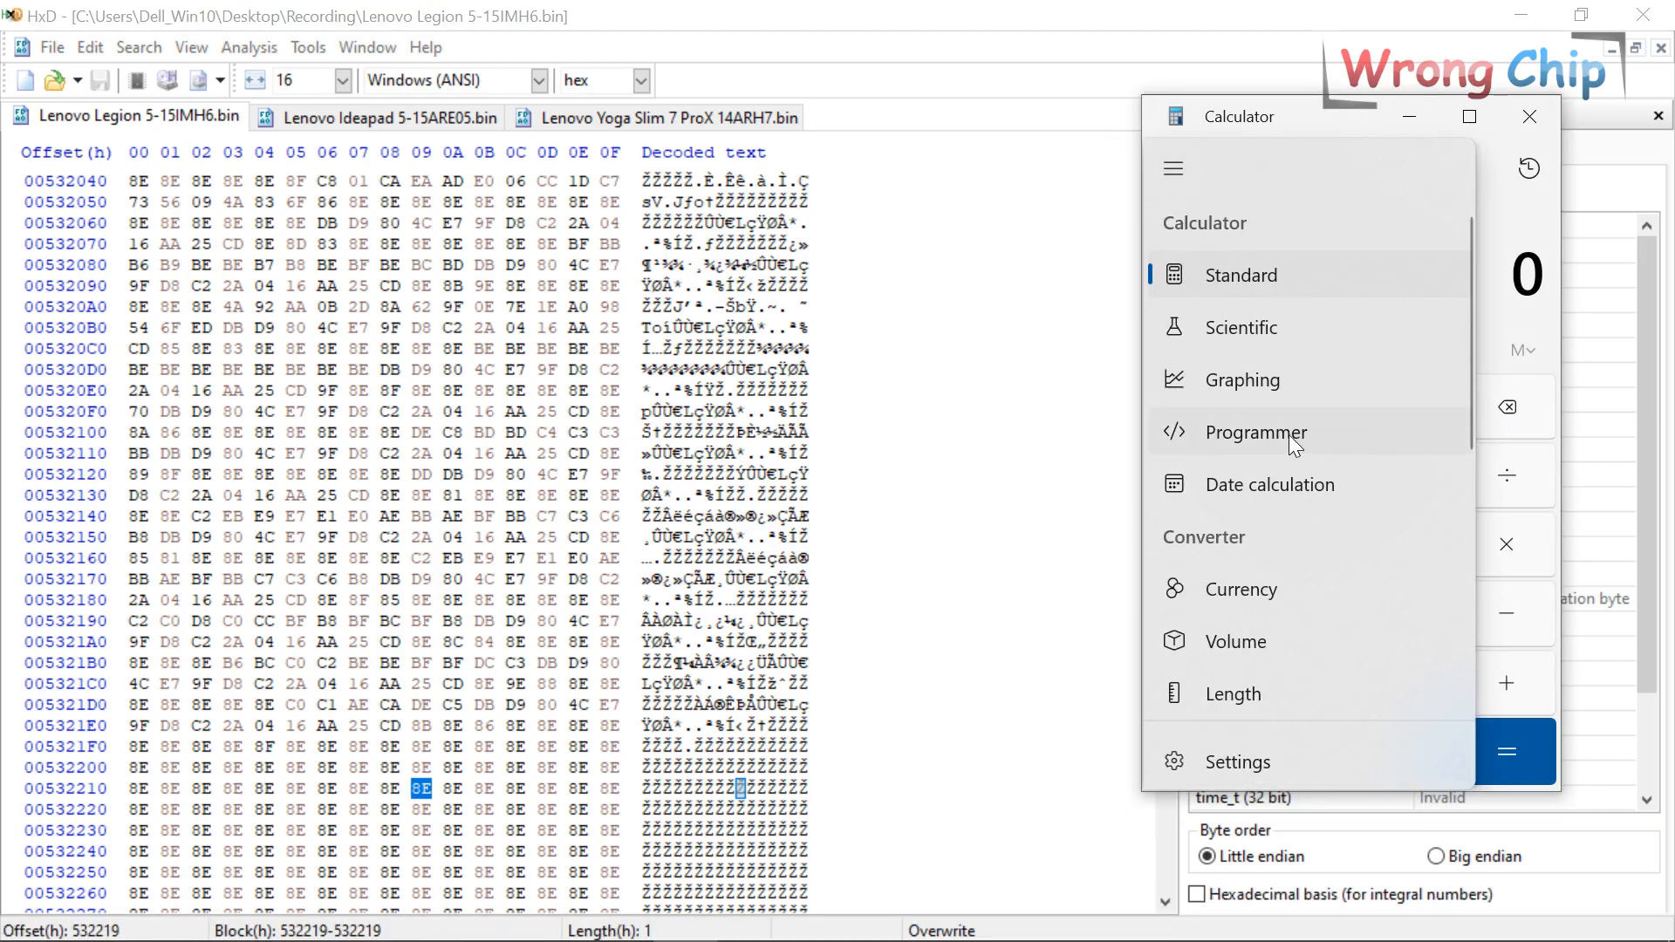
pyautogui.click(1255, 431)
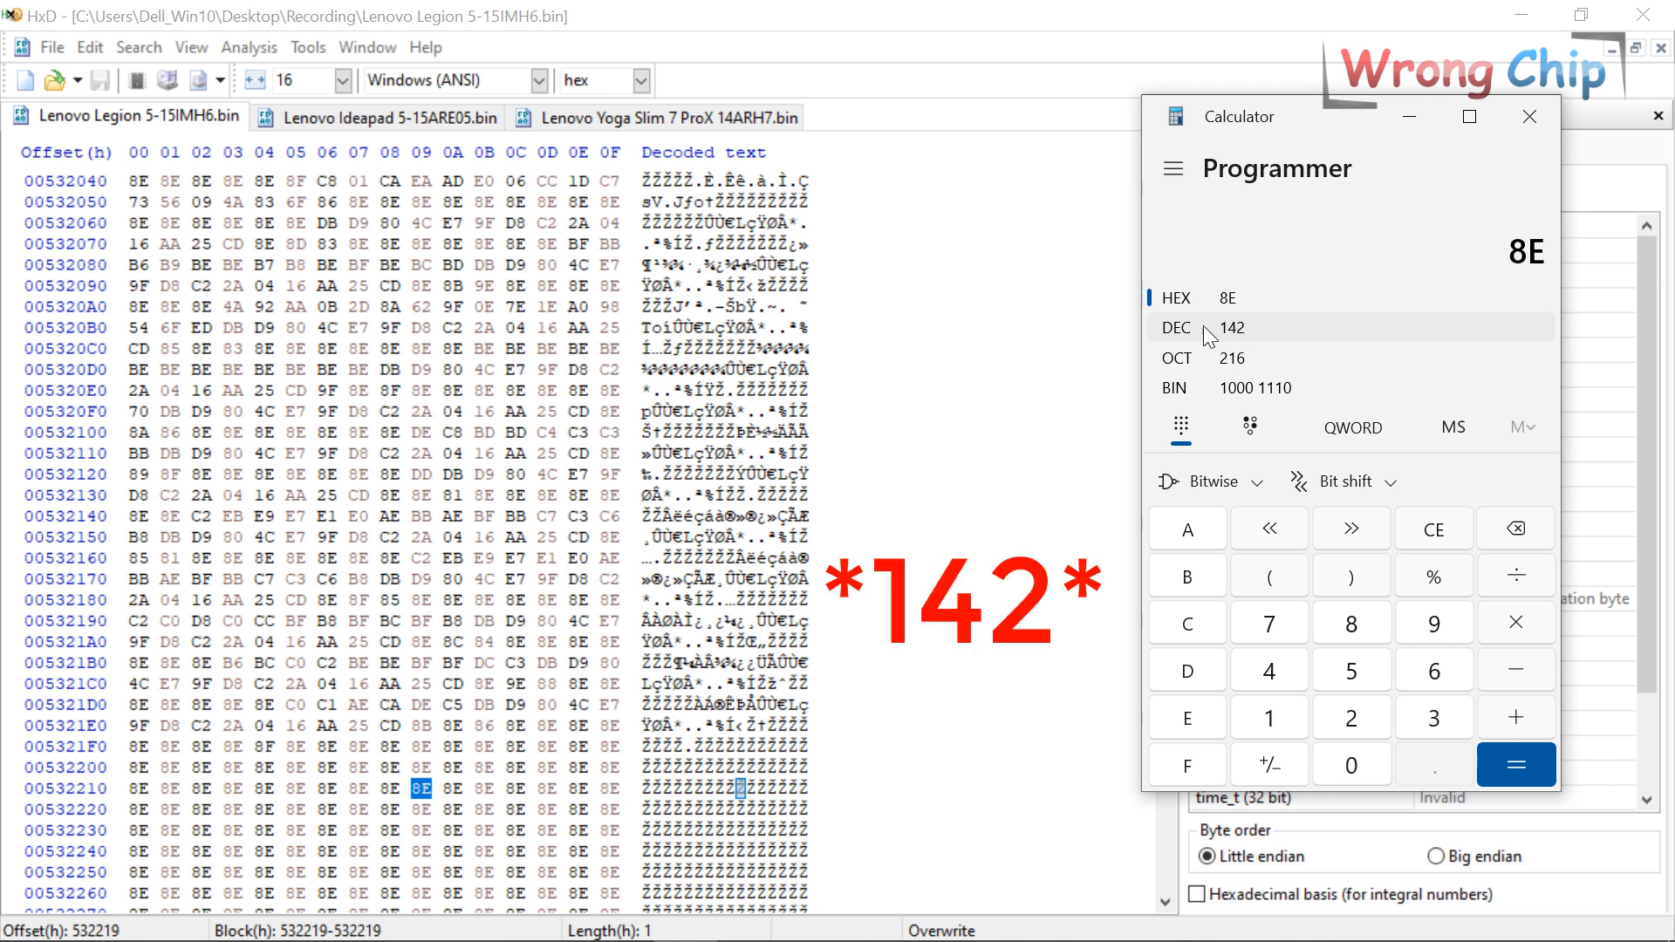
pyautogui.moveTo(458, 790)
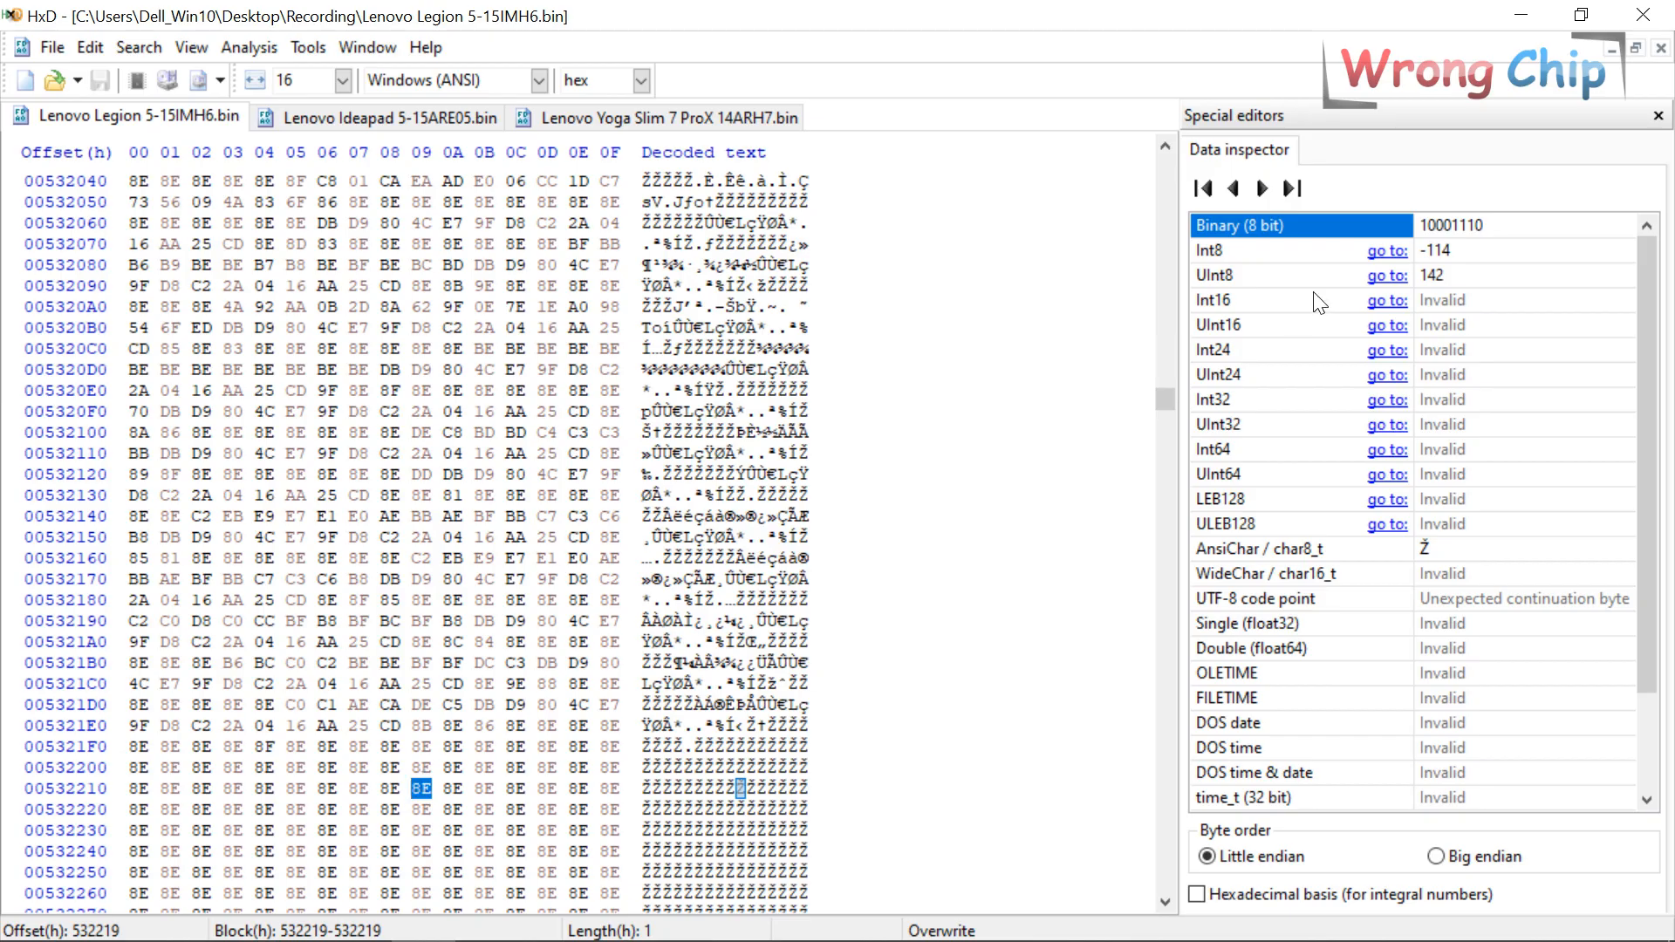
pyautogui.moveTo(1211, 293)
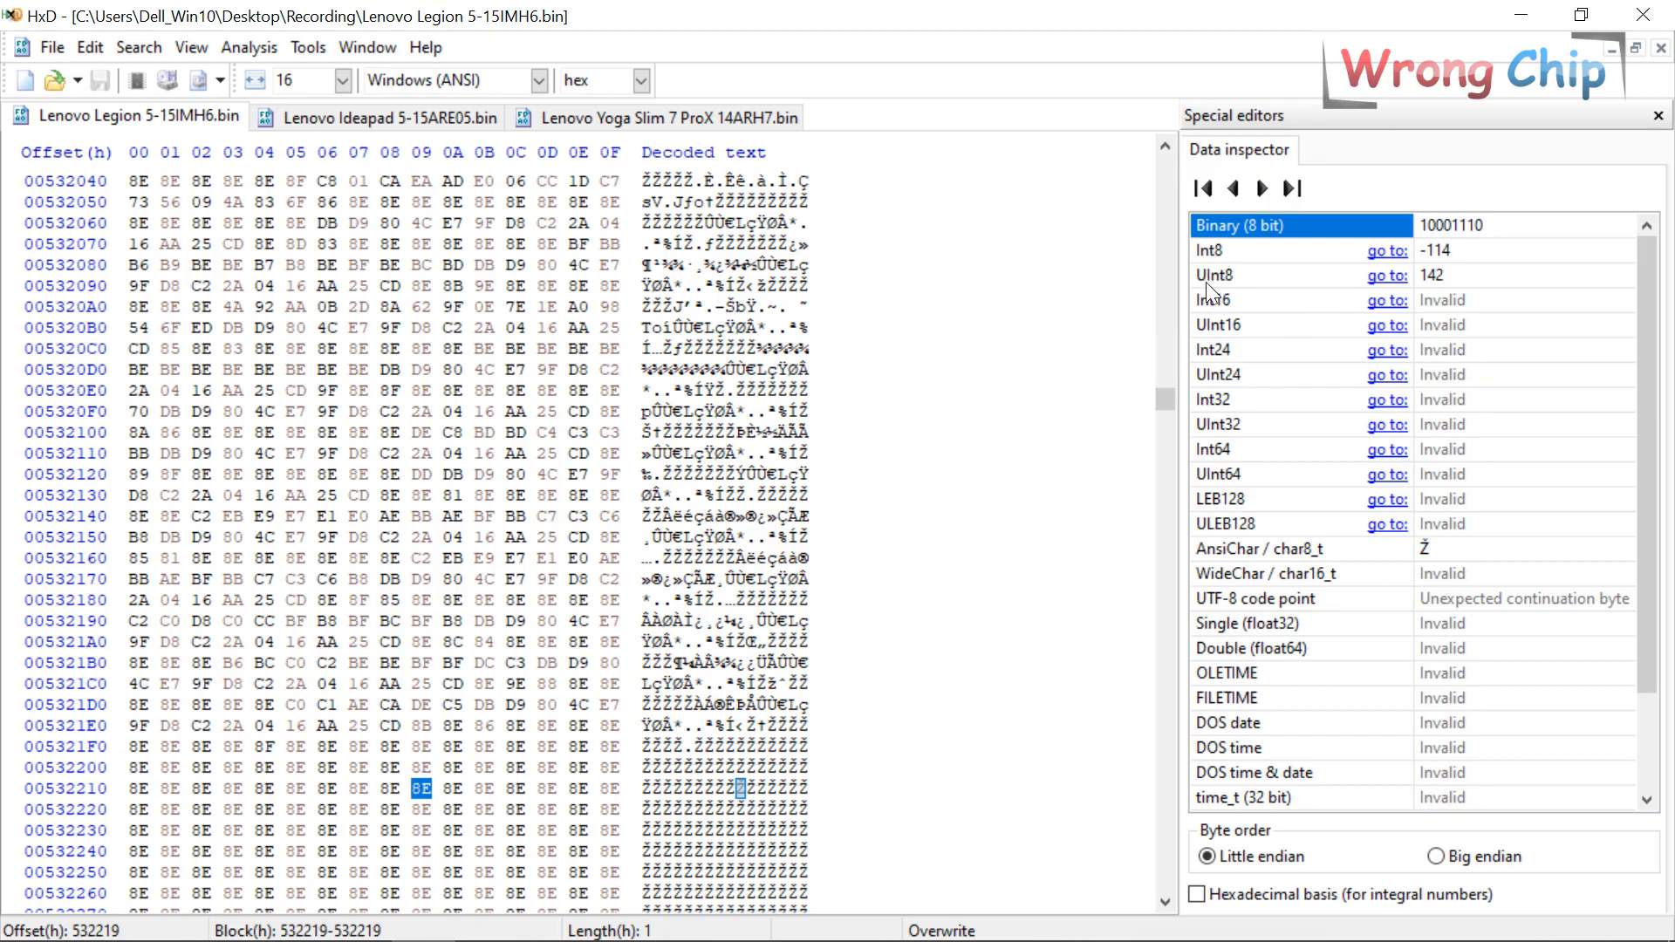
pyautogui.moveTo(1436, 288)
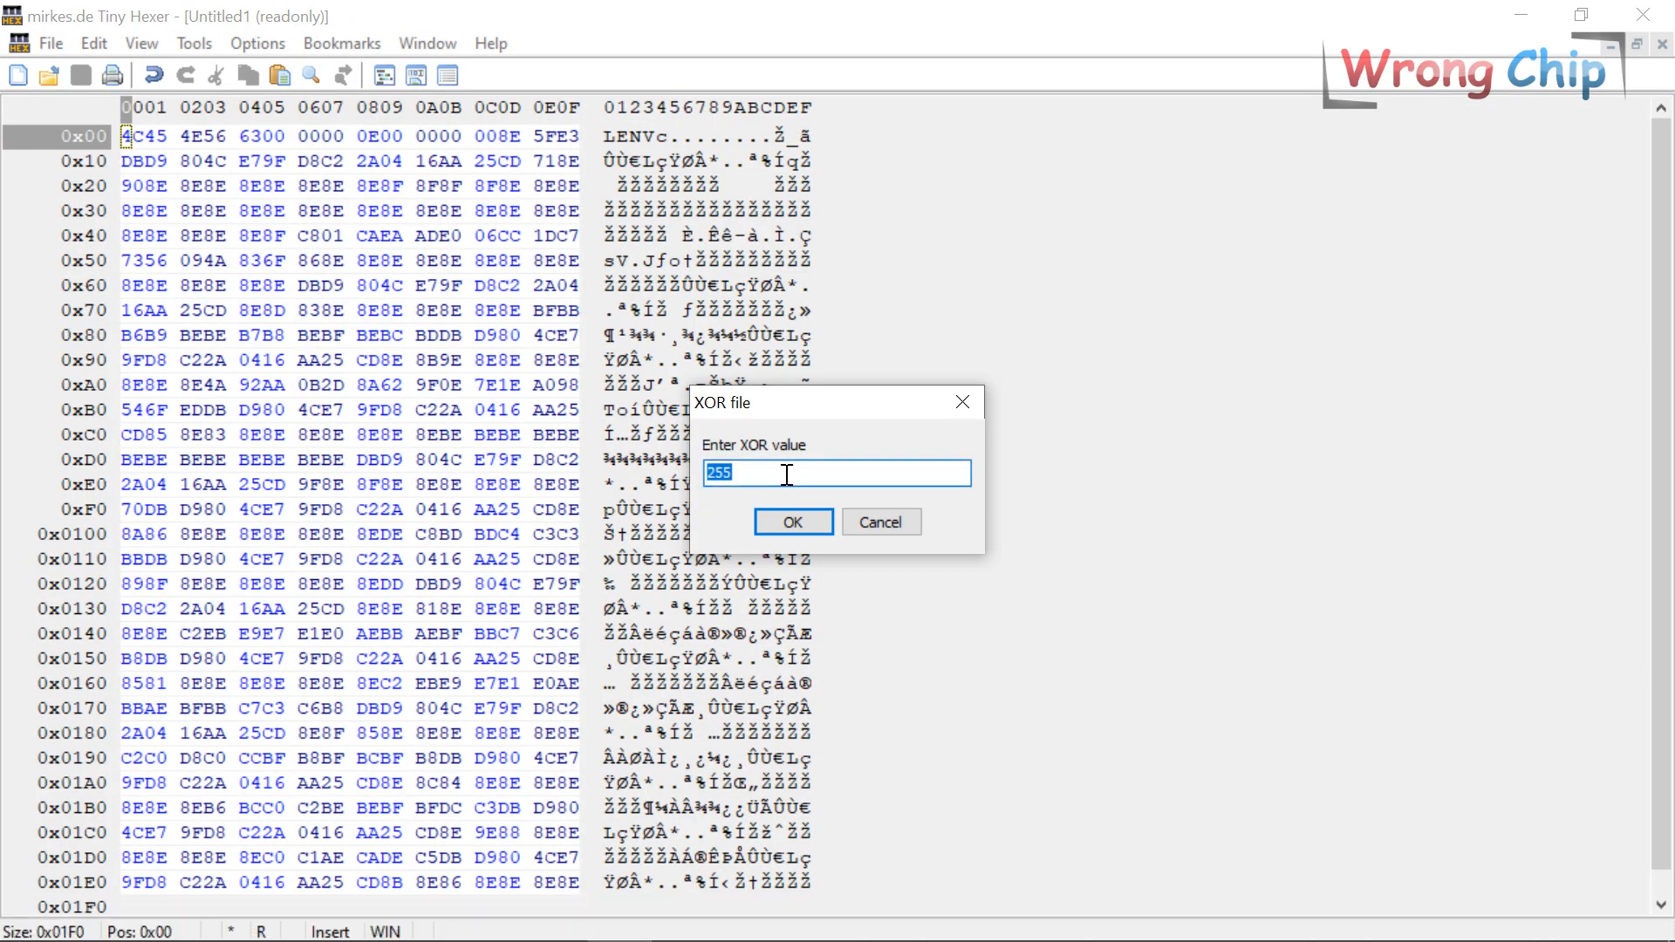
# Step: Decrypt the block with XOR value 142, revealing the Legion 5 15IMH6 model and serial strings
pyautogui.write('142')
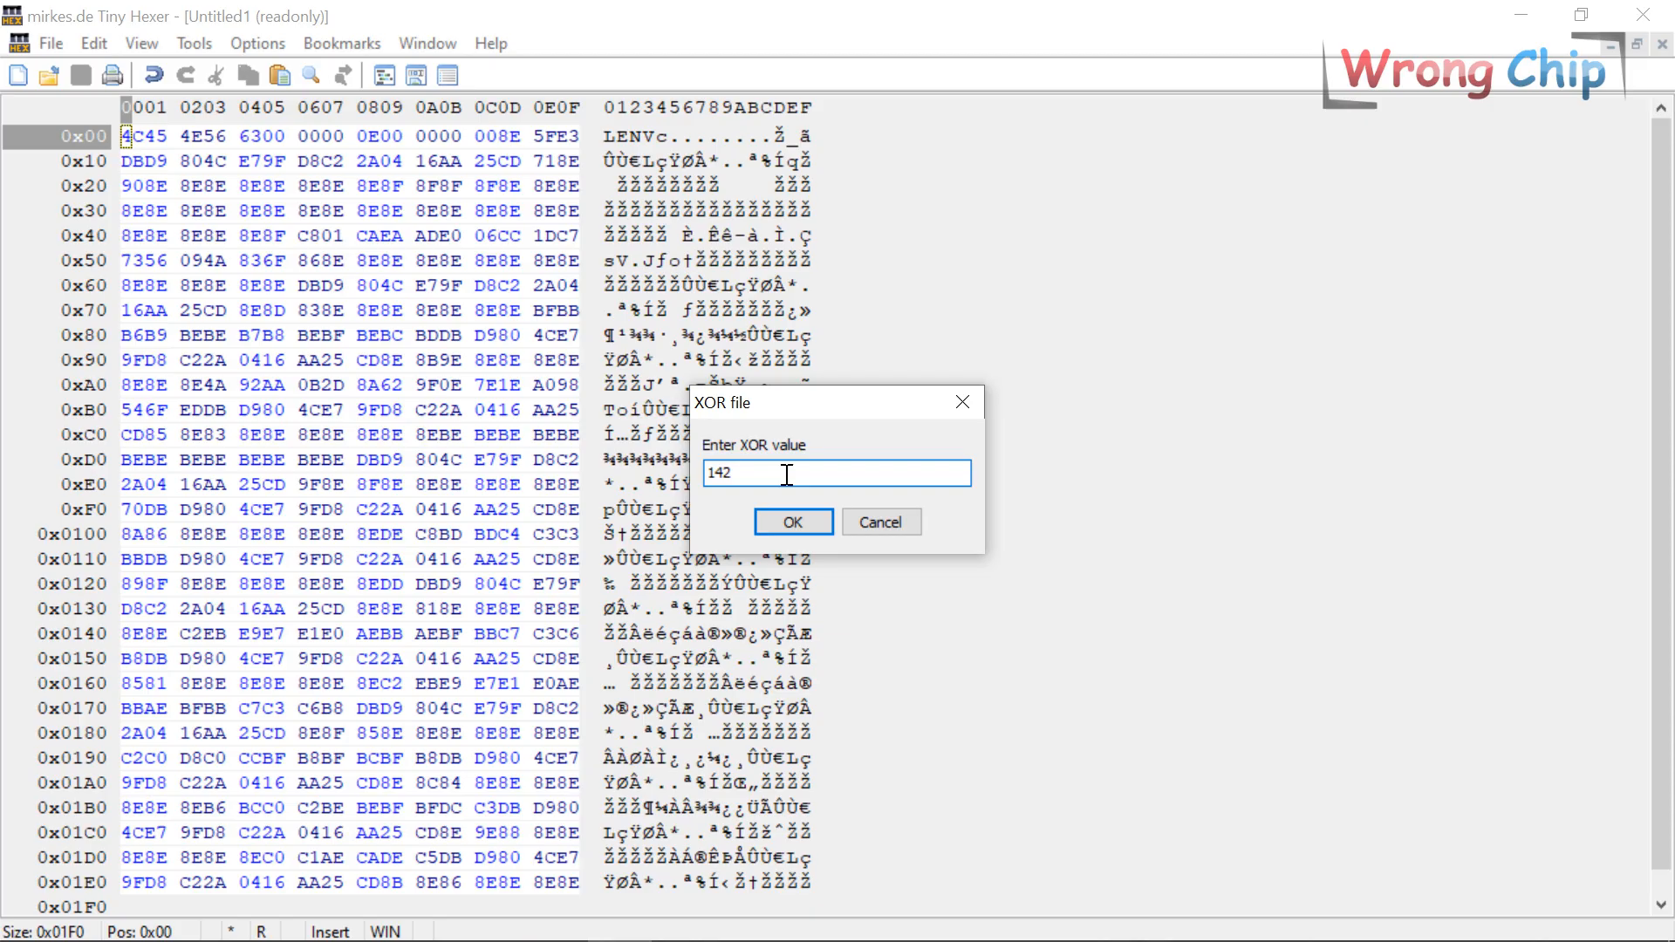
pyautogui.click(792, 521)
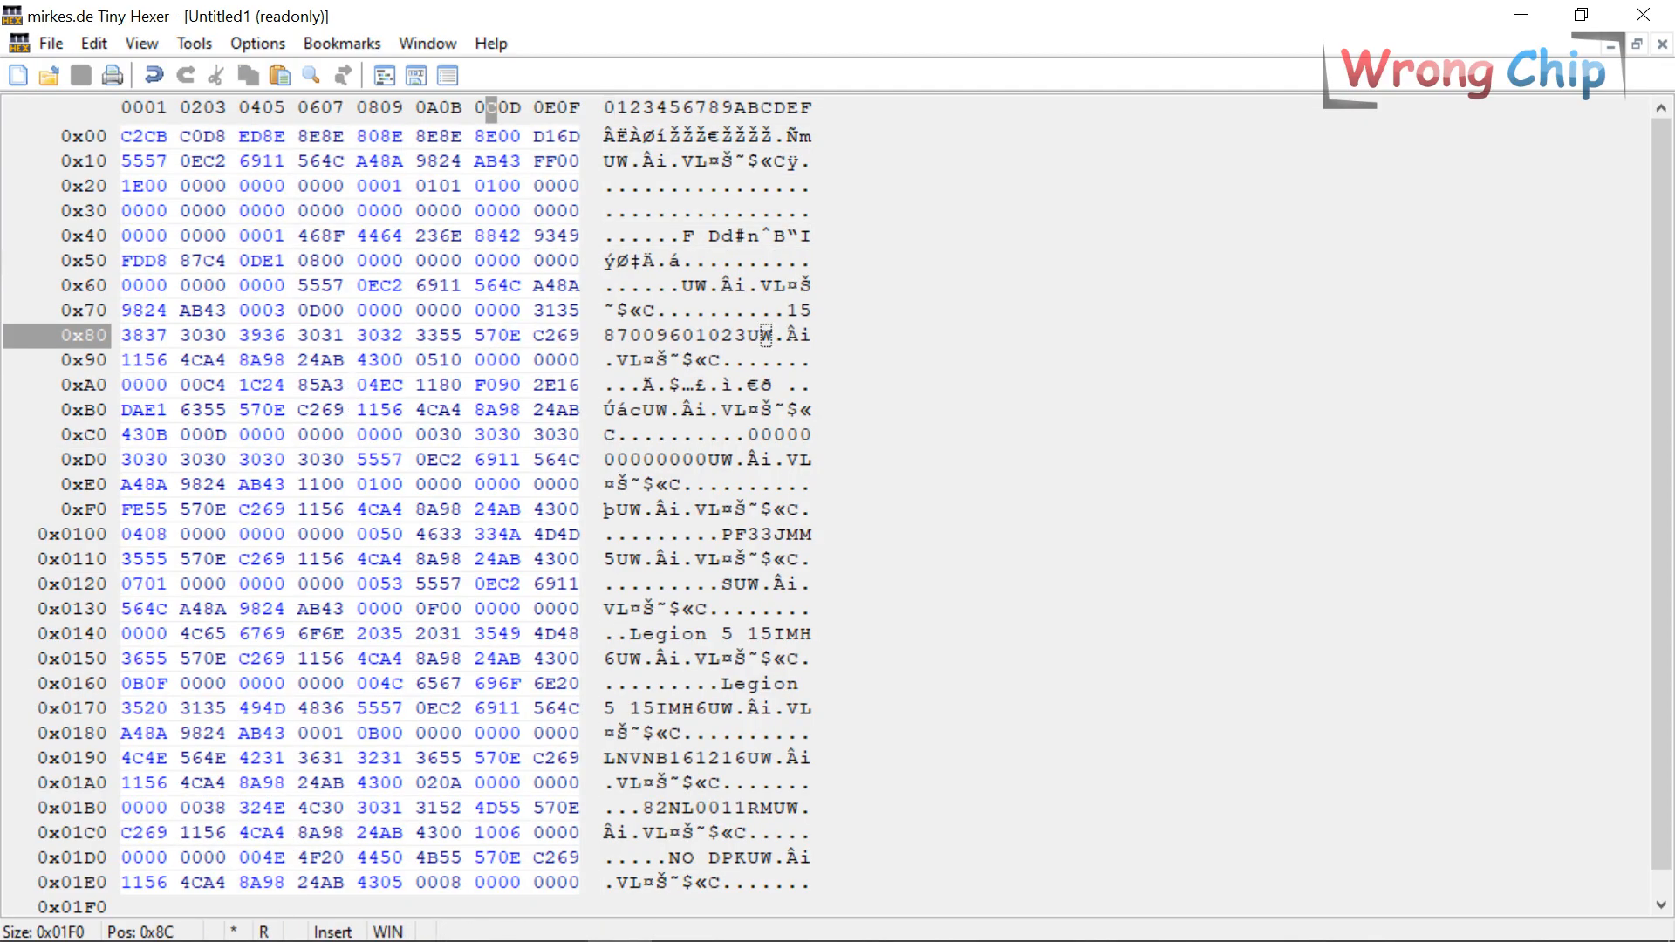
pyautogui.scroll(-3)
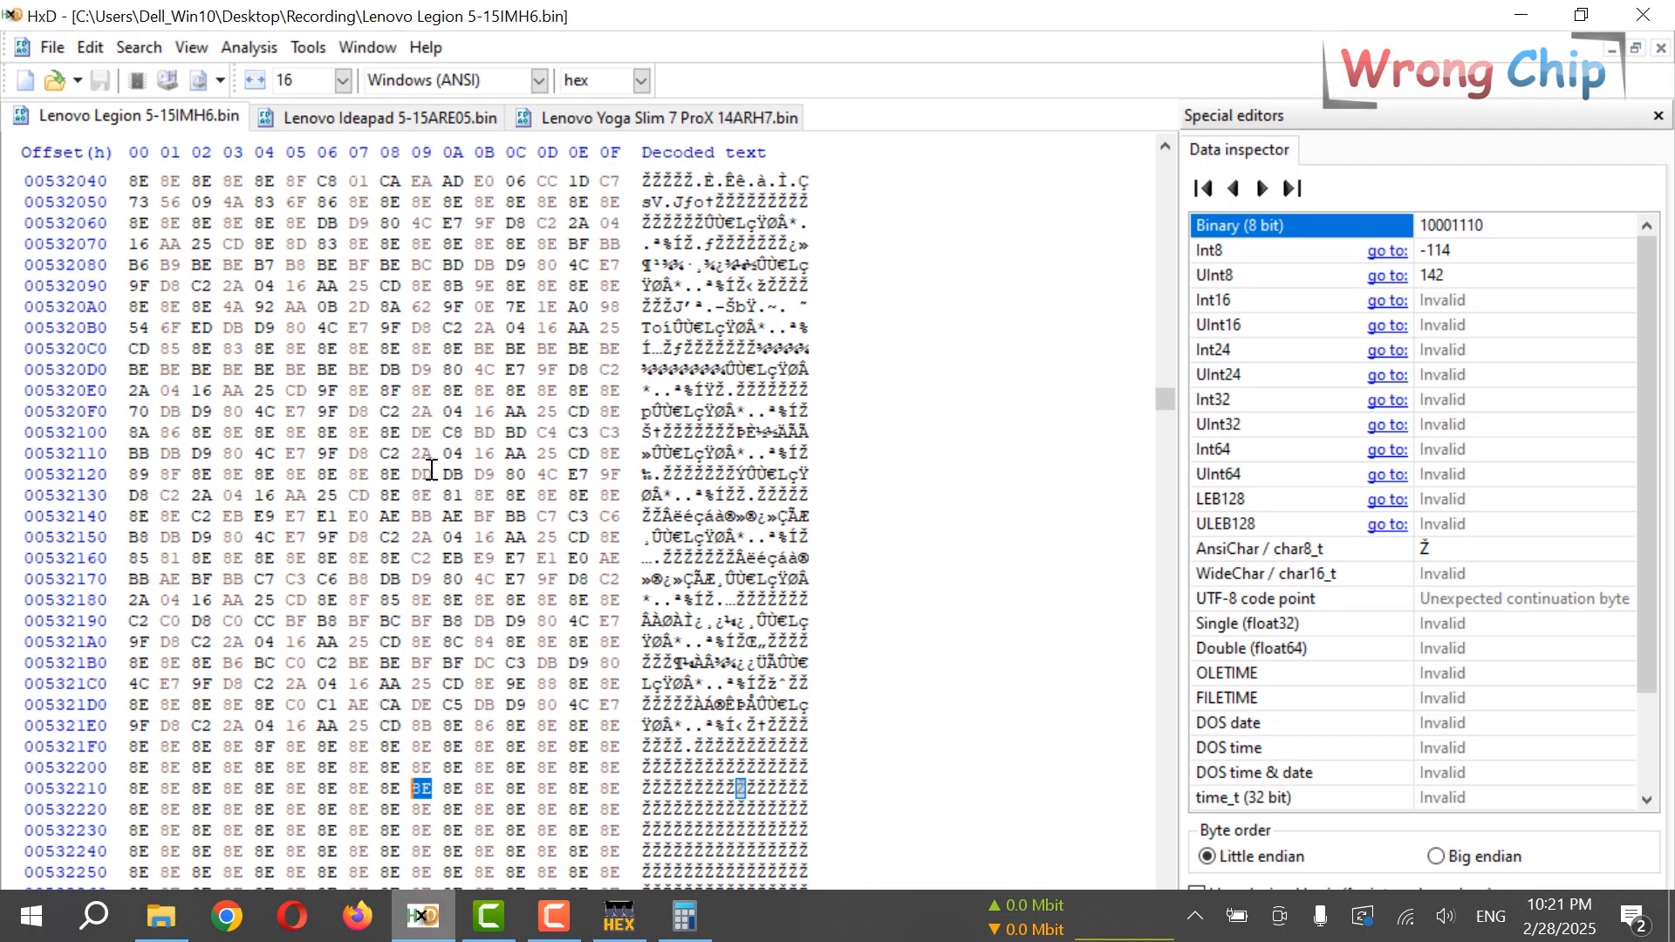
# Step: Switch to the Yoga Slim 7 ProX dump, close the decrypted Legion document and start a new document for the paste
pyautogui.click(391, 117)
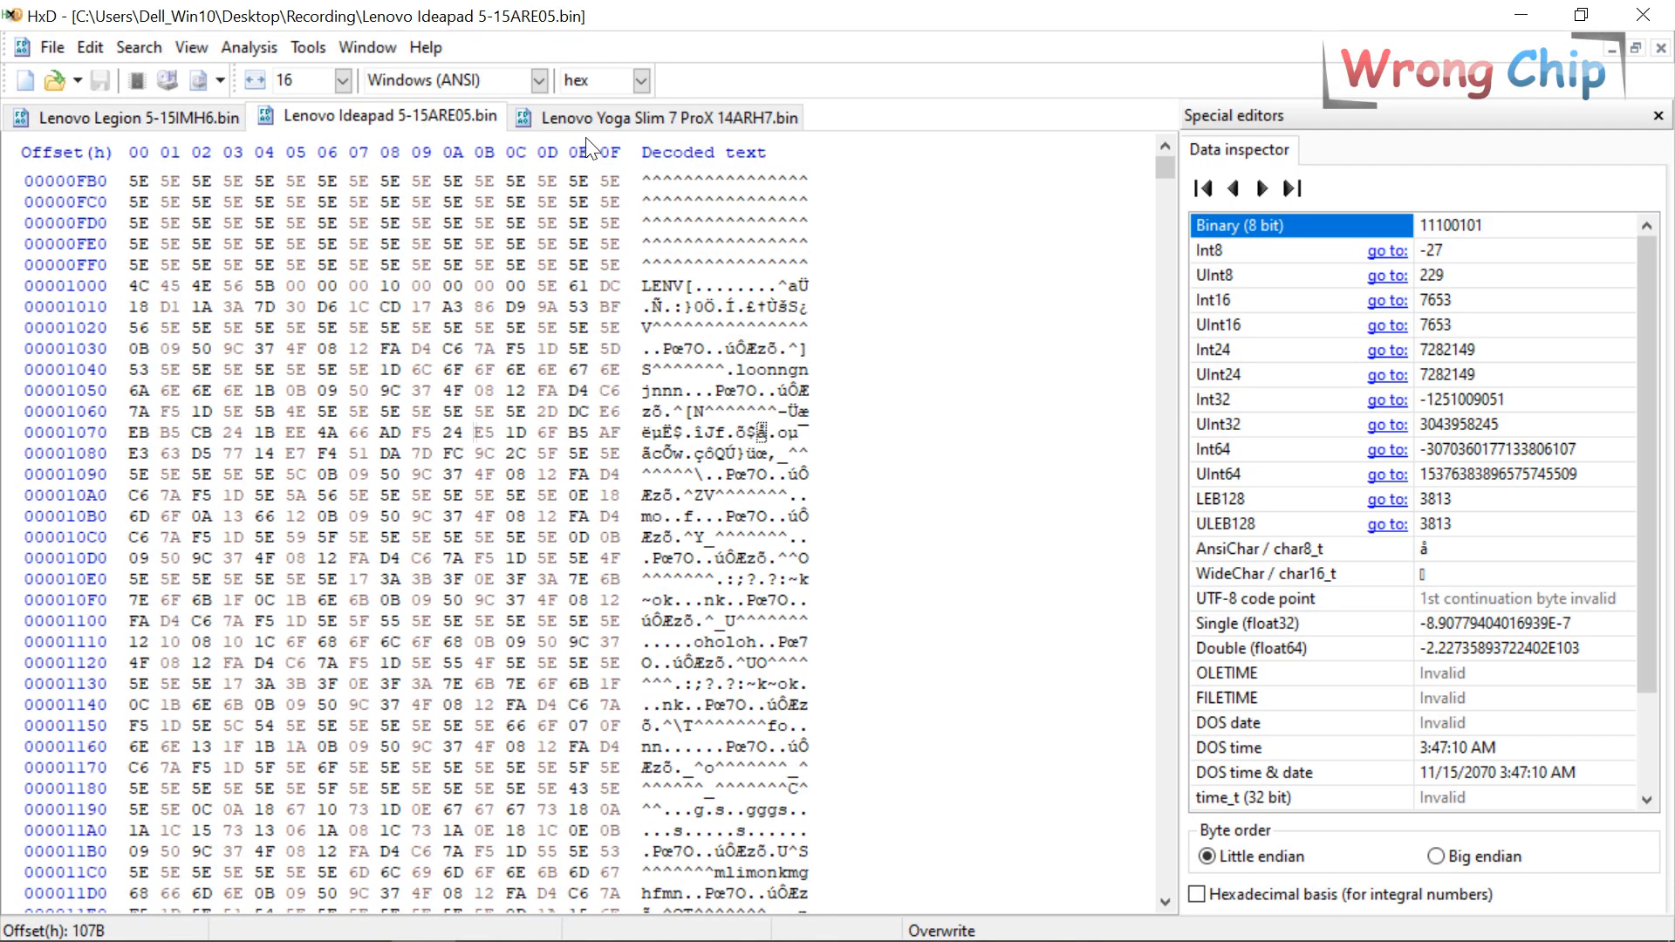
pyautogui.click(650, 117)
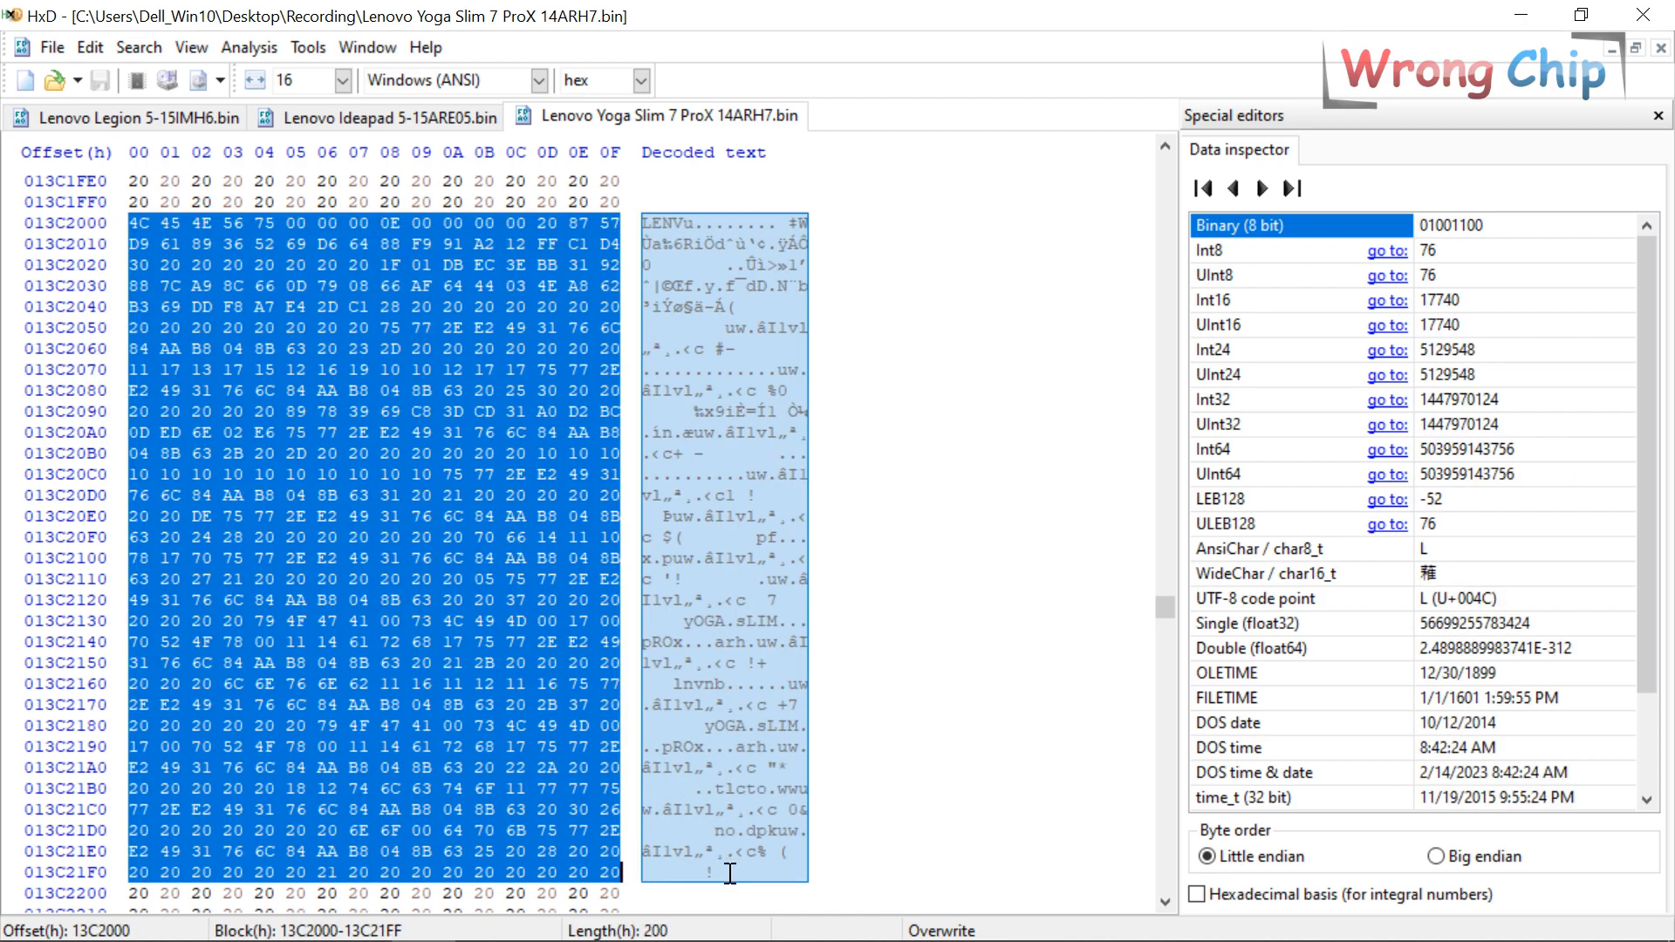
pyautogui.click(620, 916)
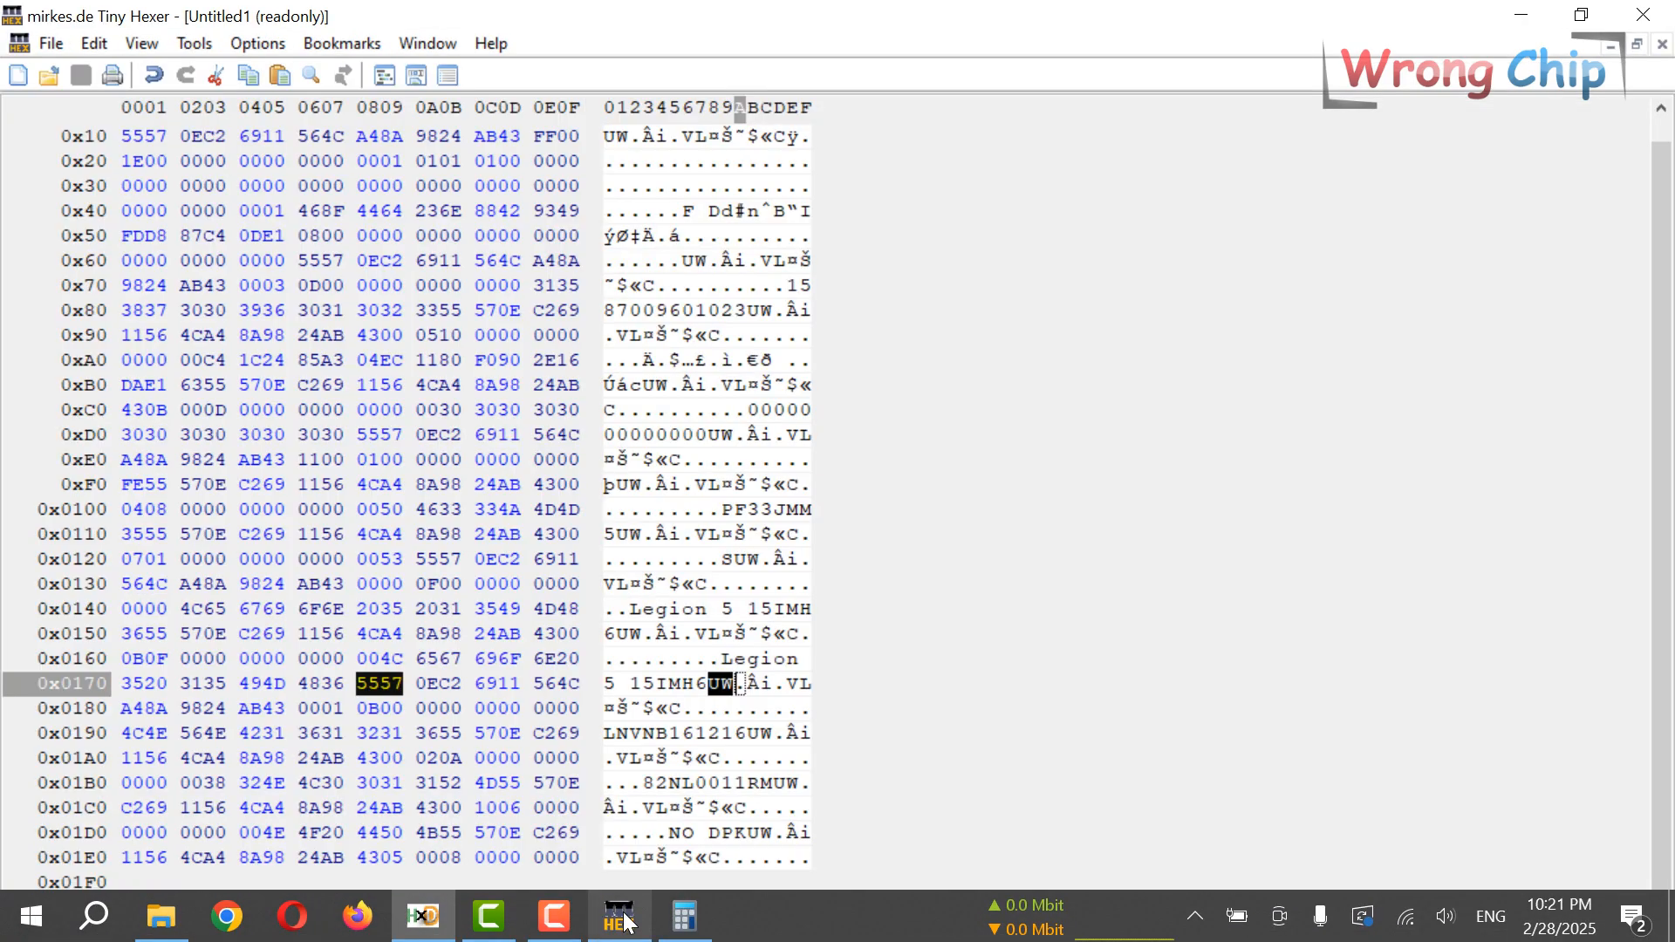
pyautogui.click(51, 42)
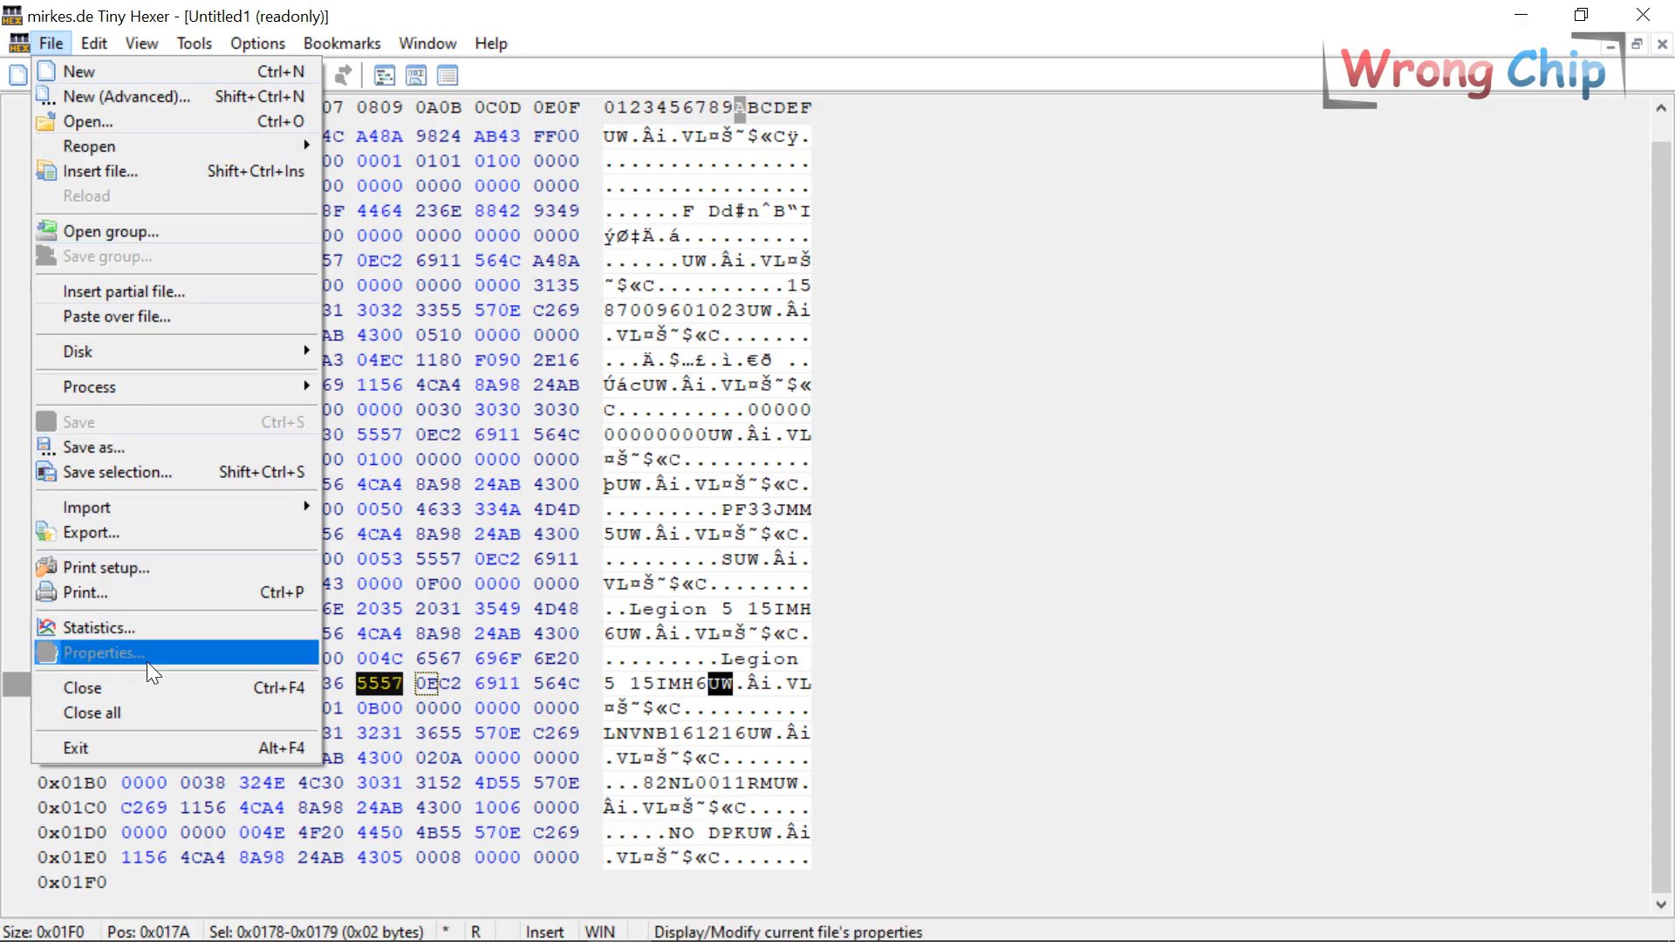
pyautogui.click(92, 712)
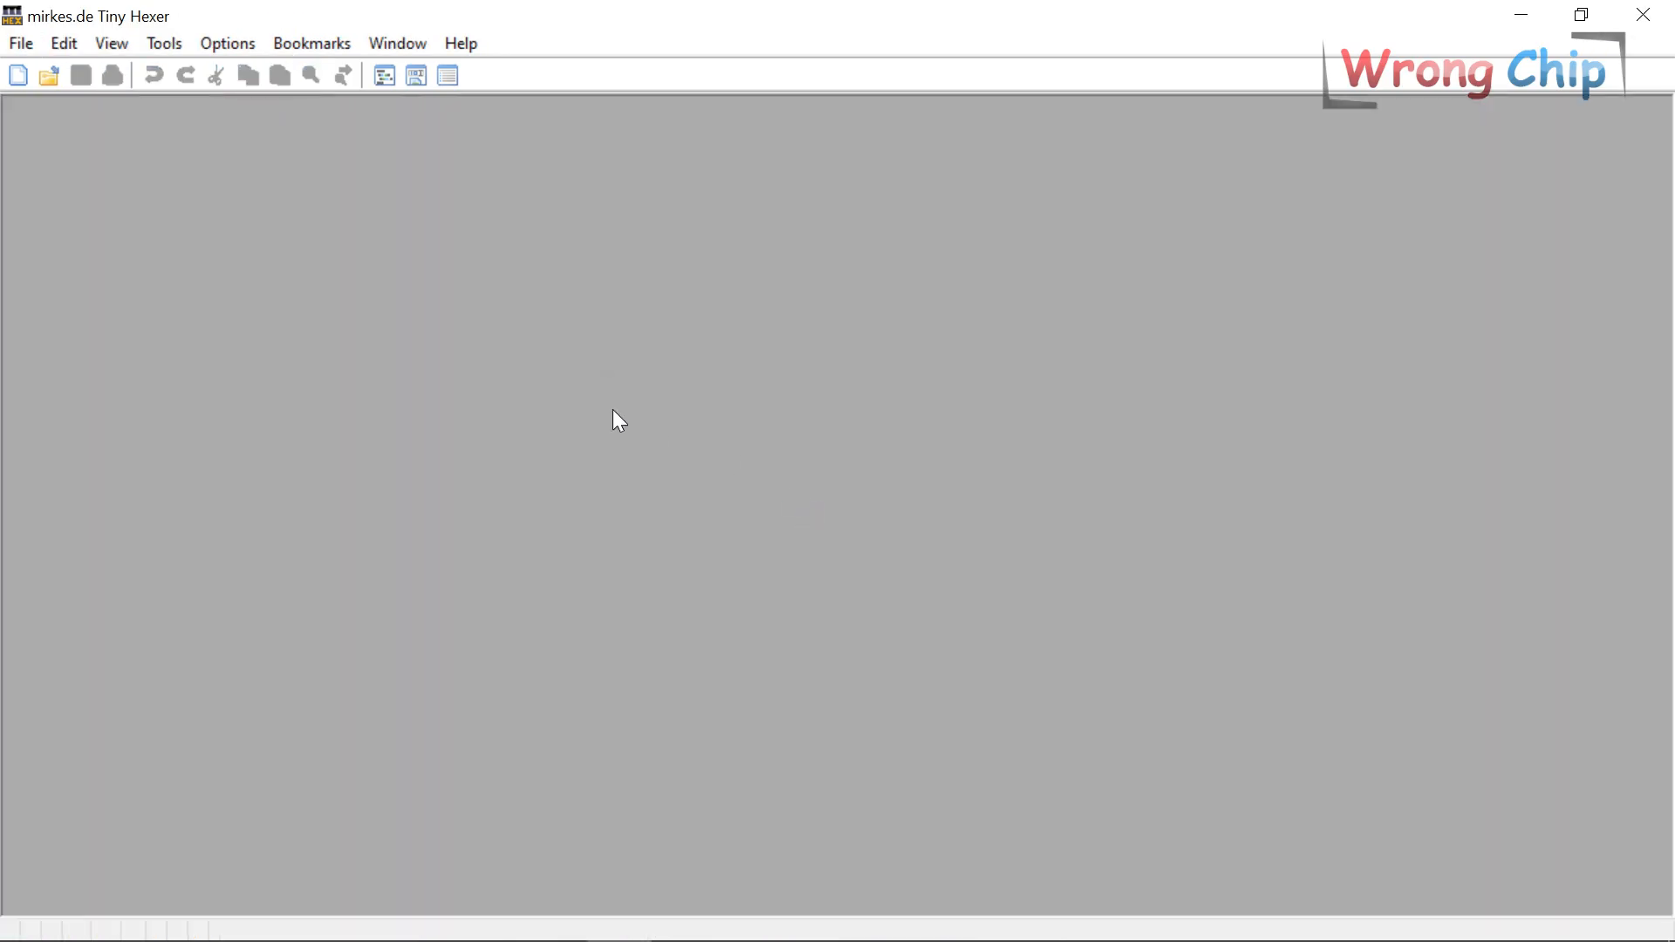
pyautogui.click(279, 75)
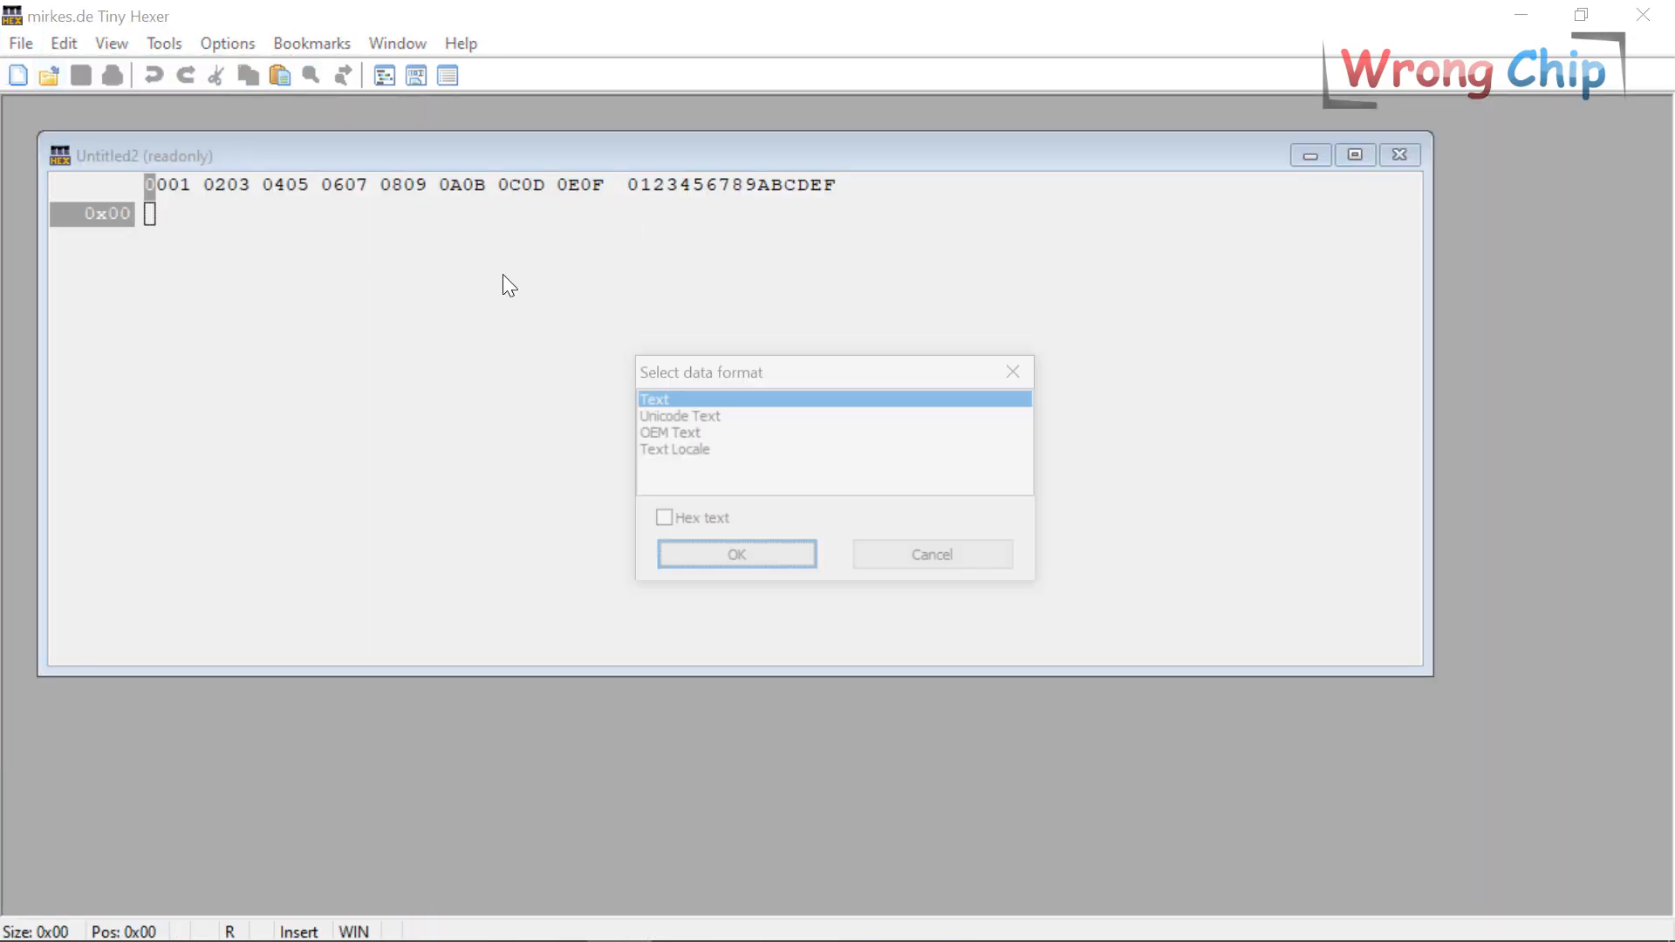
# Step: Paste the Yoga block as text and XOR-decrypt all 512 bytes with key 255, exposing its model and serial text
pyautogui.click(735, 553)
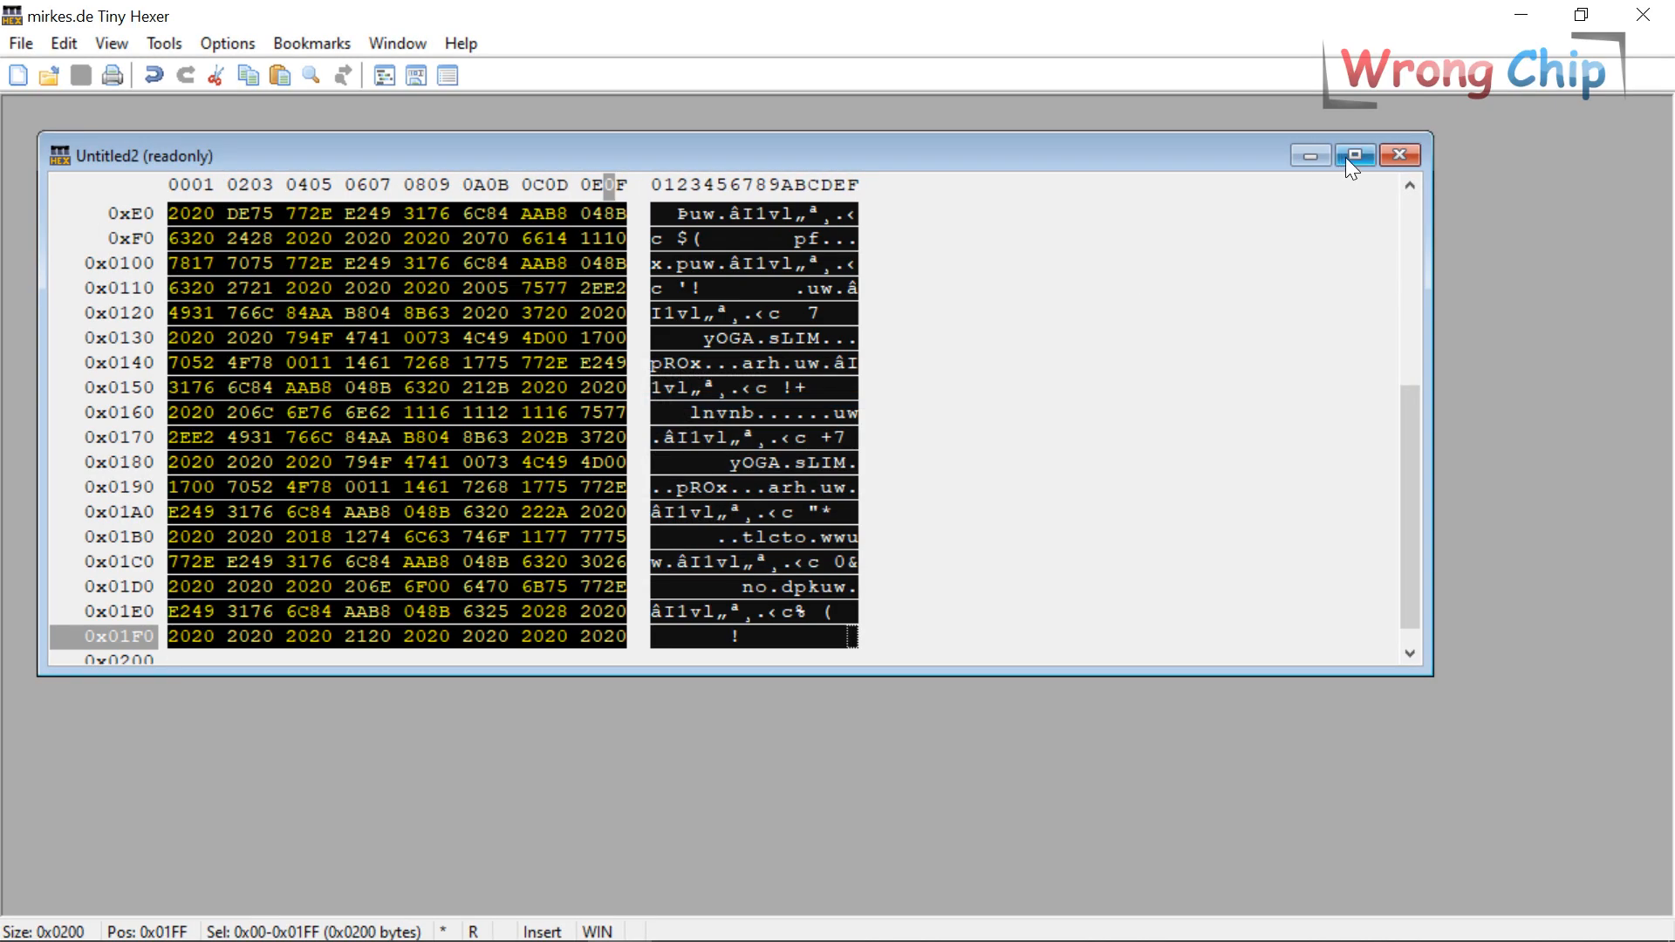
pyautogui.click(1352, 155)
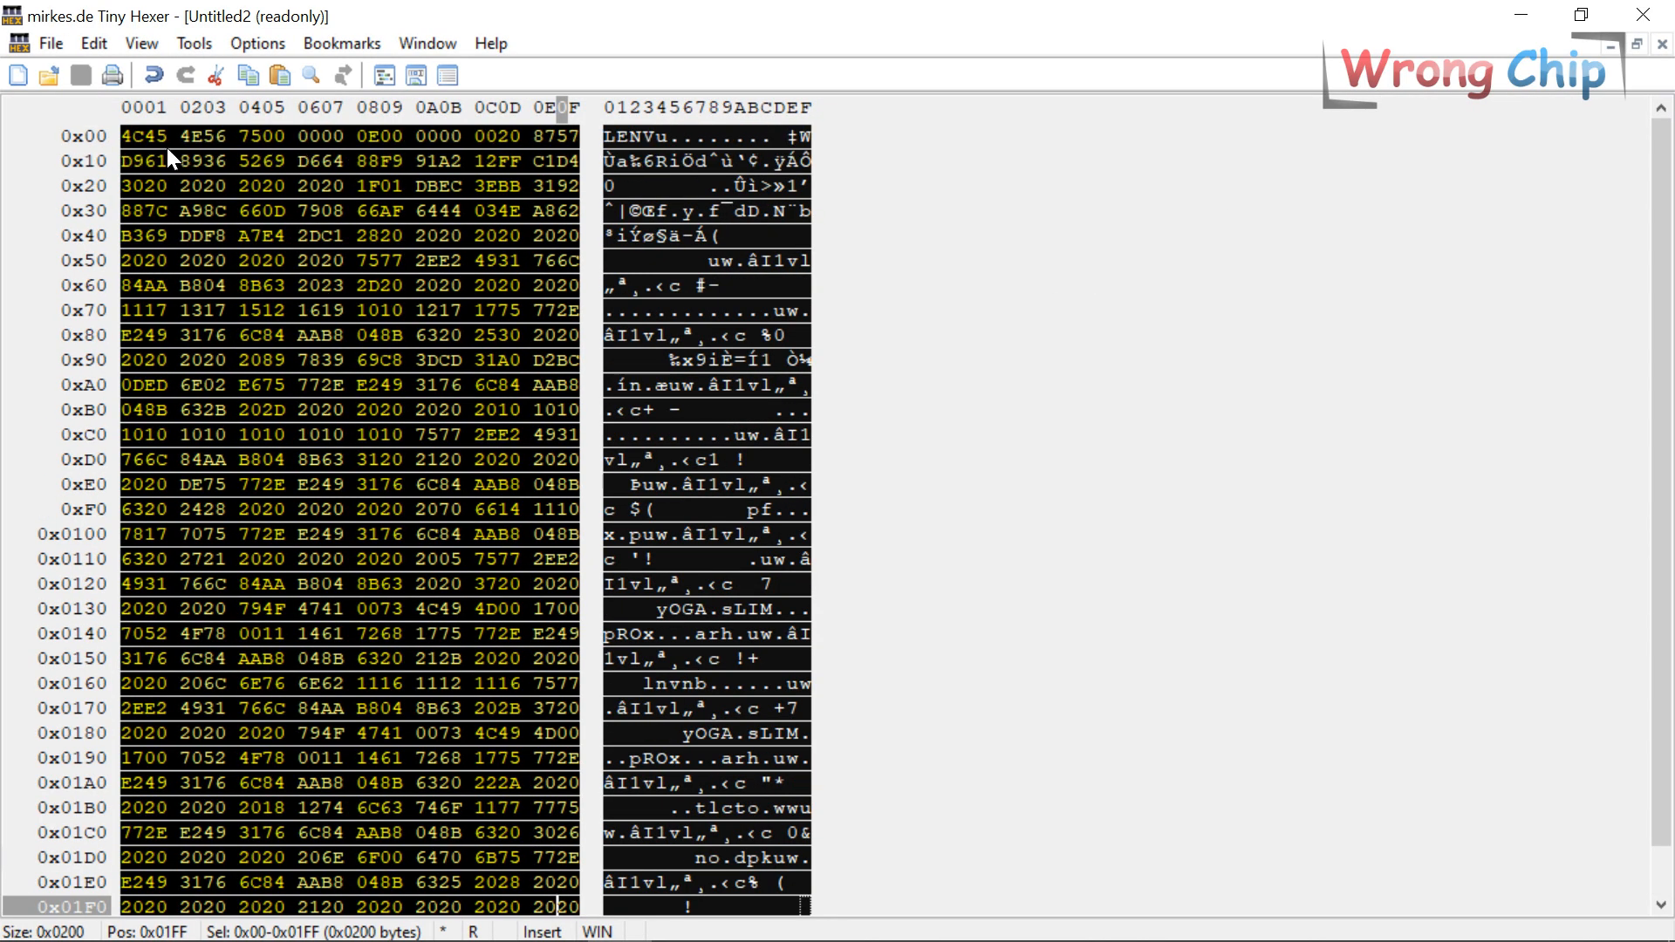
pyautogui.click(194, 42)
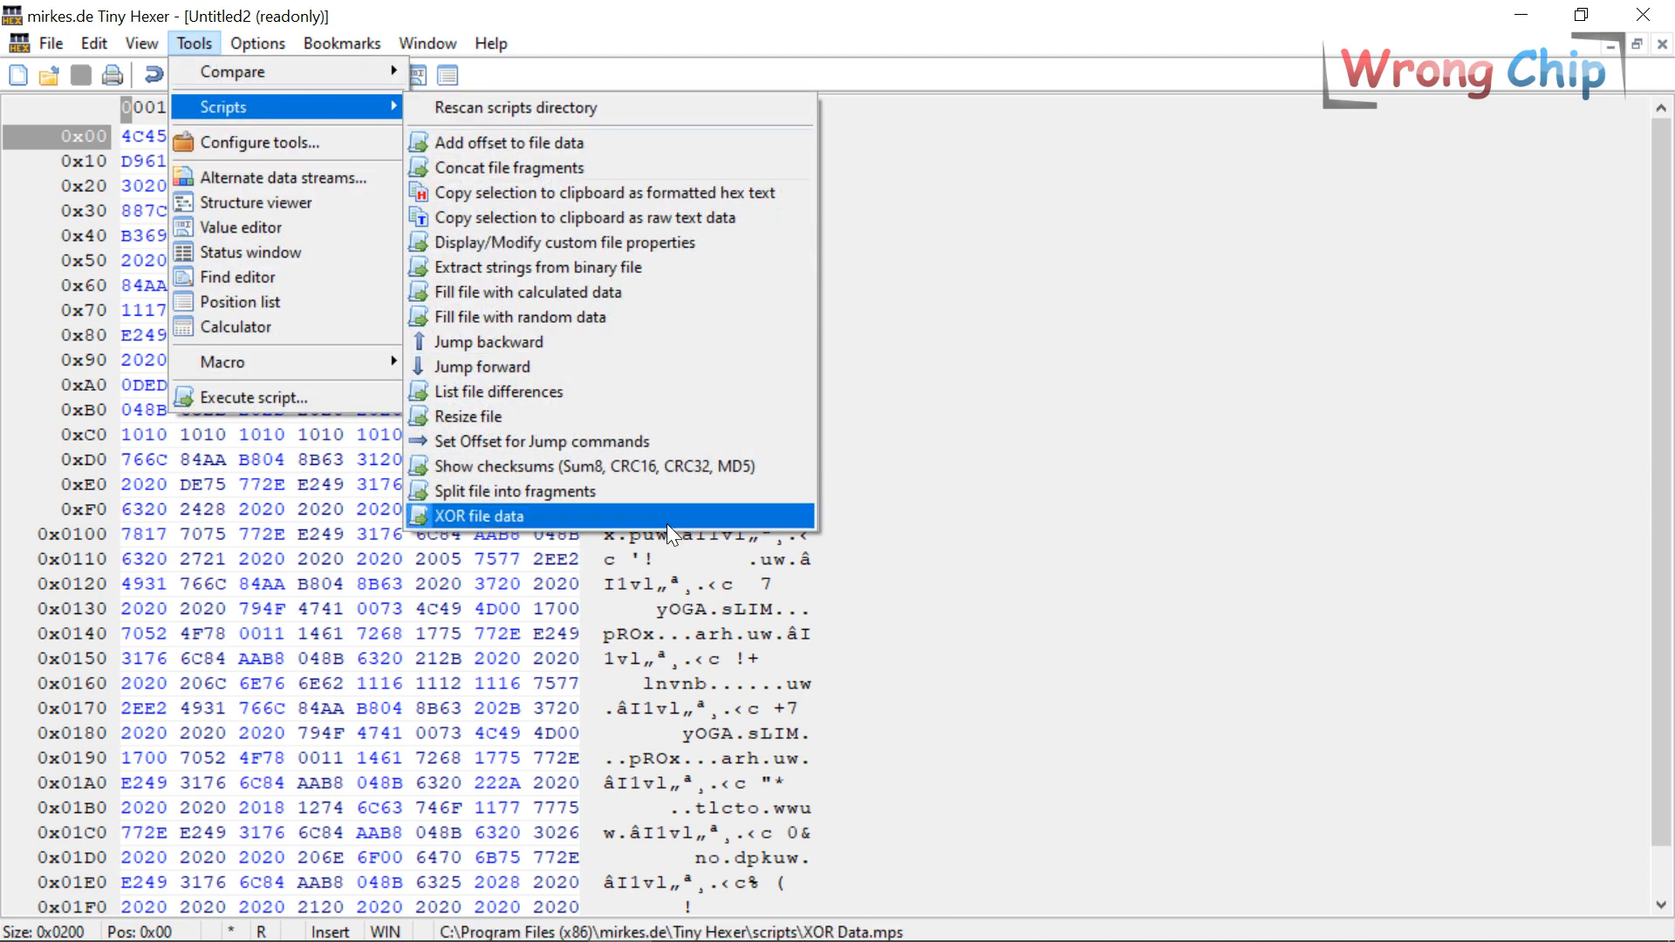
pyautogui.click(483, 516)
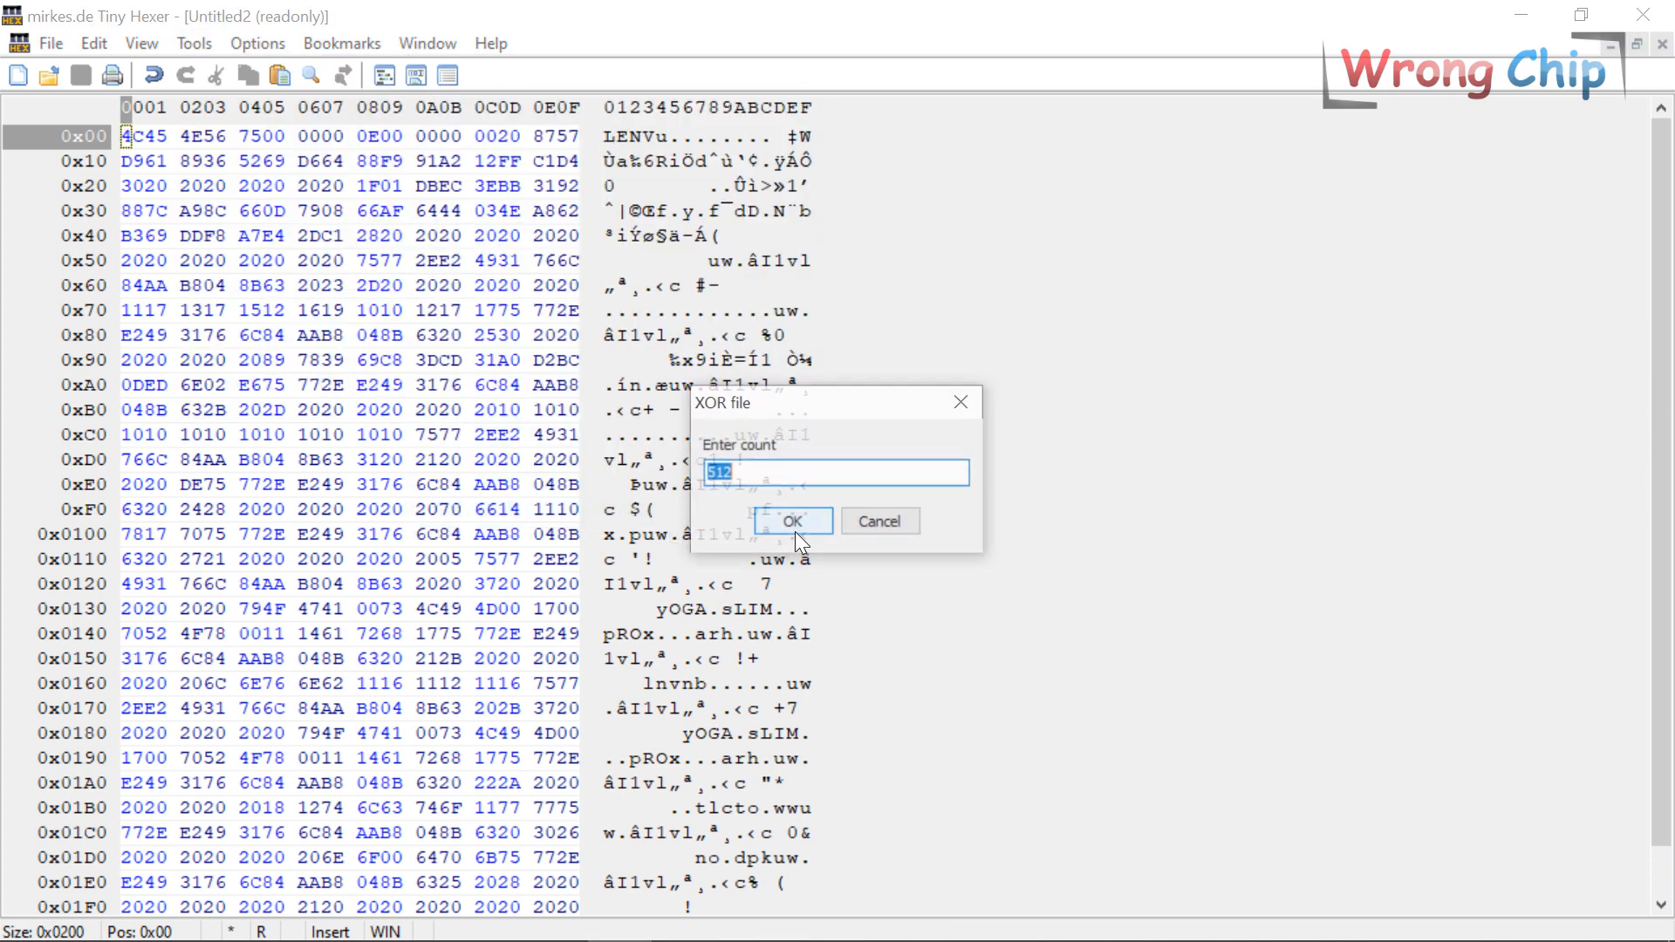
pyautogui.click(792, 522)
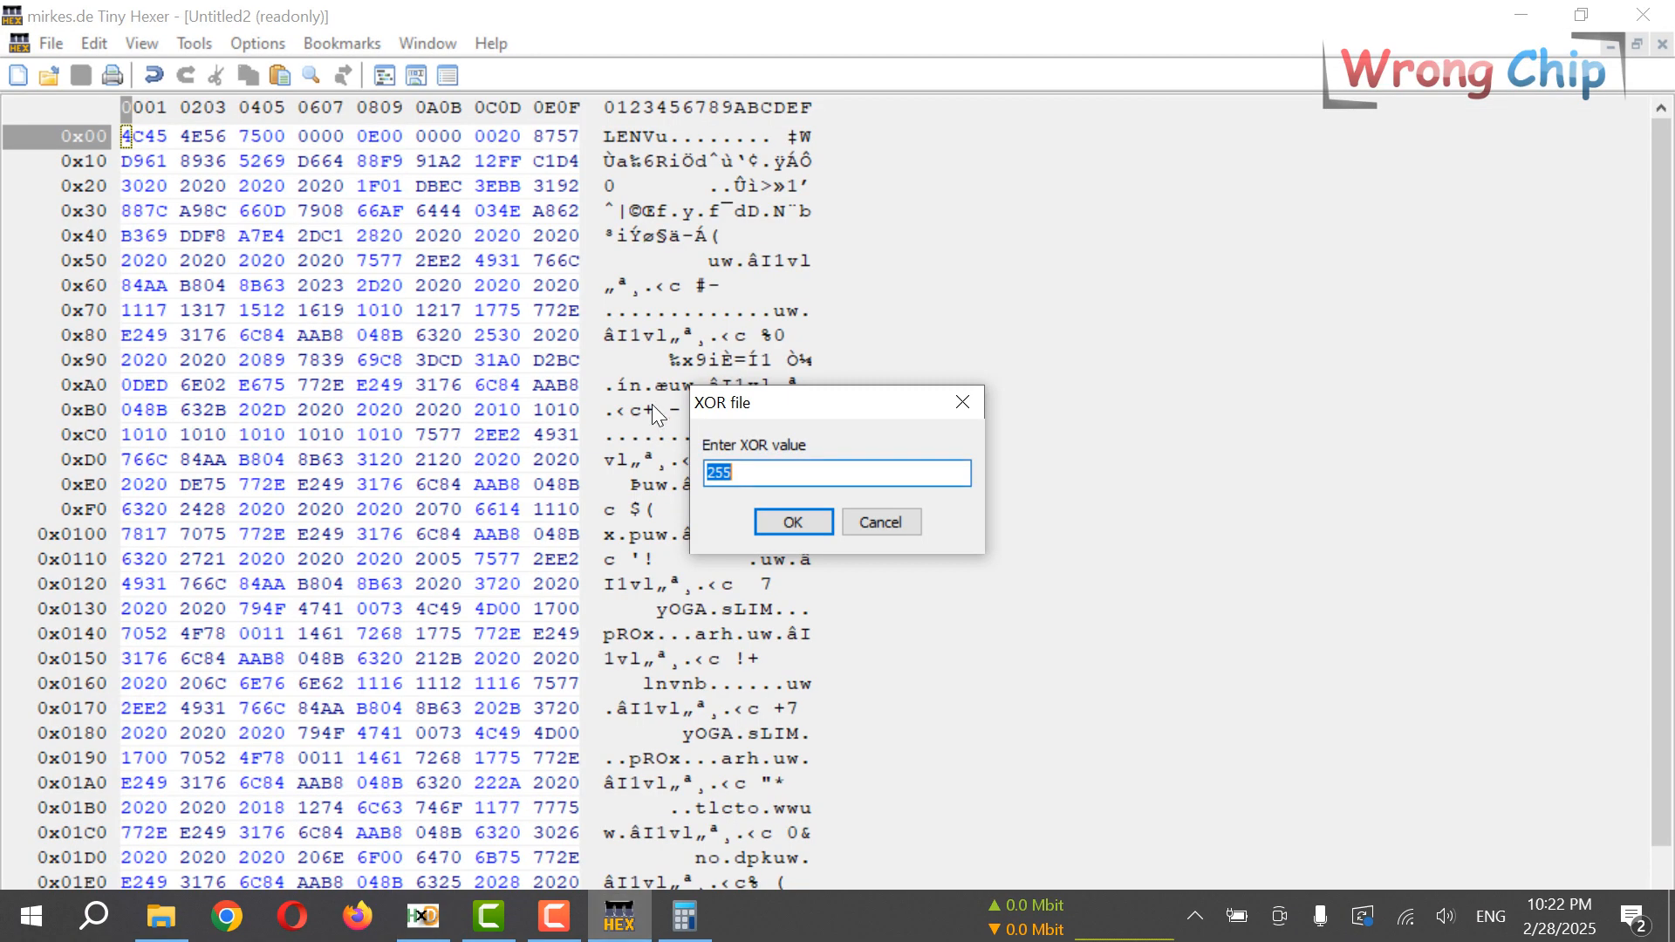
pyautogui.click(792, 522)
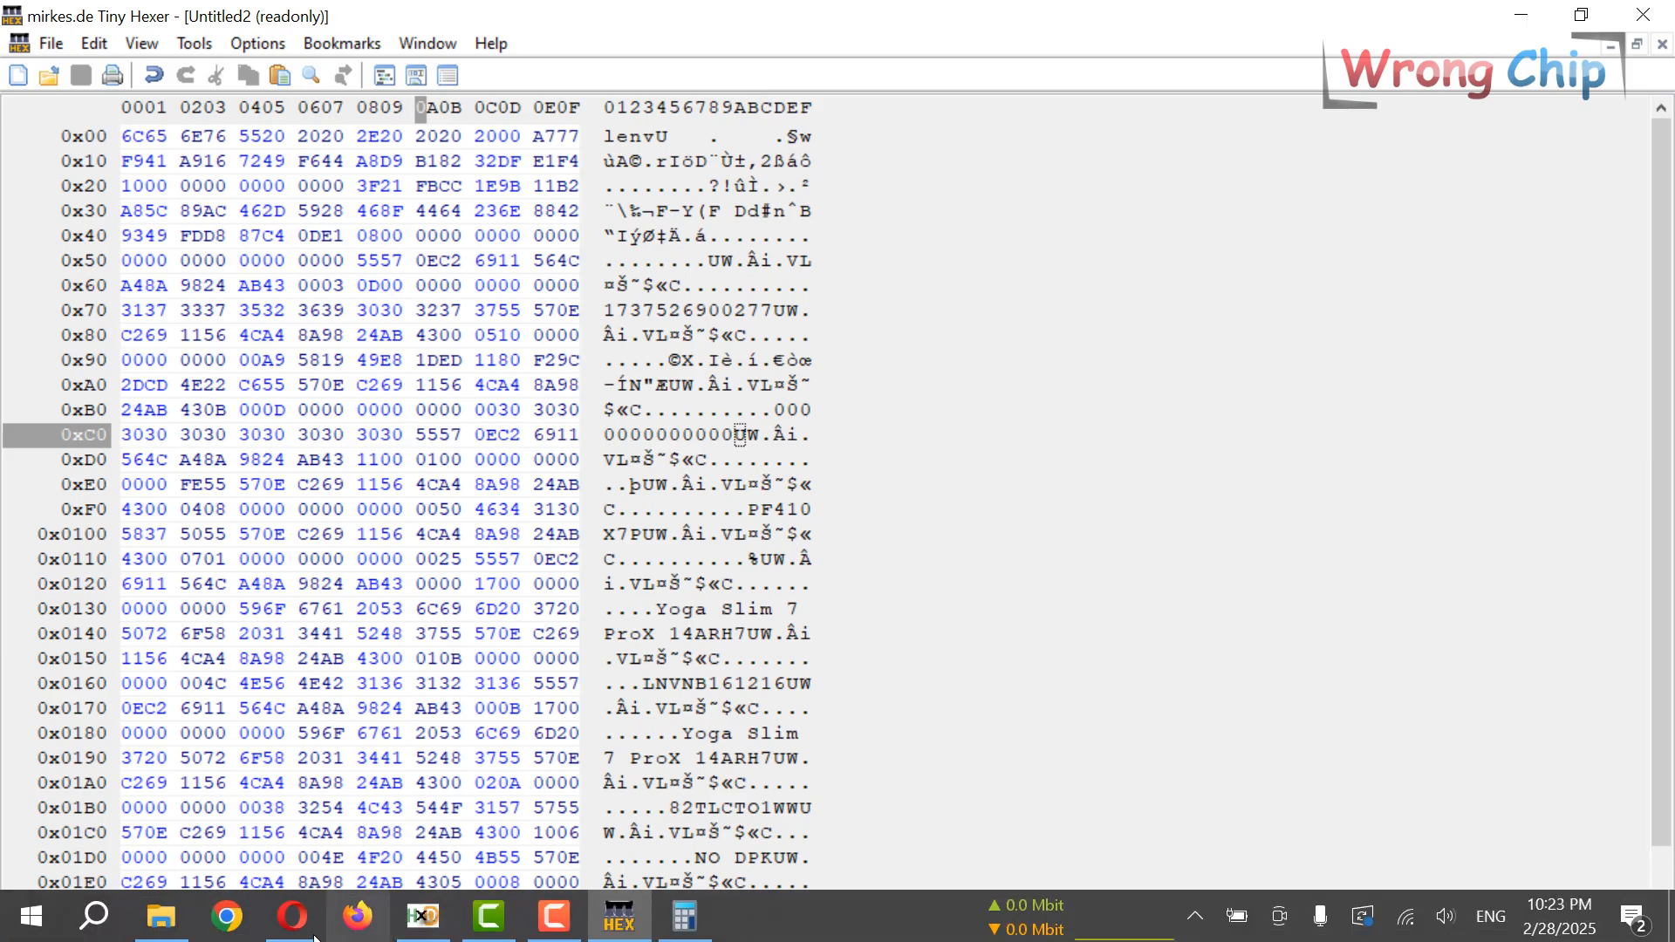
pyautogui.click(290, 916)
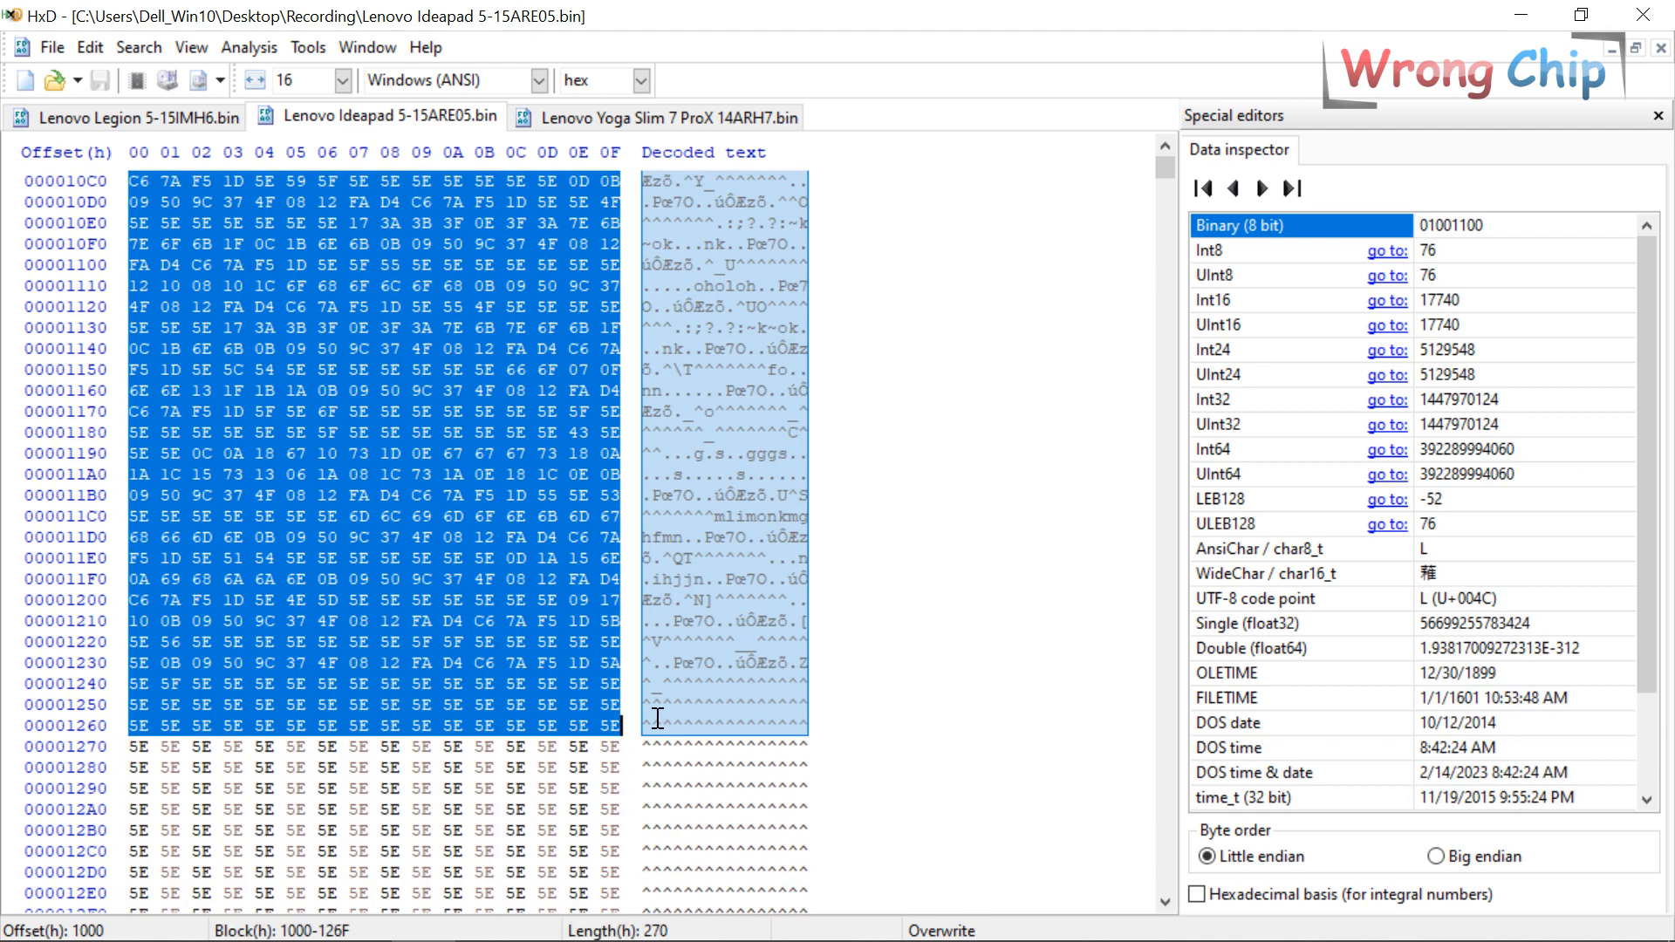
# Step: Paste the Ideapad 5-15ARE05 block into a new untitled document and create a second empty one
pyautogui.click(51, 47)
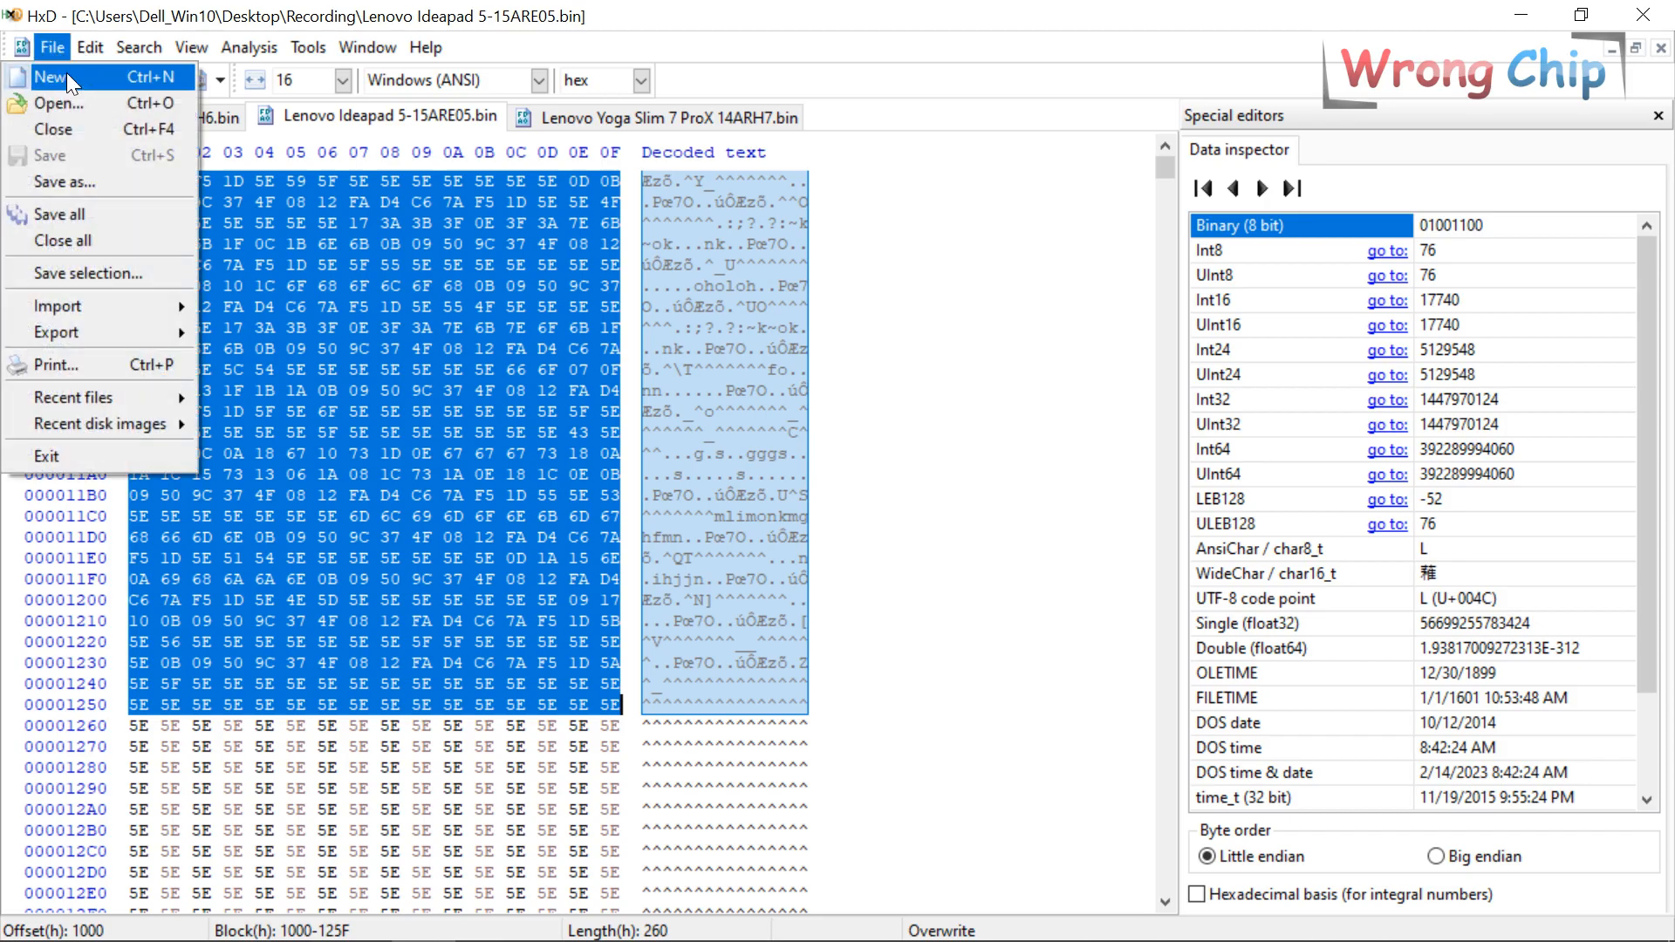
pyautogui.click(50, 75)
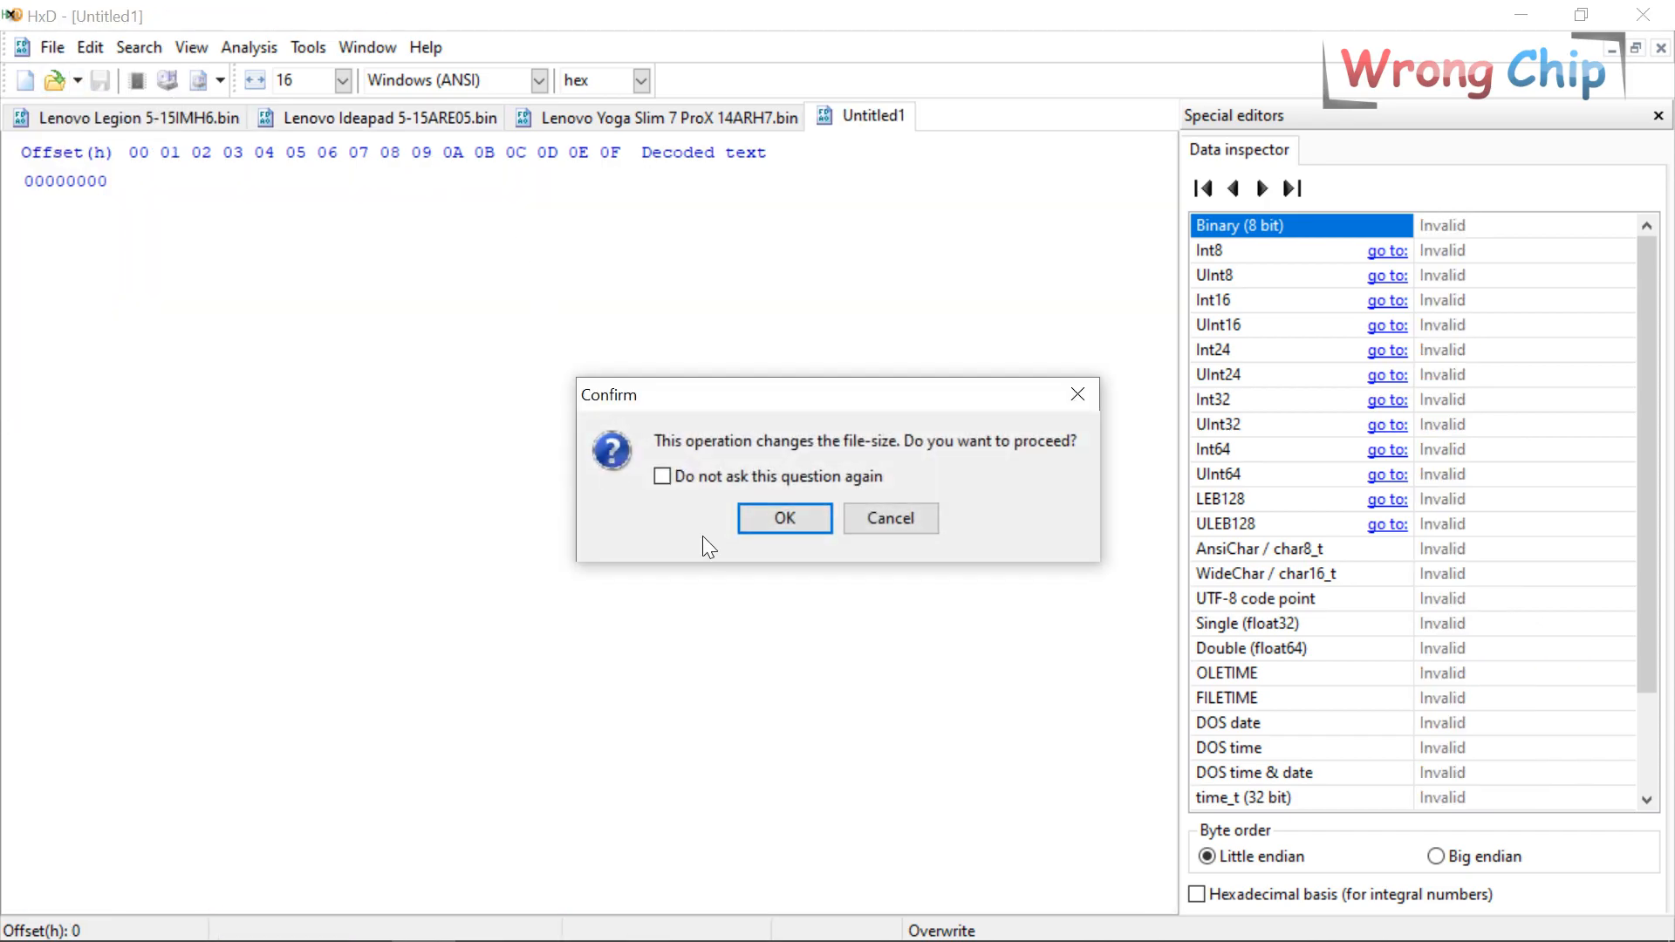
pyautogui.click(784, 518)
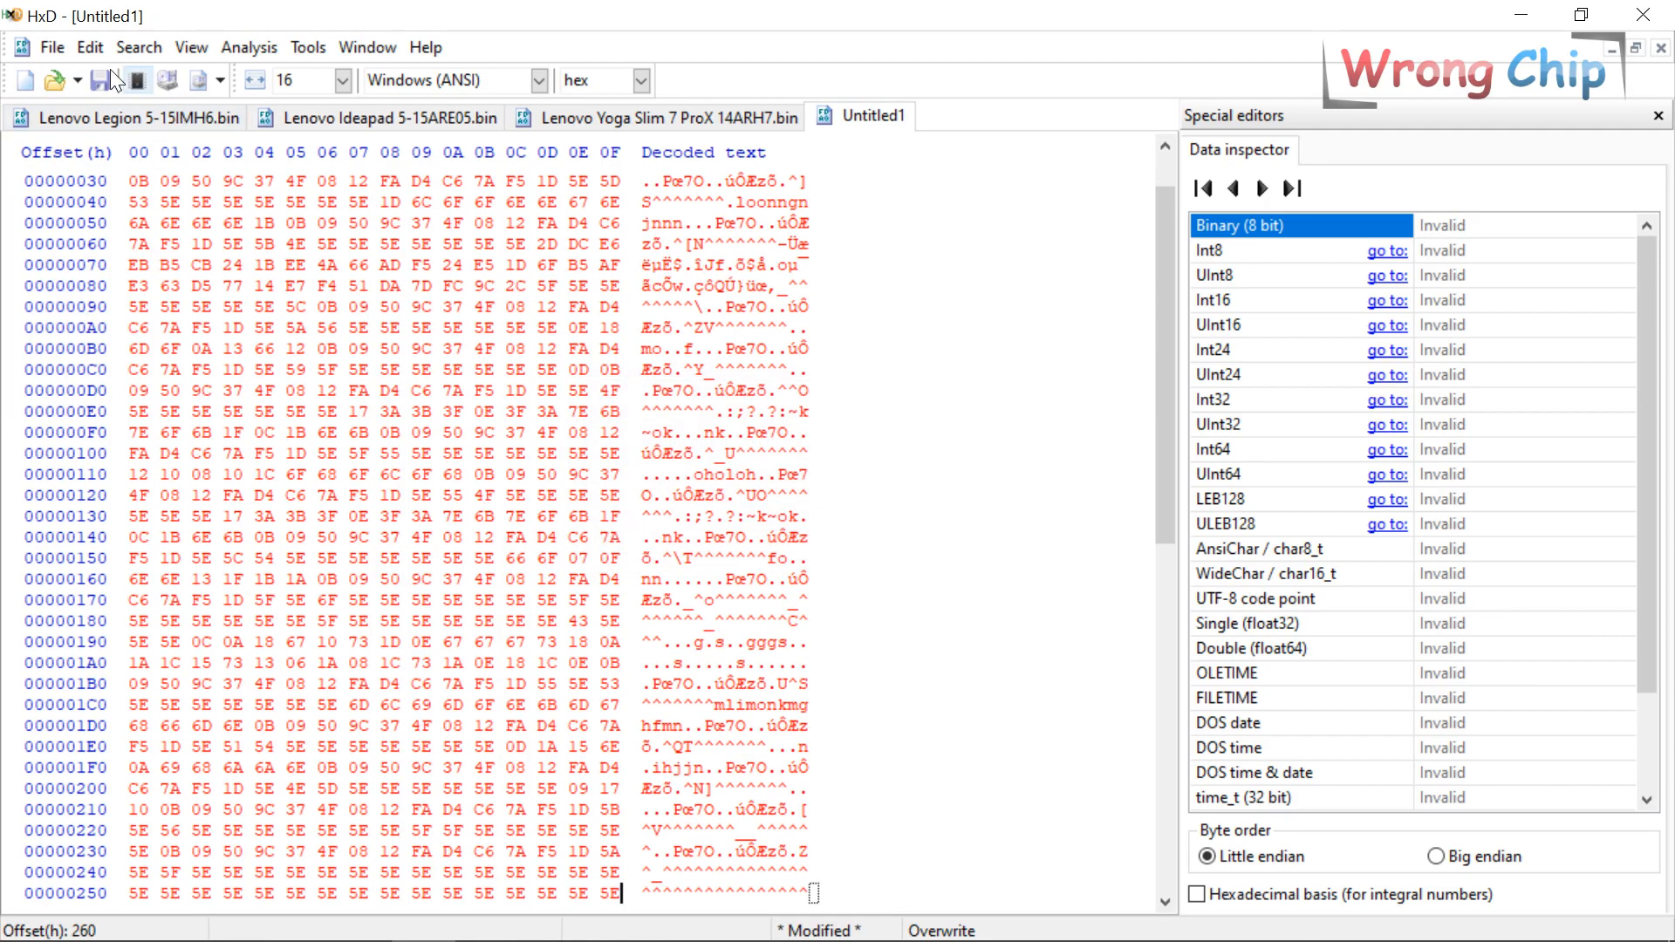
pyautogui.click(26, 80)
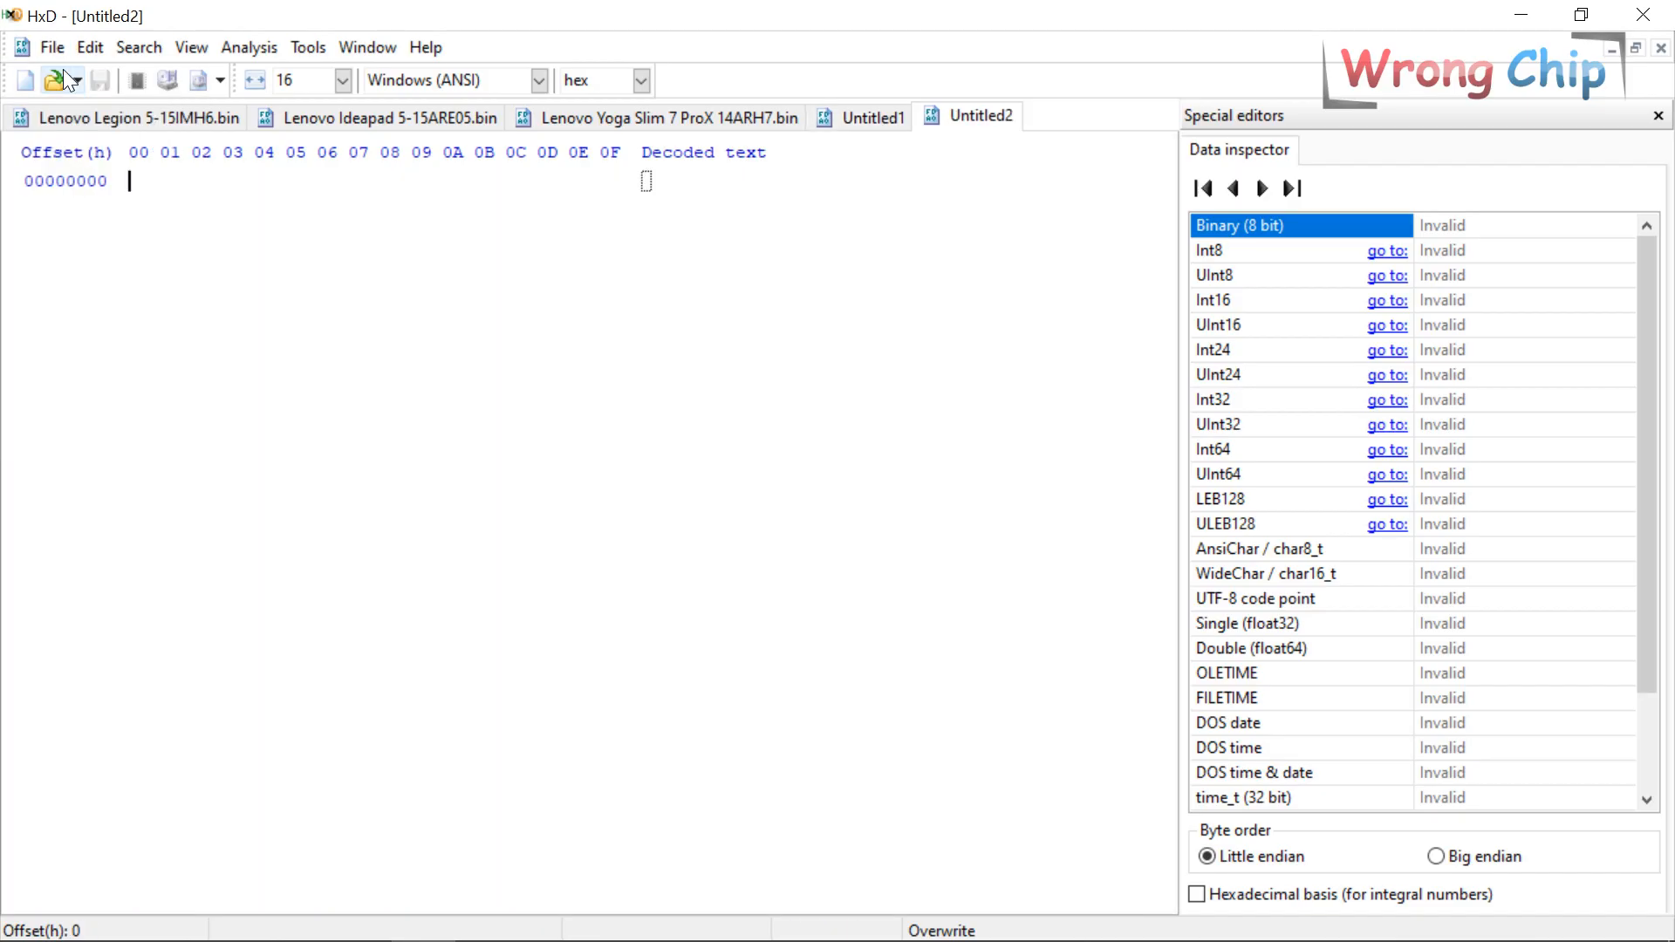
pyautogui.click(387, 117)
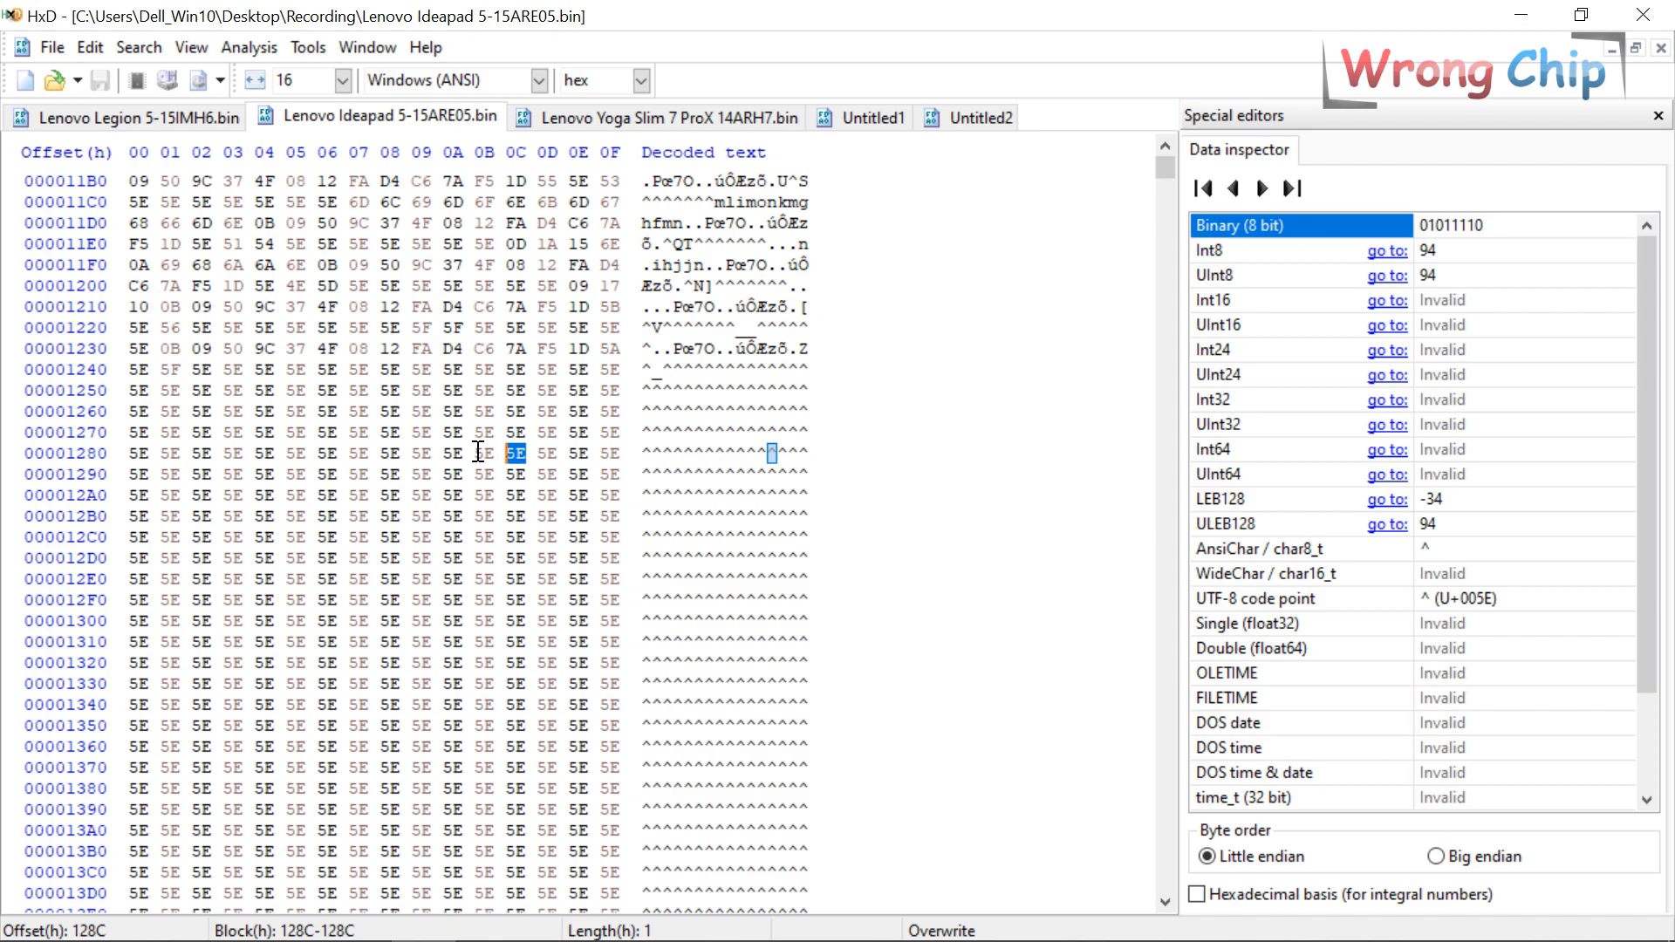
pyautogui.moveTo(938, 230)
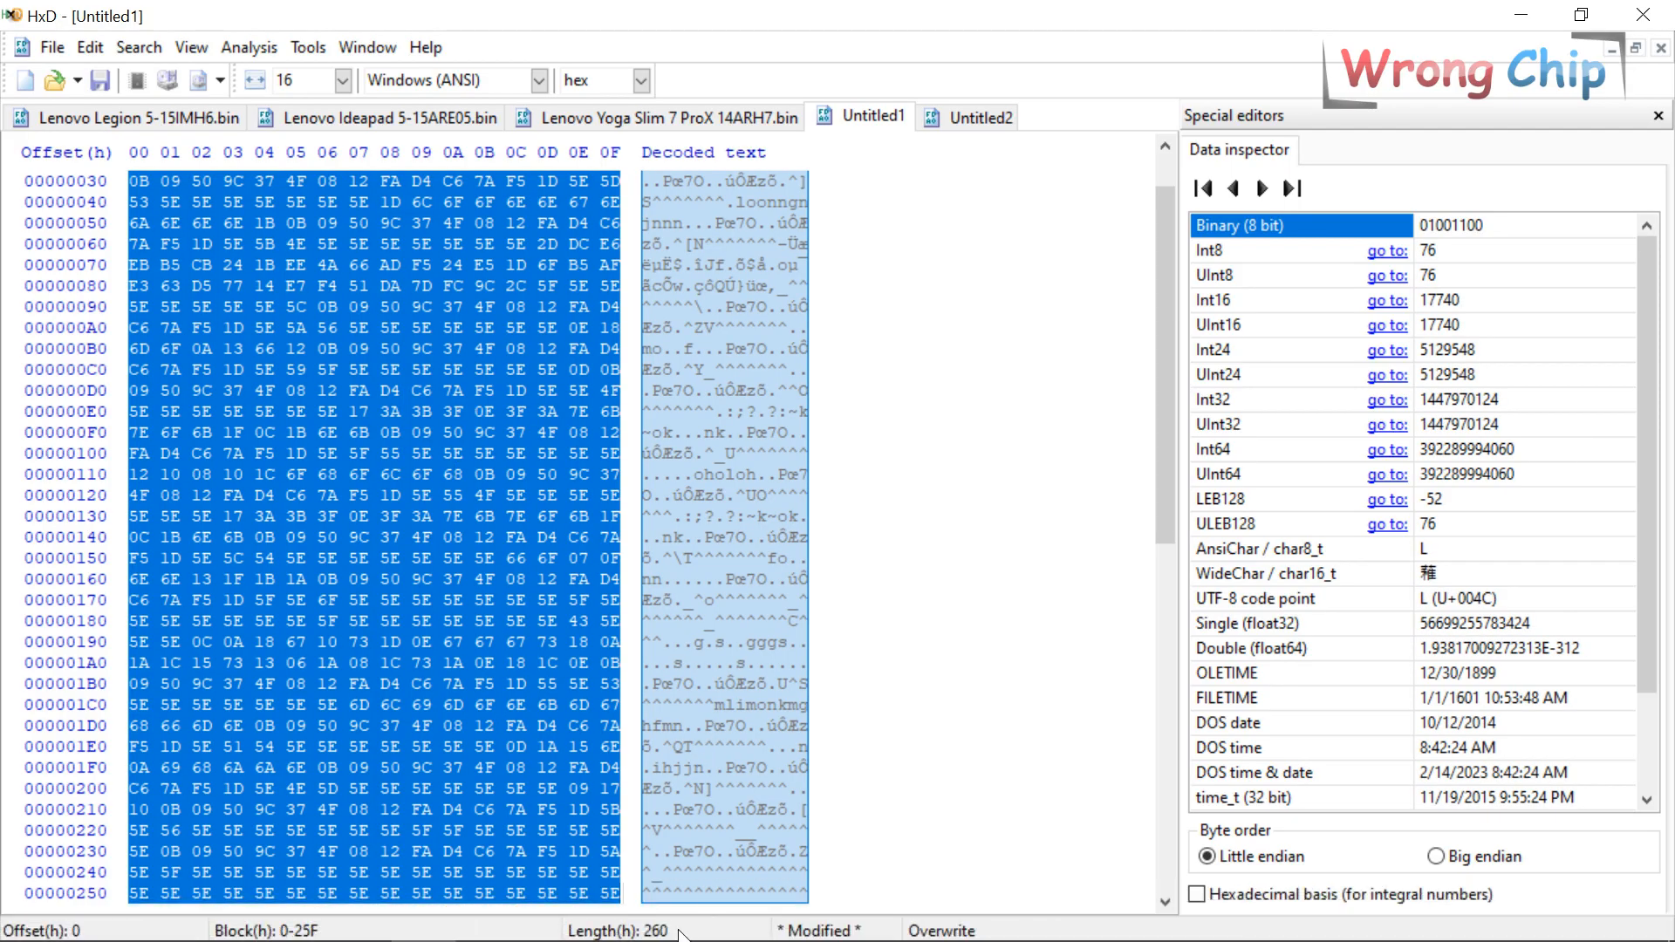
# Step: Insert 0x260 bytes filled with 5E into Untitled2, then return to the encrypted data in Untitled1
pyautogui.click(977, 117)
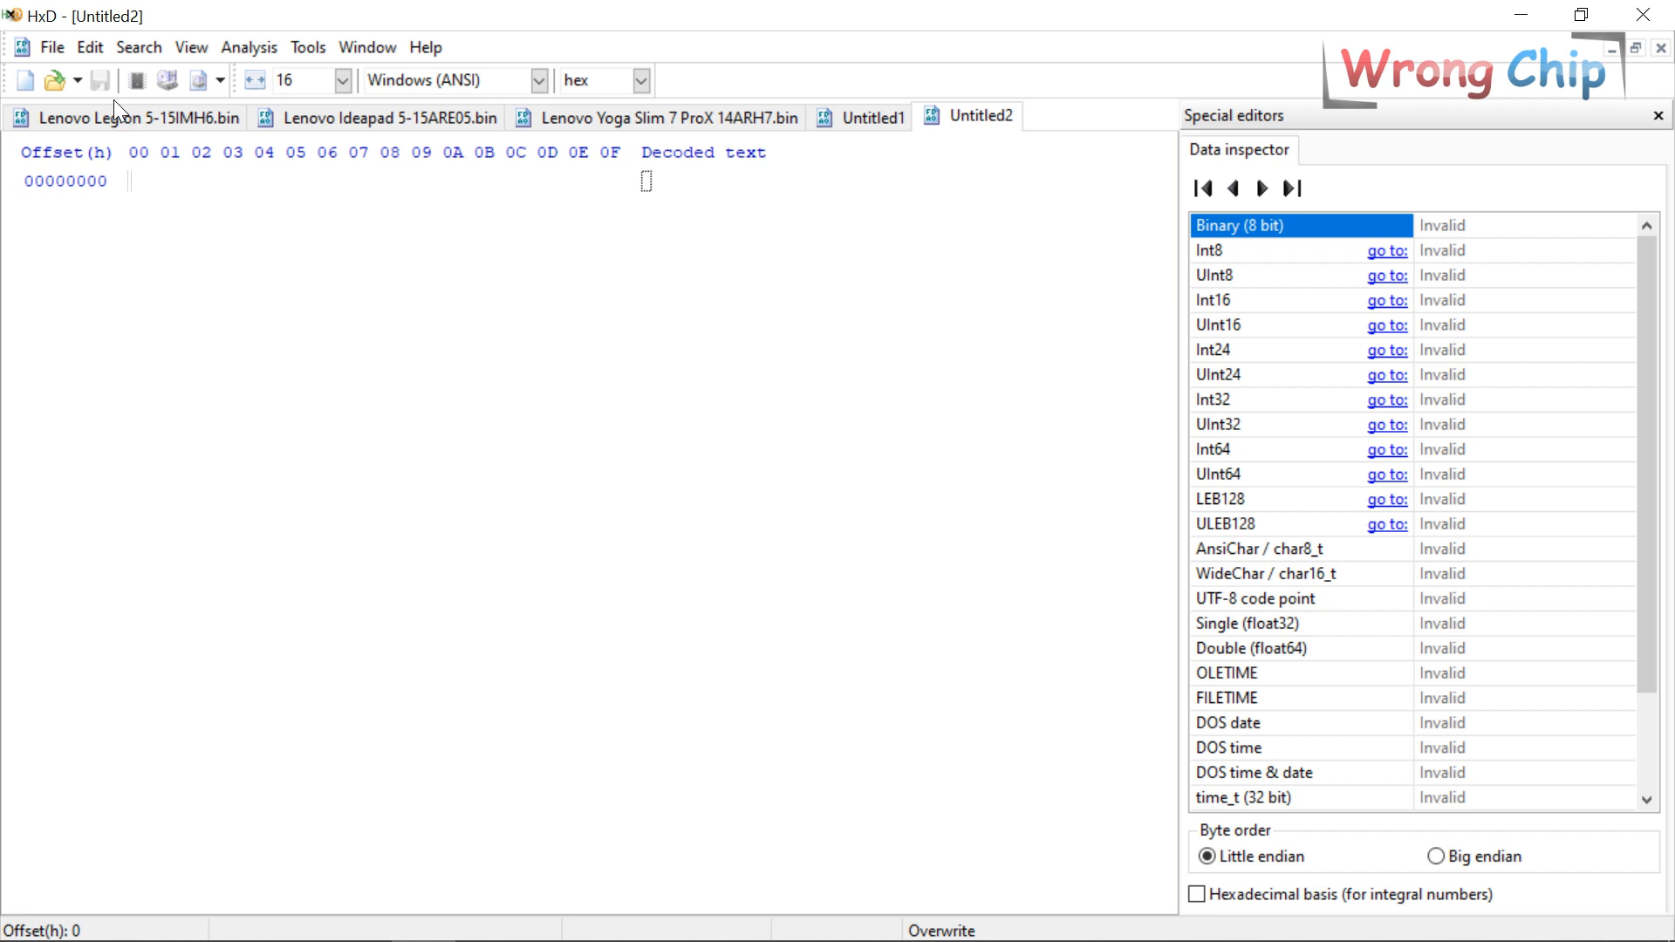
pyautogui.click(89, 47)
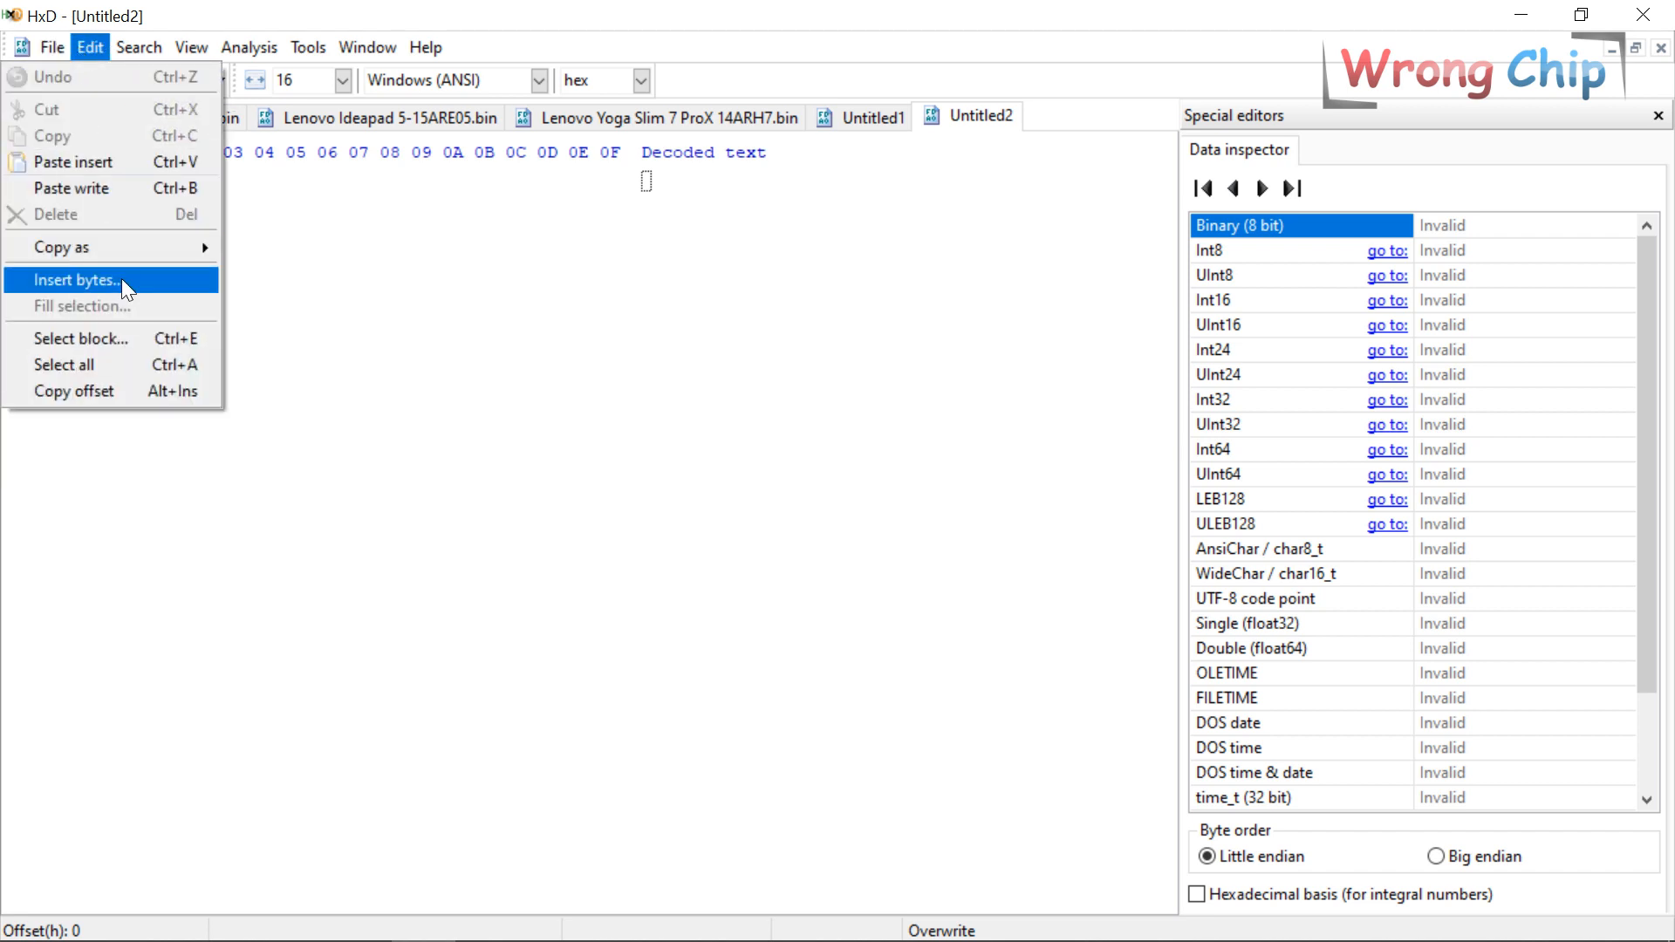
pyautogui.click(78, 280)
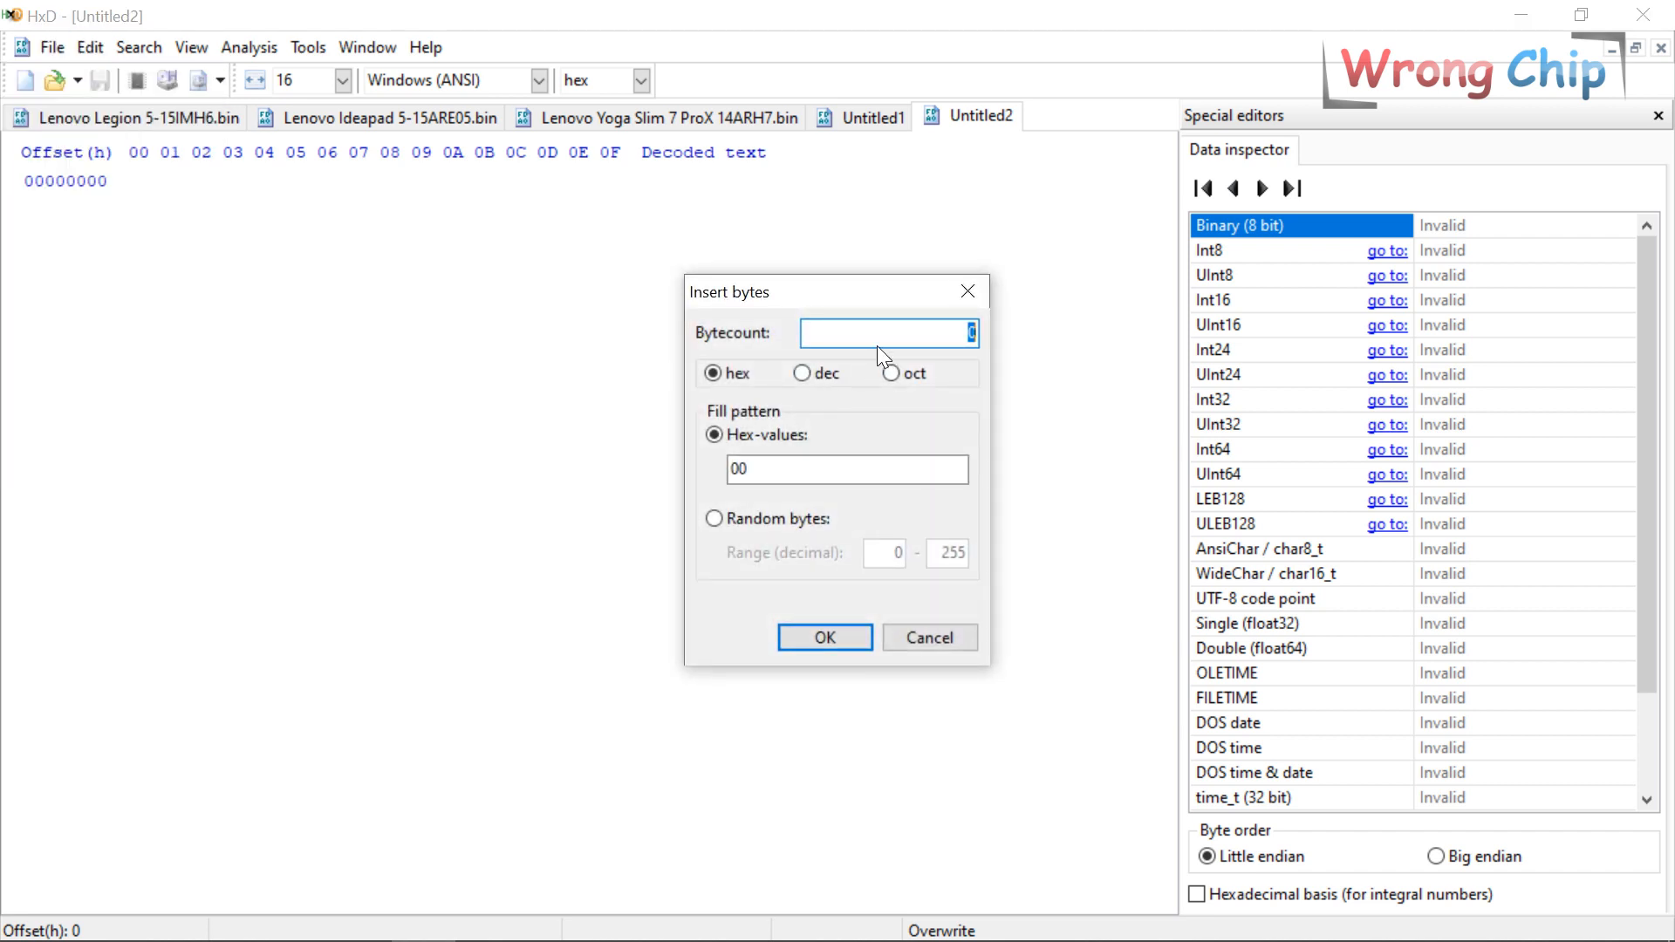
pyautogui.write('260')
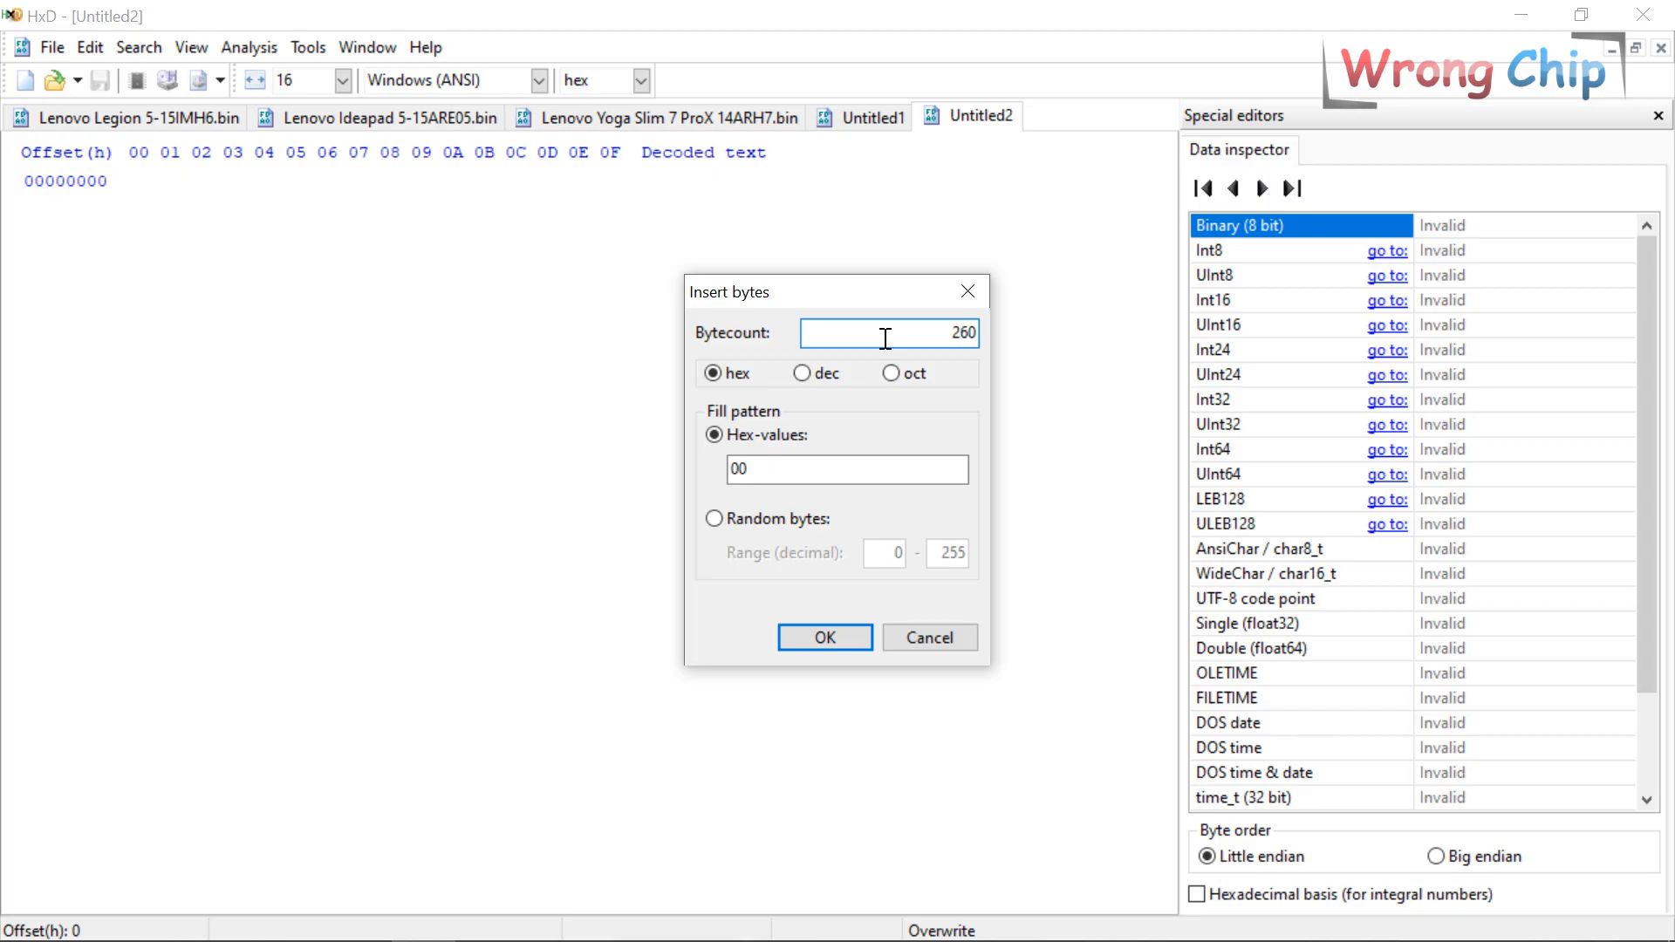
pyautogui.click(846, 469)
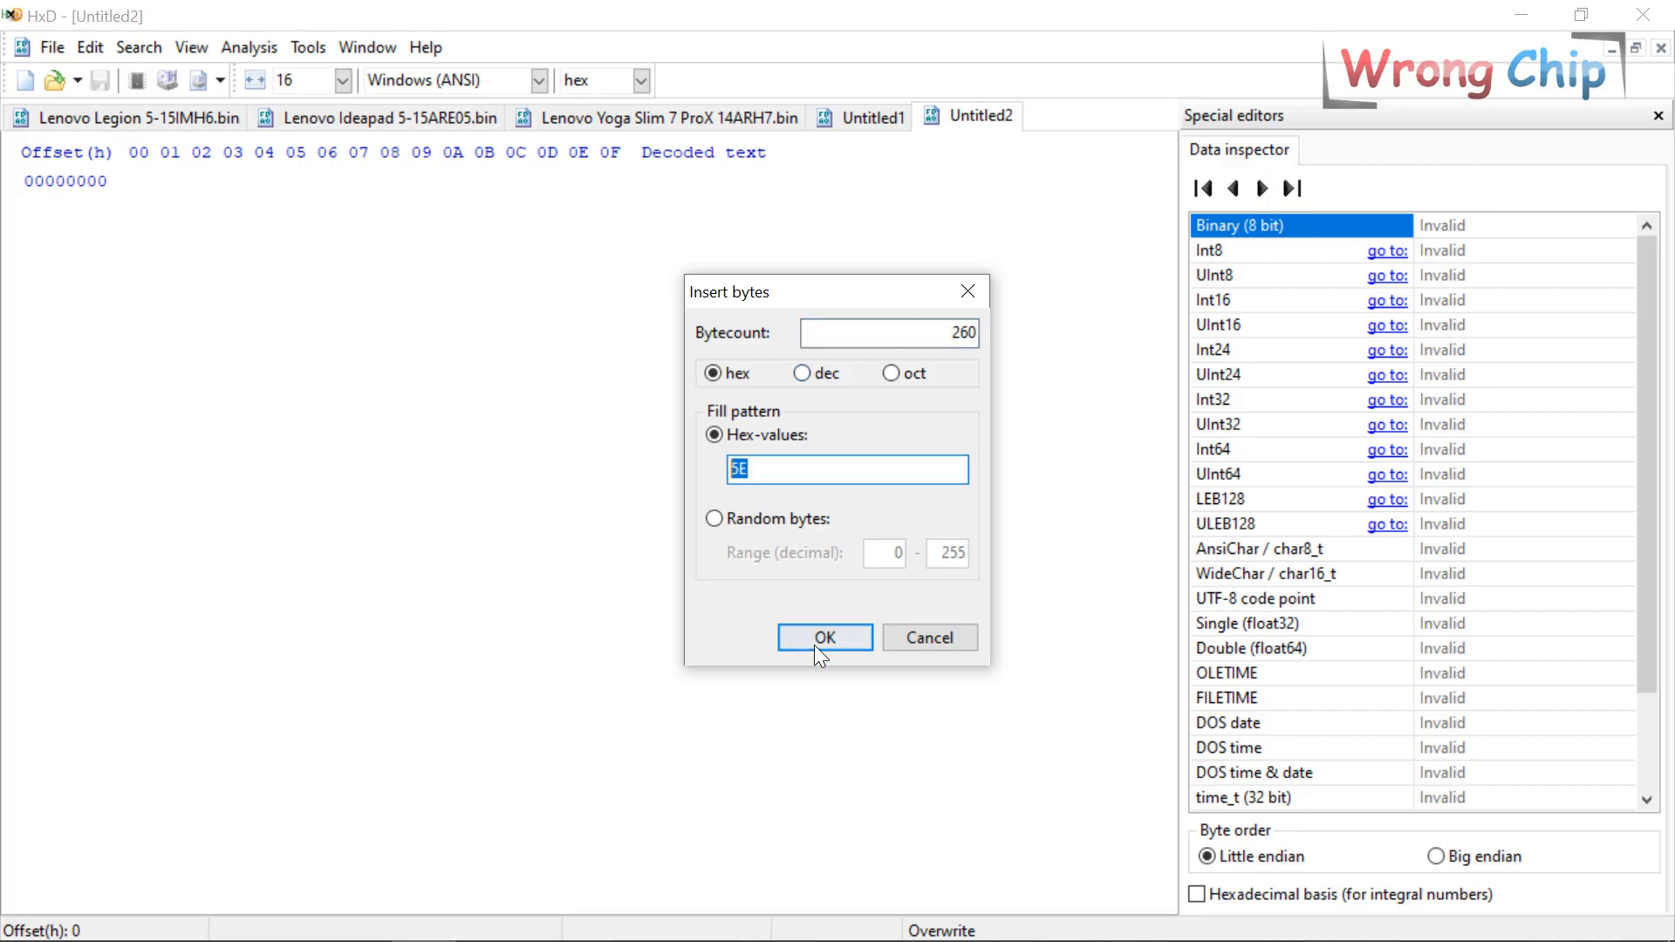
pyautogui.click(821, 637)
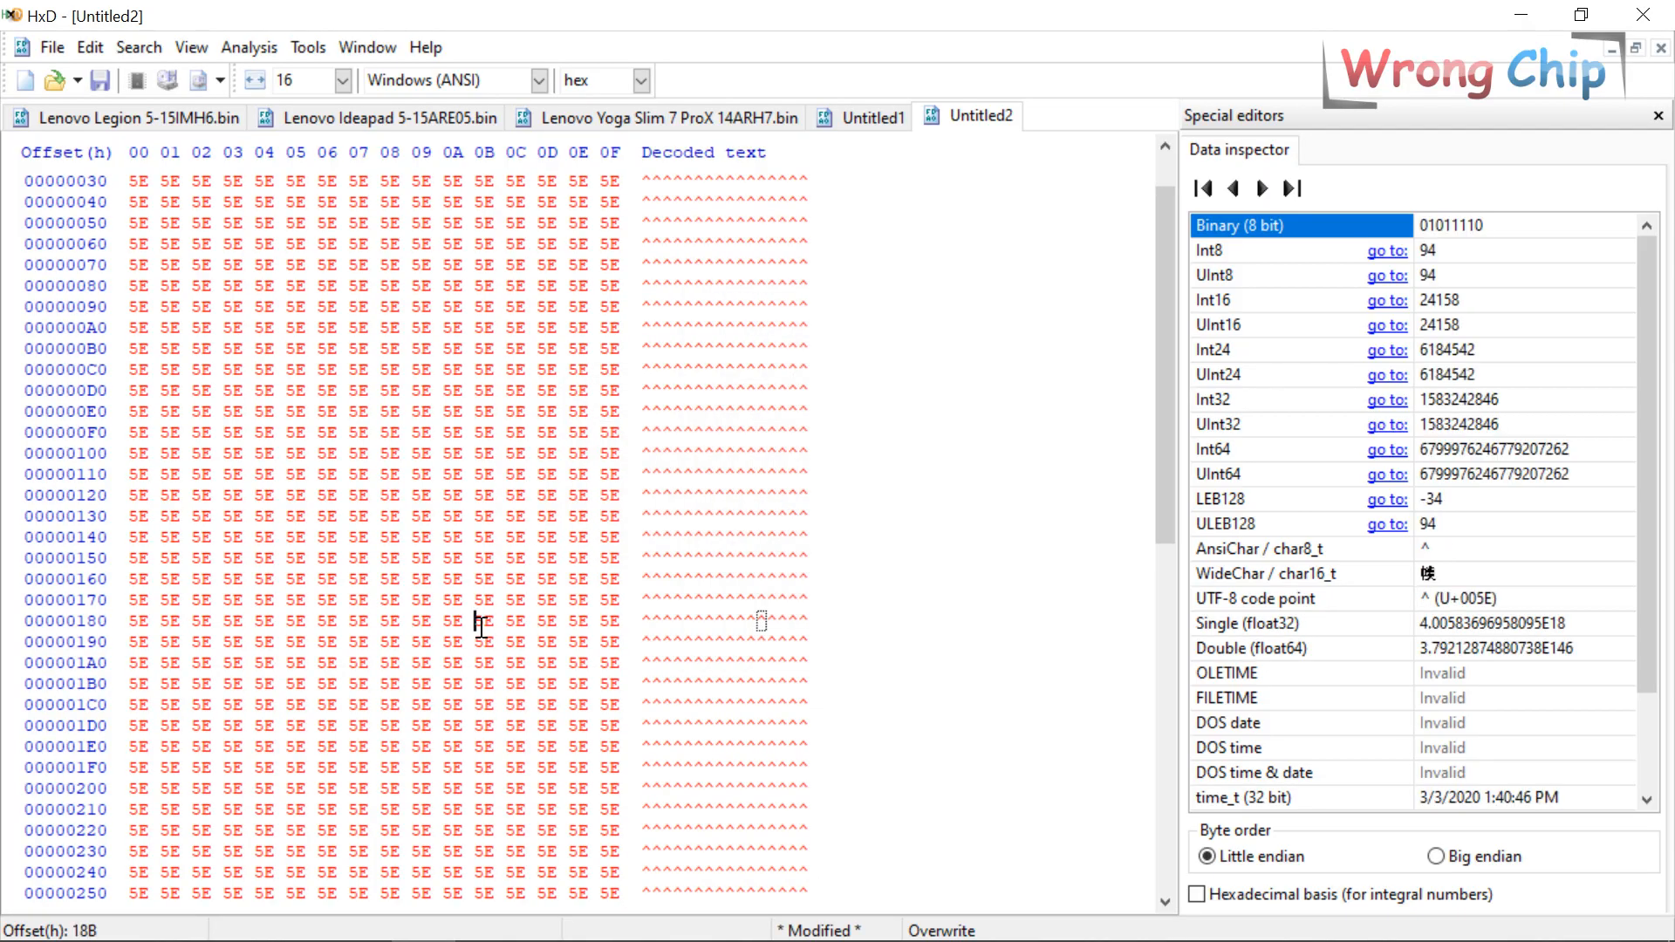
pyautogui.click(872, 117)
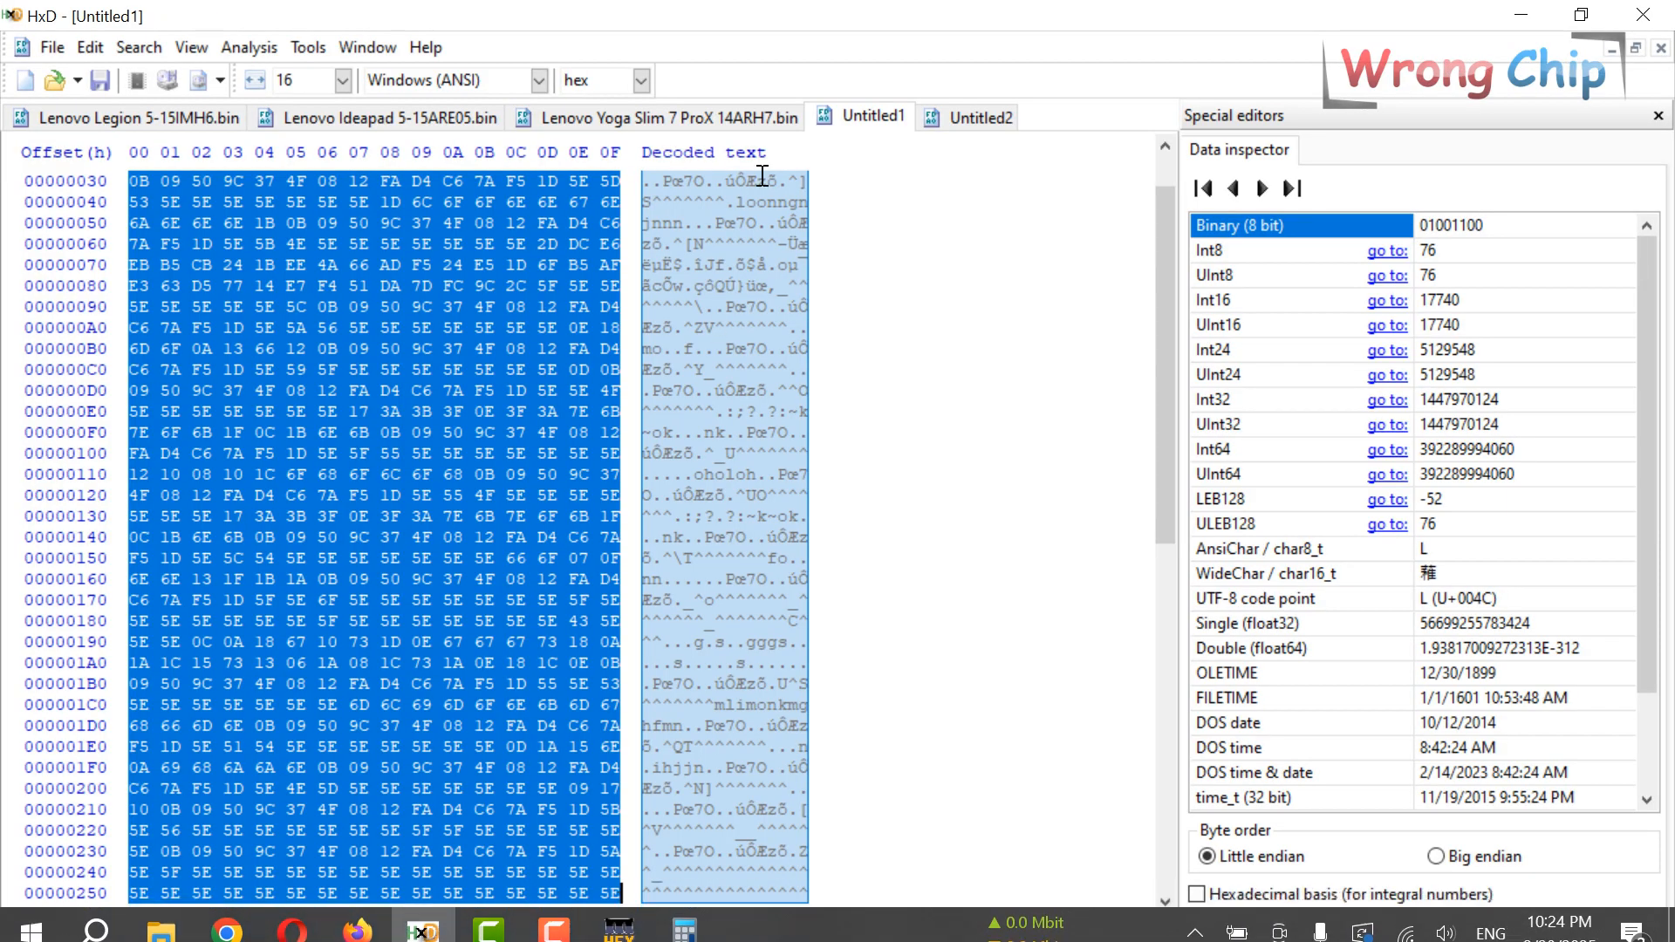
# Step: On xor.pw, calculate the XOR of the Ideapad block against the equal-length 5E filler to decrypt it
pyautogui.click(979, 117)
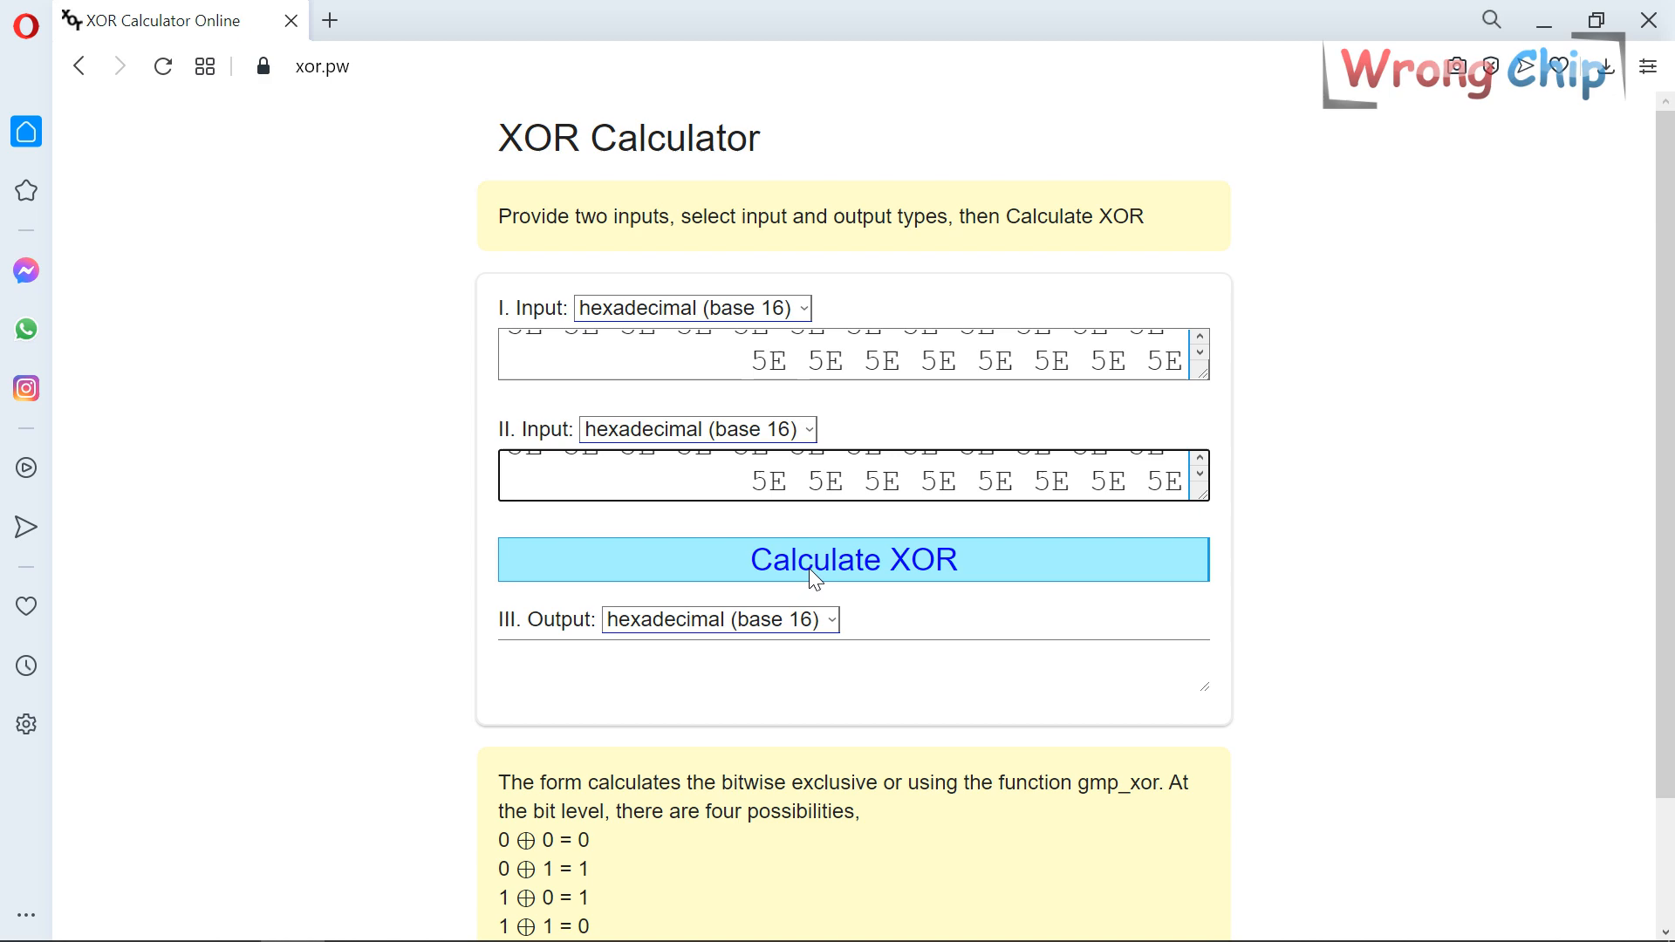
pyautogui.click(853, 560)
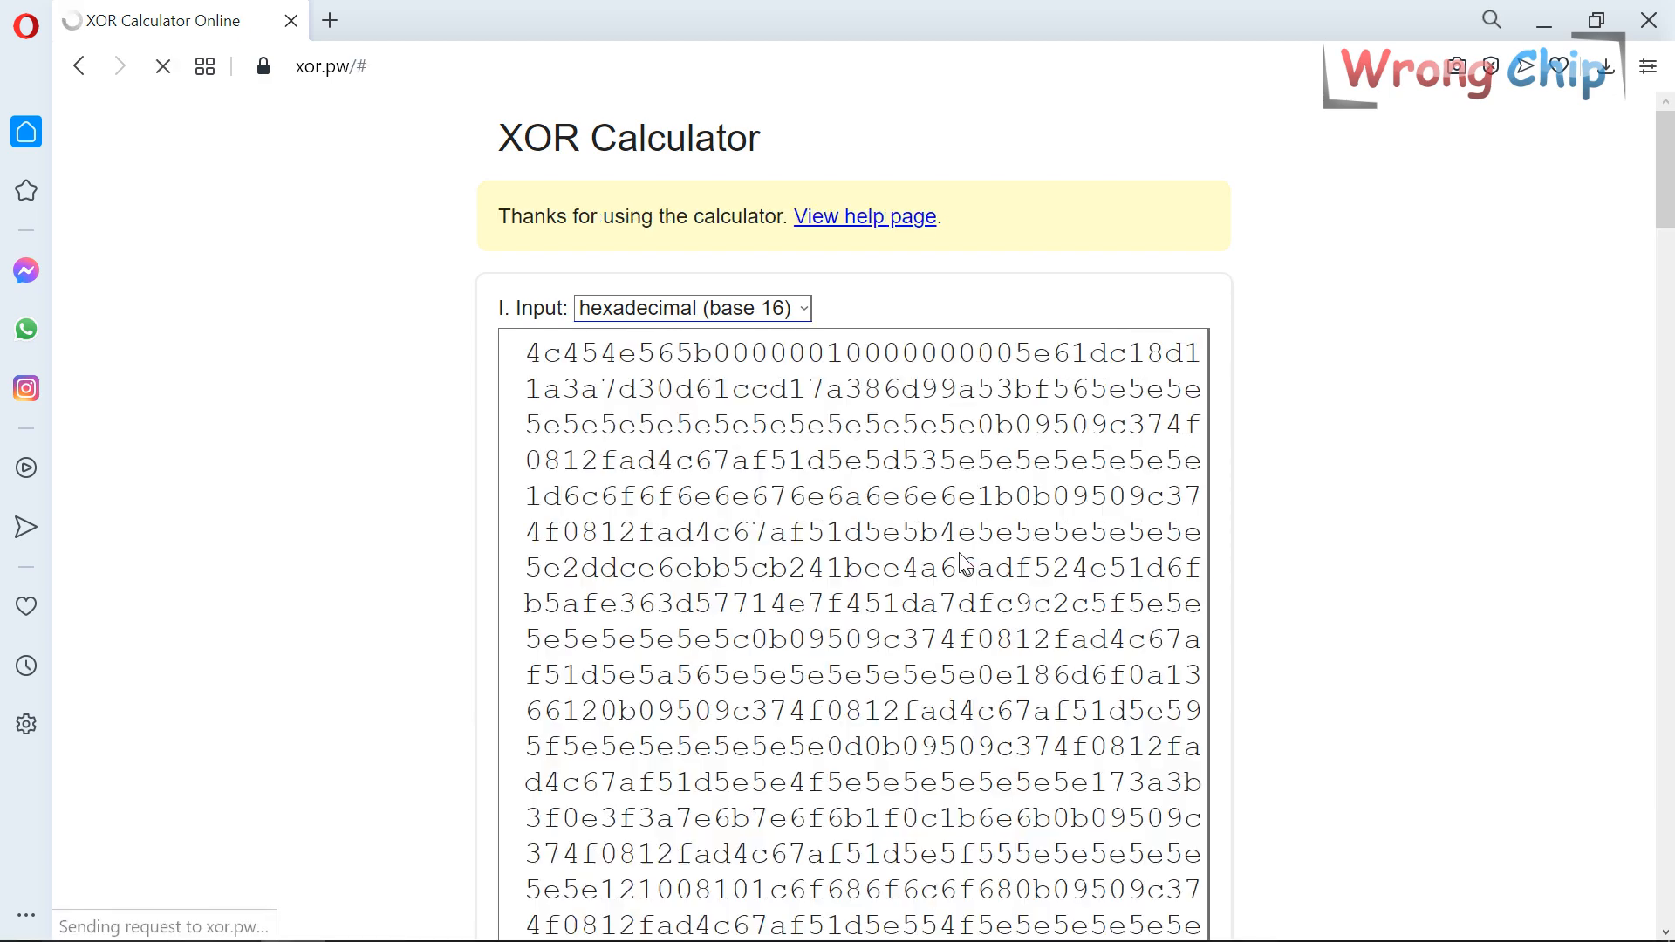
pyautogui.scroll(-3)
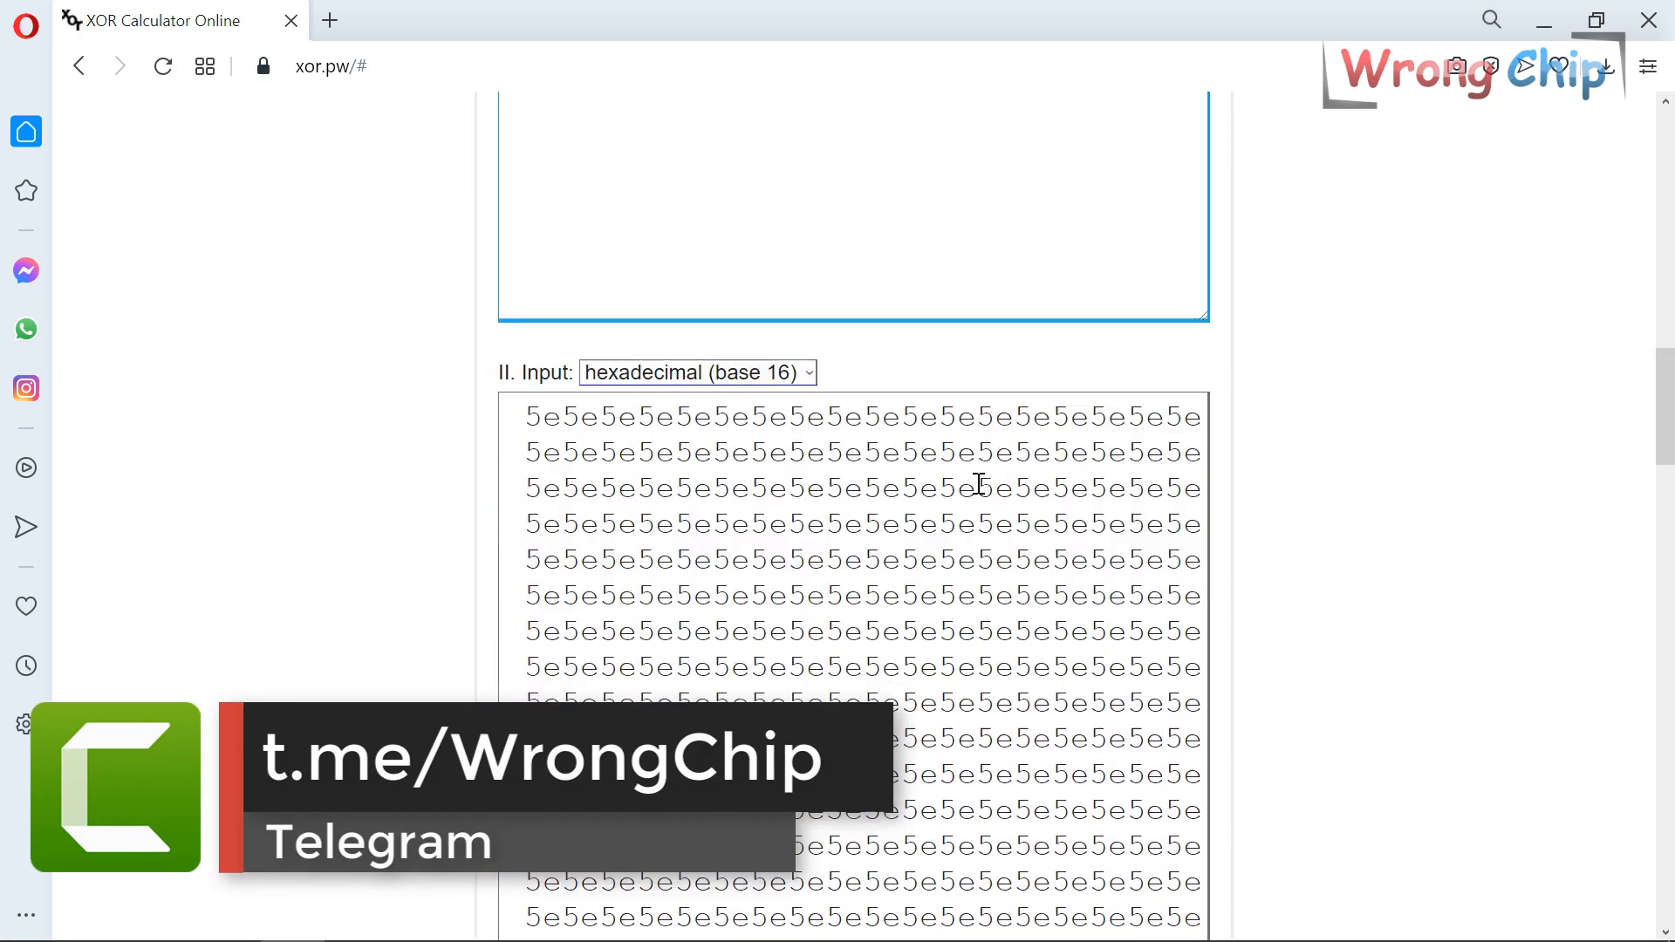
pyautogui.click(852, 378)
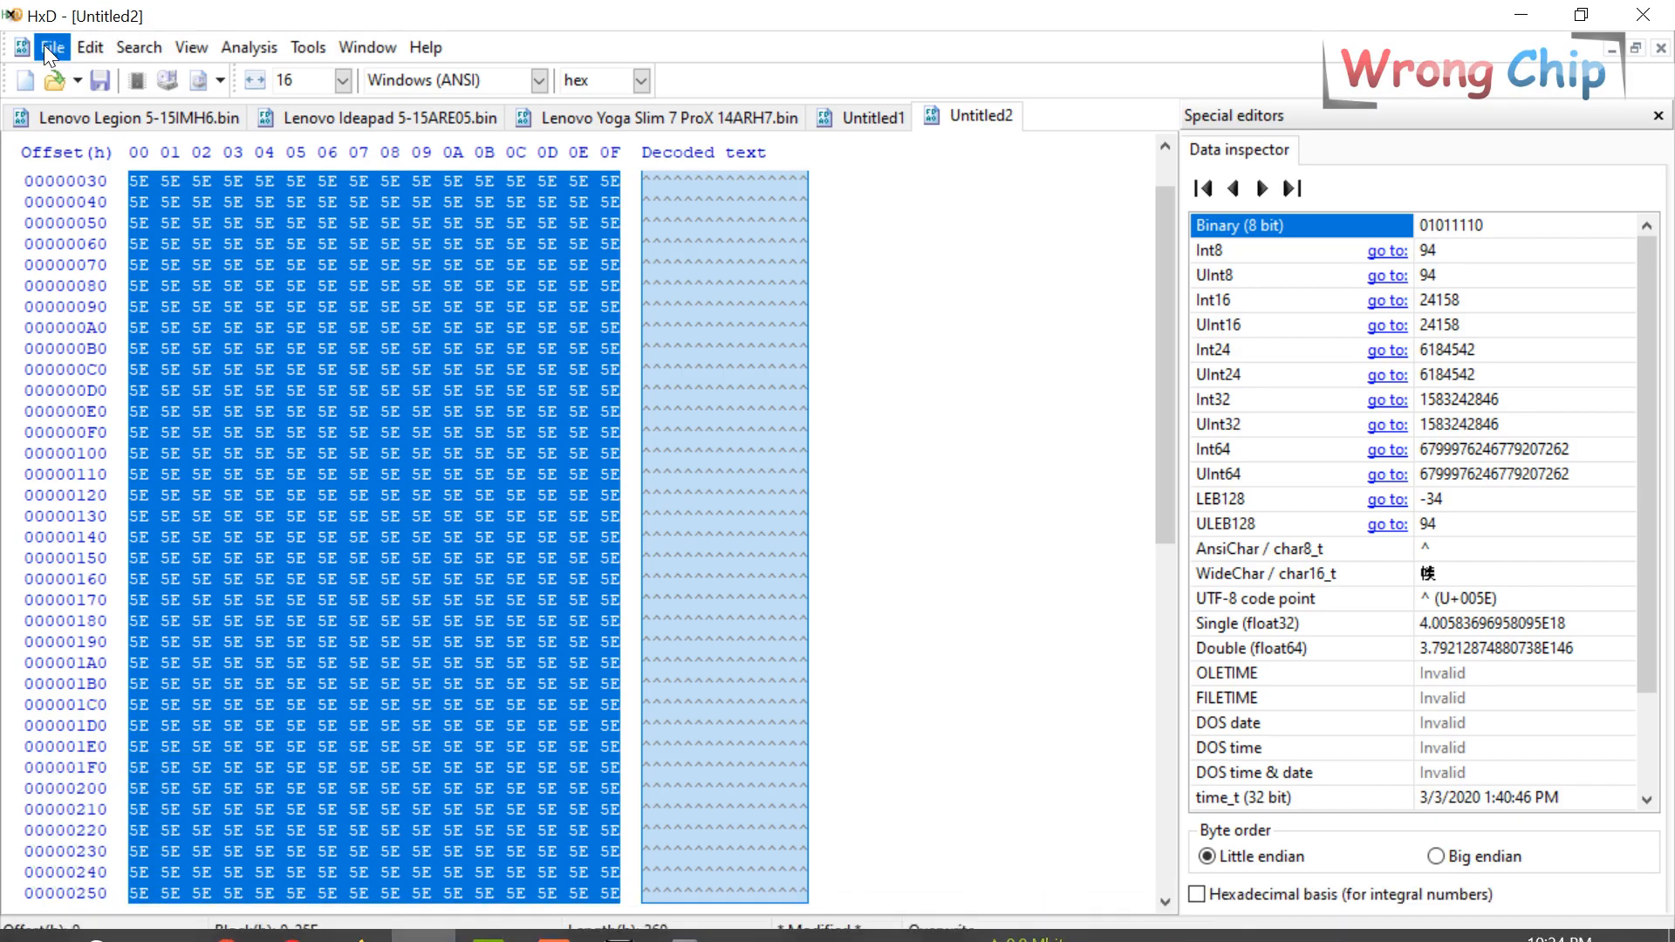
pyautogui.click(24, 81)
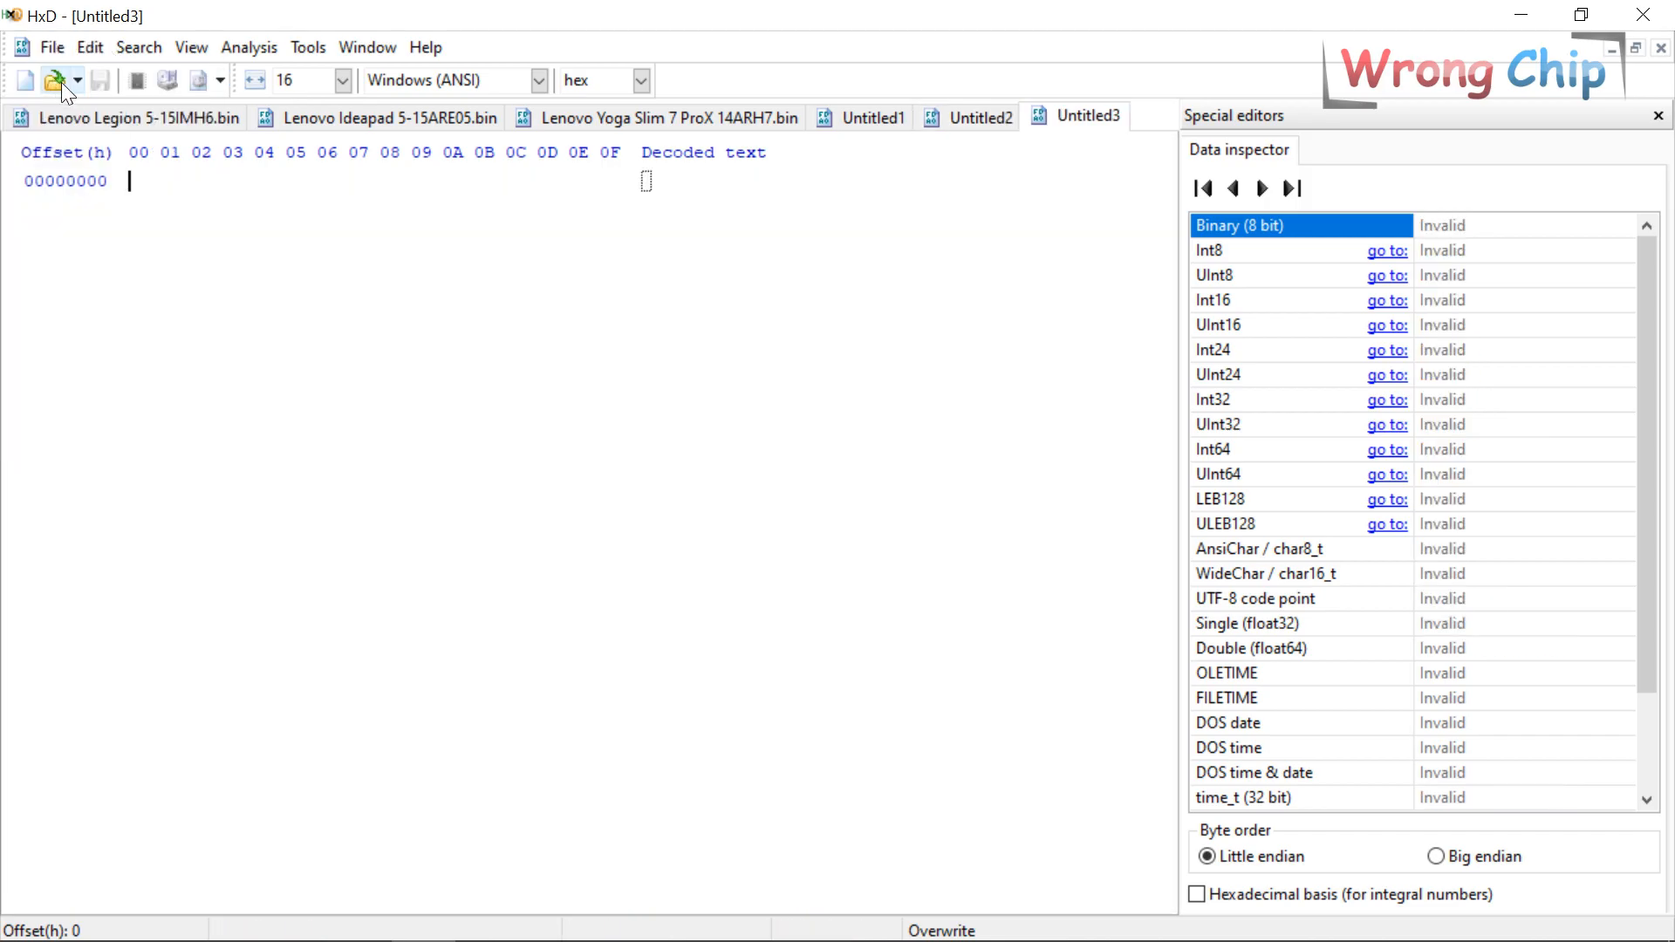
pyautogui.click(55, 80)
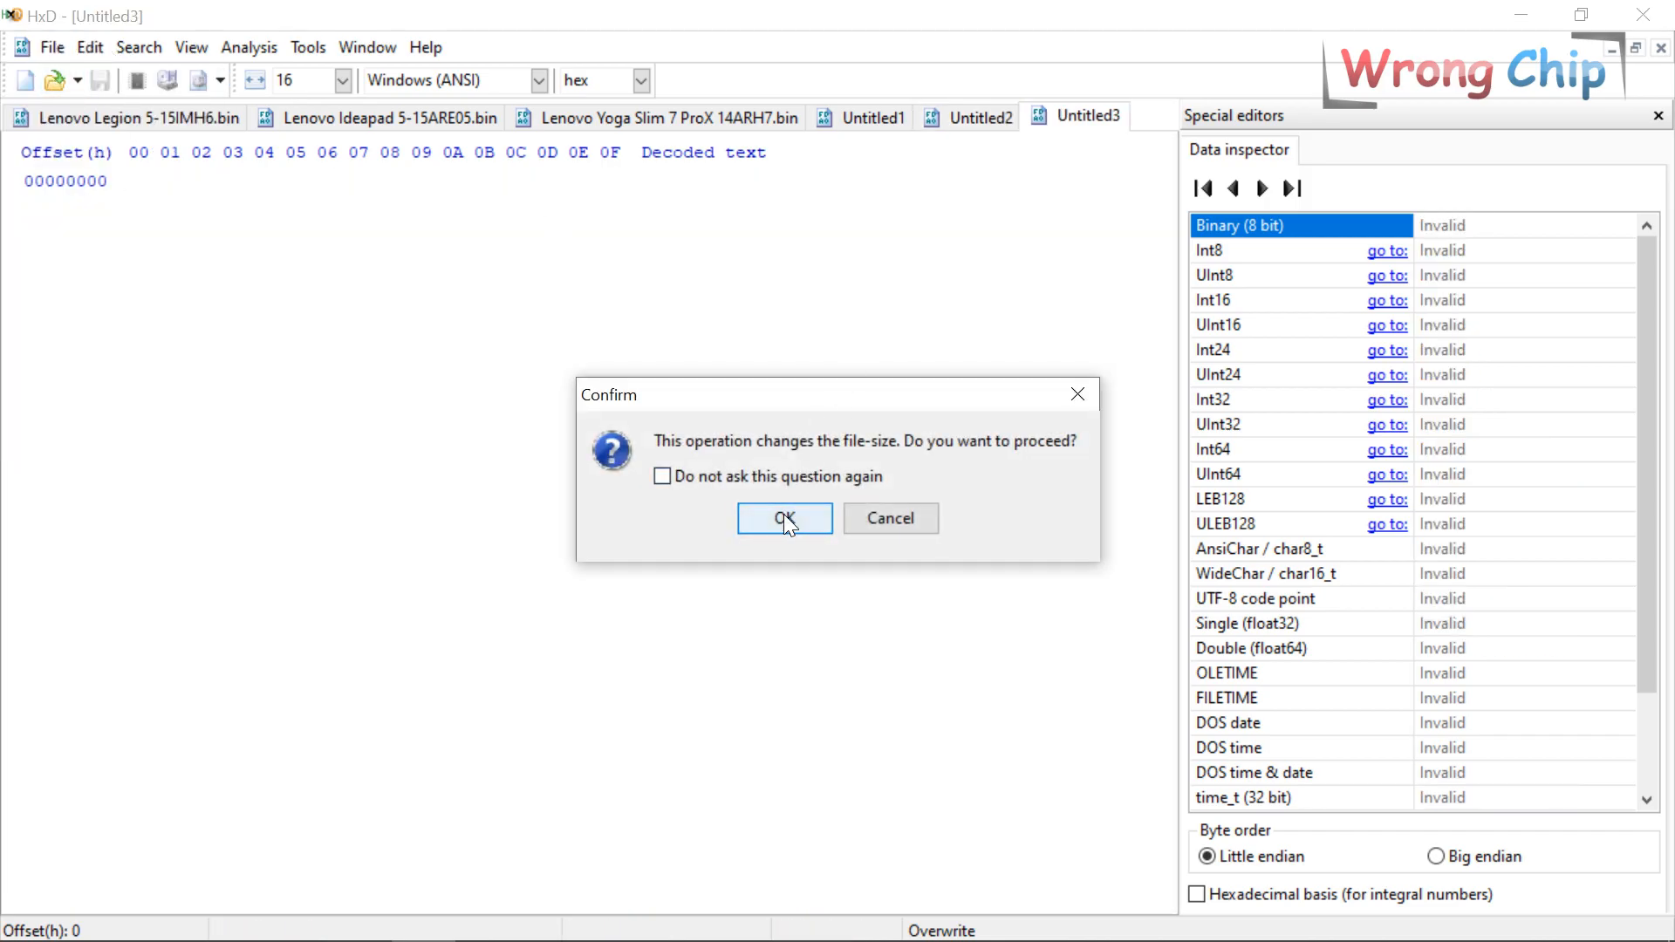
pyautogui.click(783, 518)
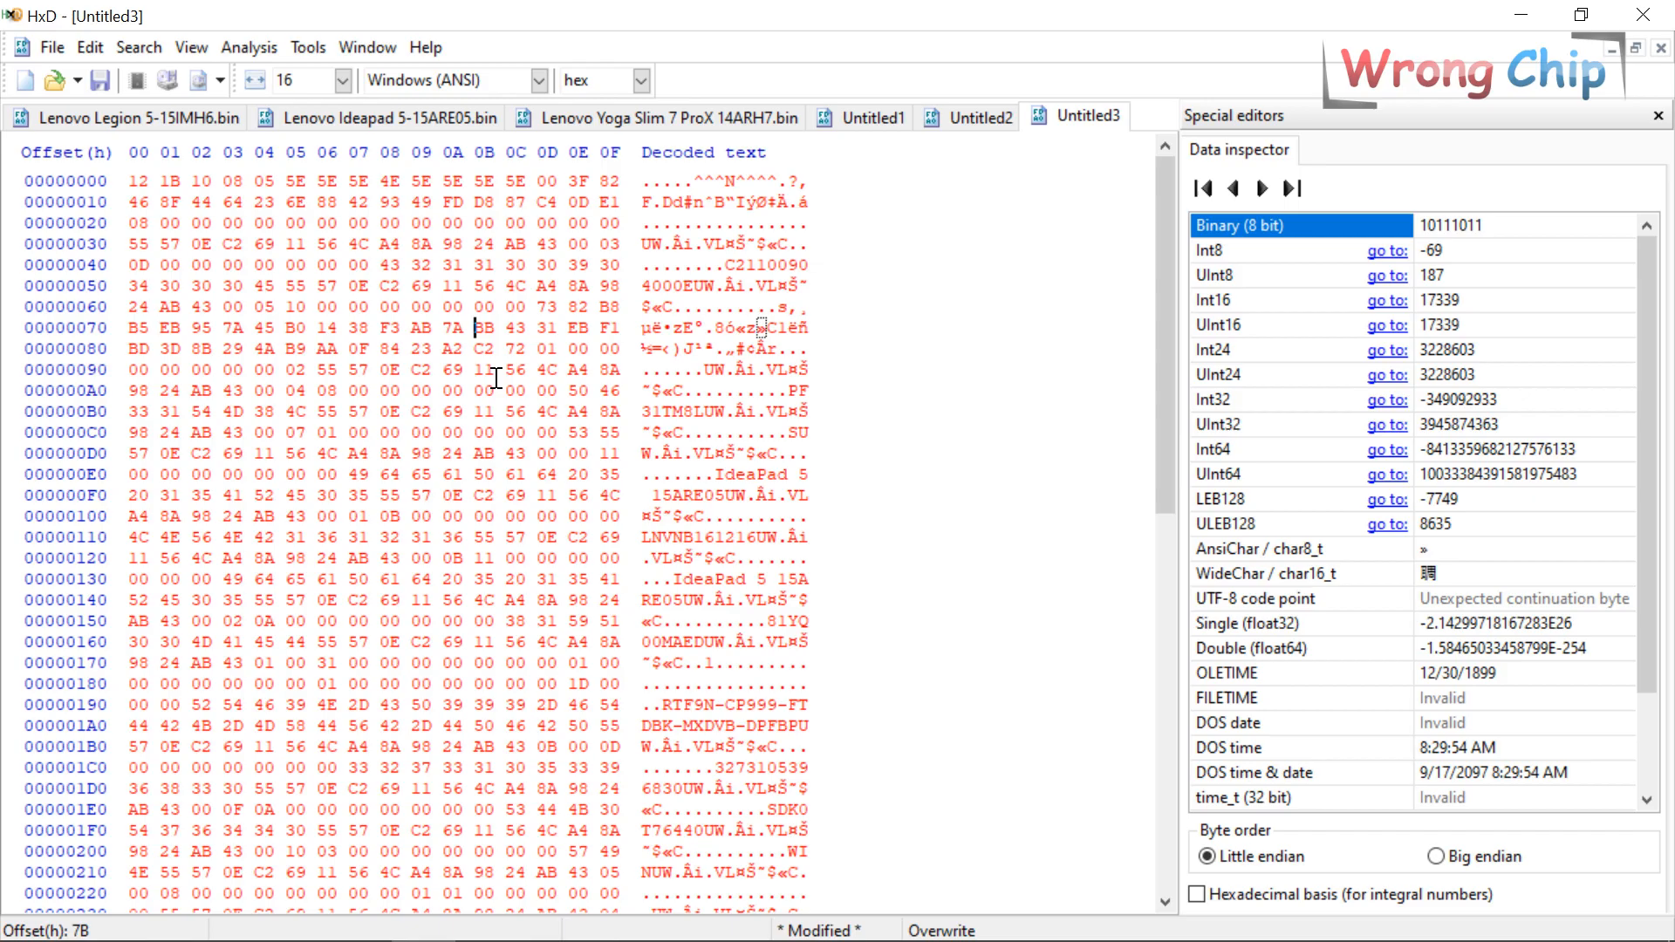
pyautogui.rightClick(725, 574)
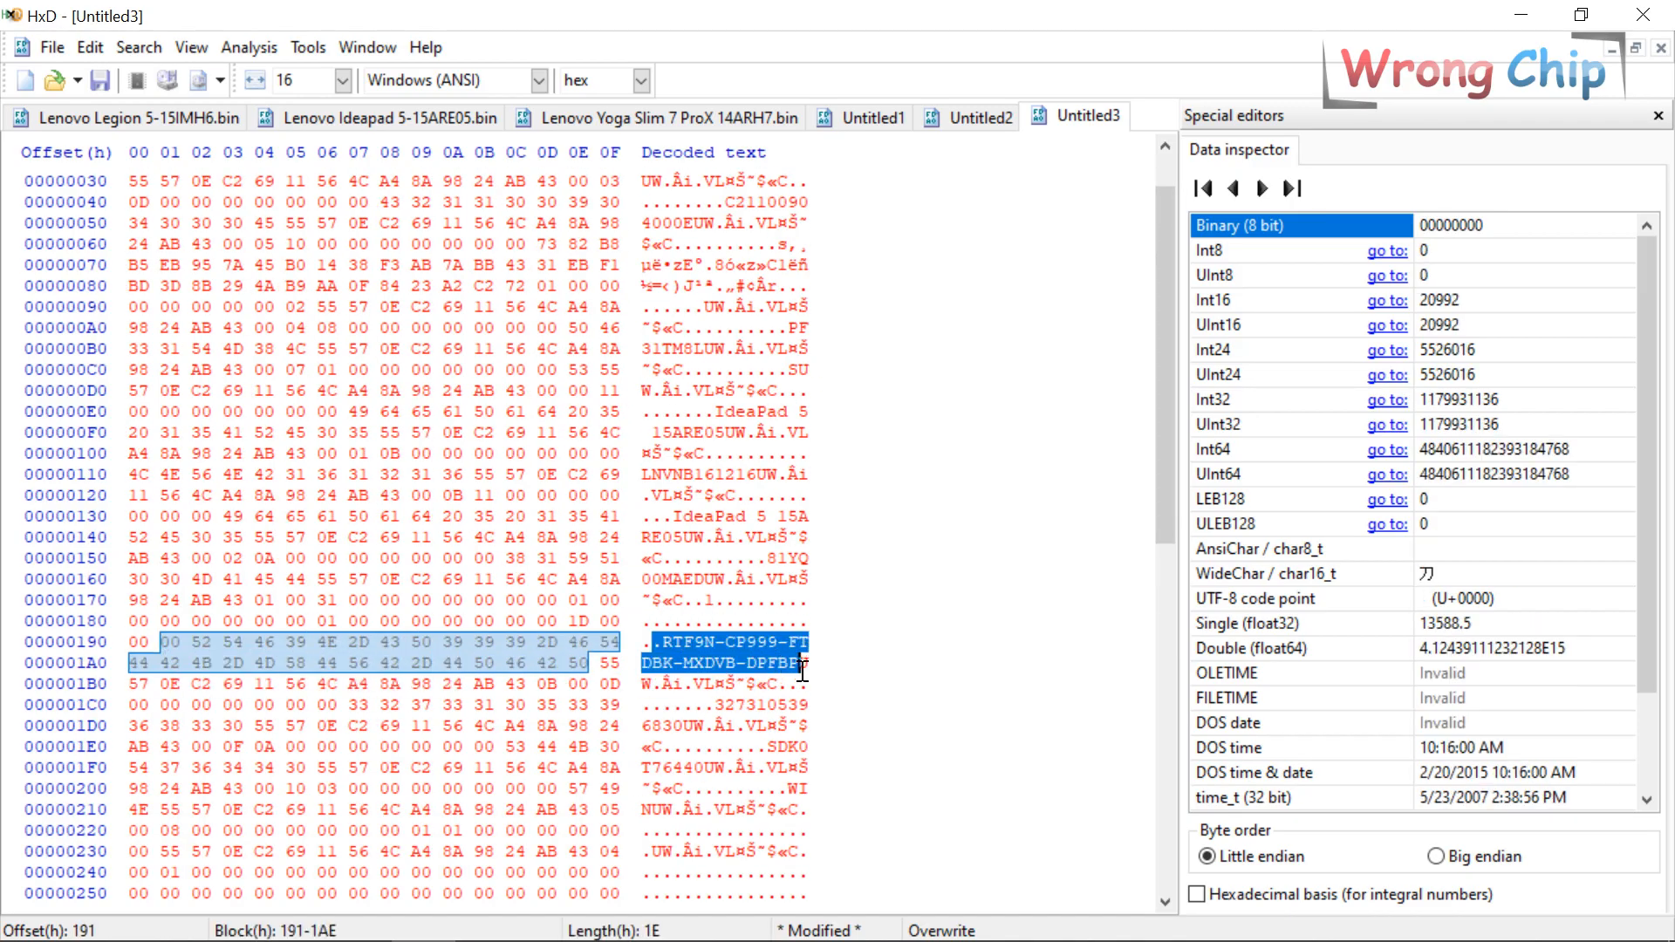
pyautogui.moveTo(635, 169)
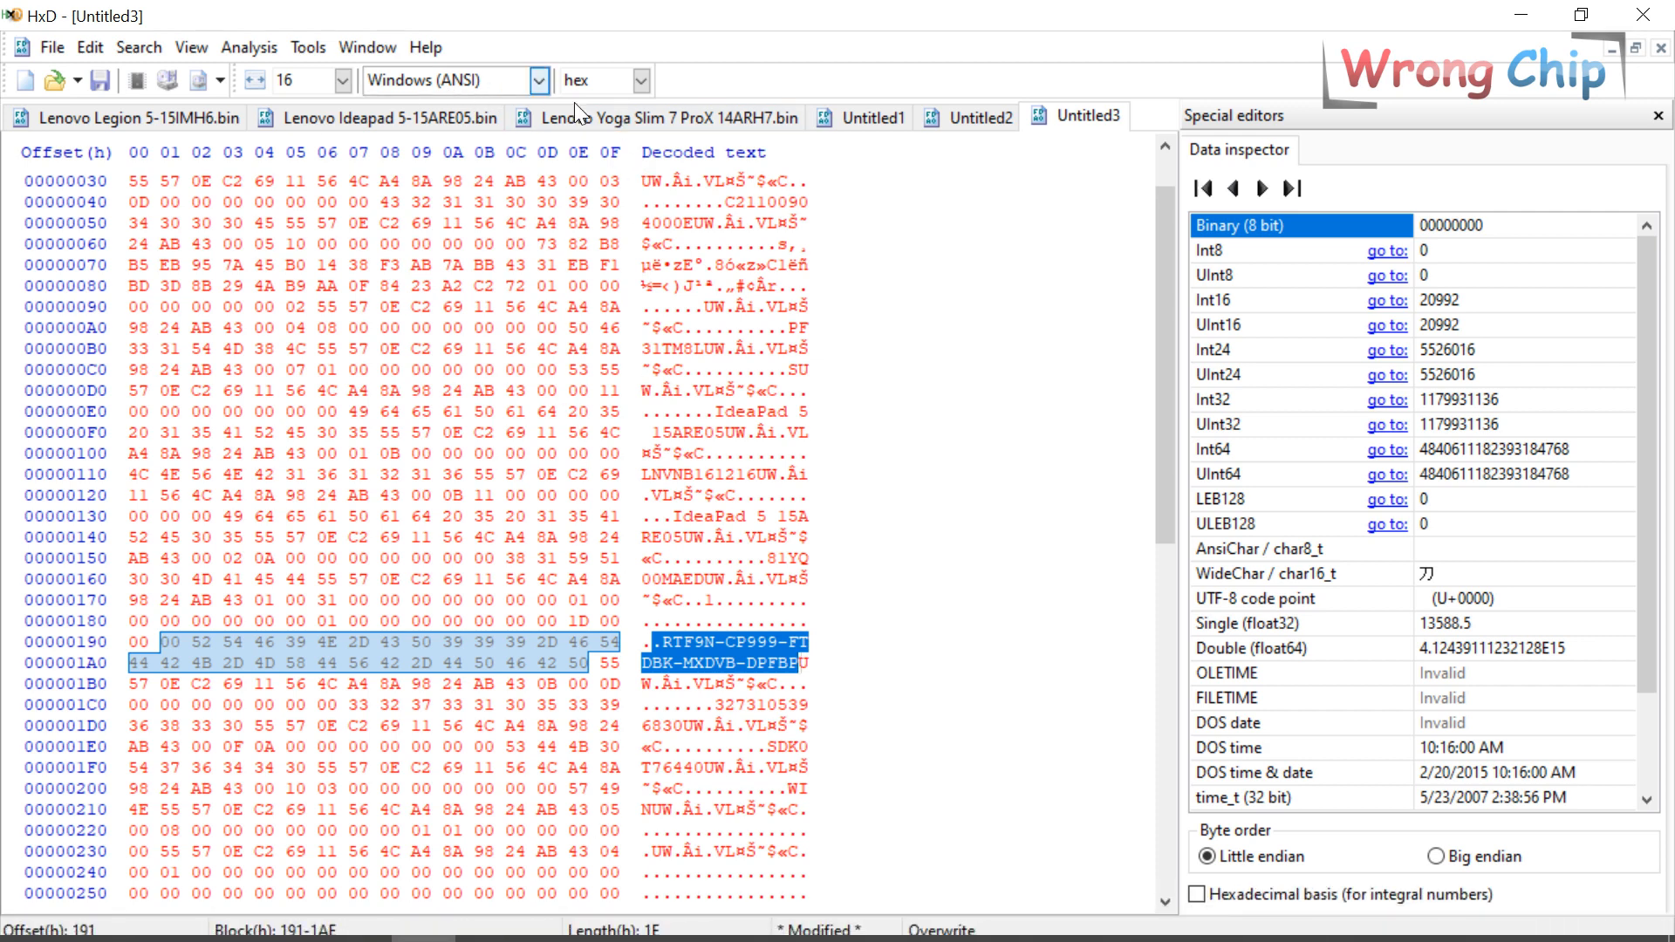
pyautogui.click(136, 117)
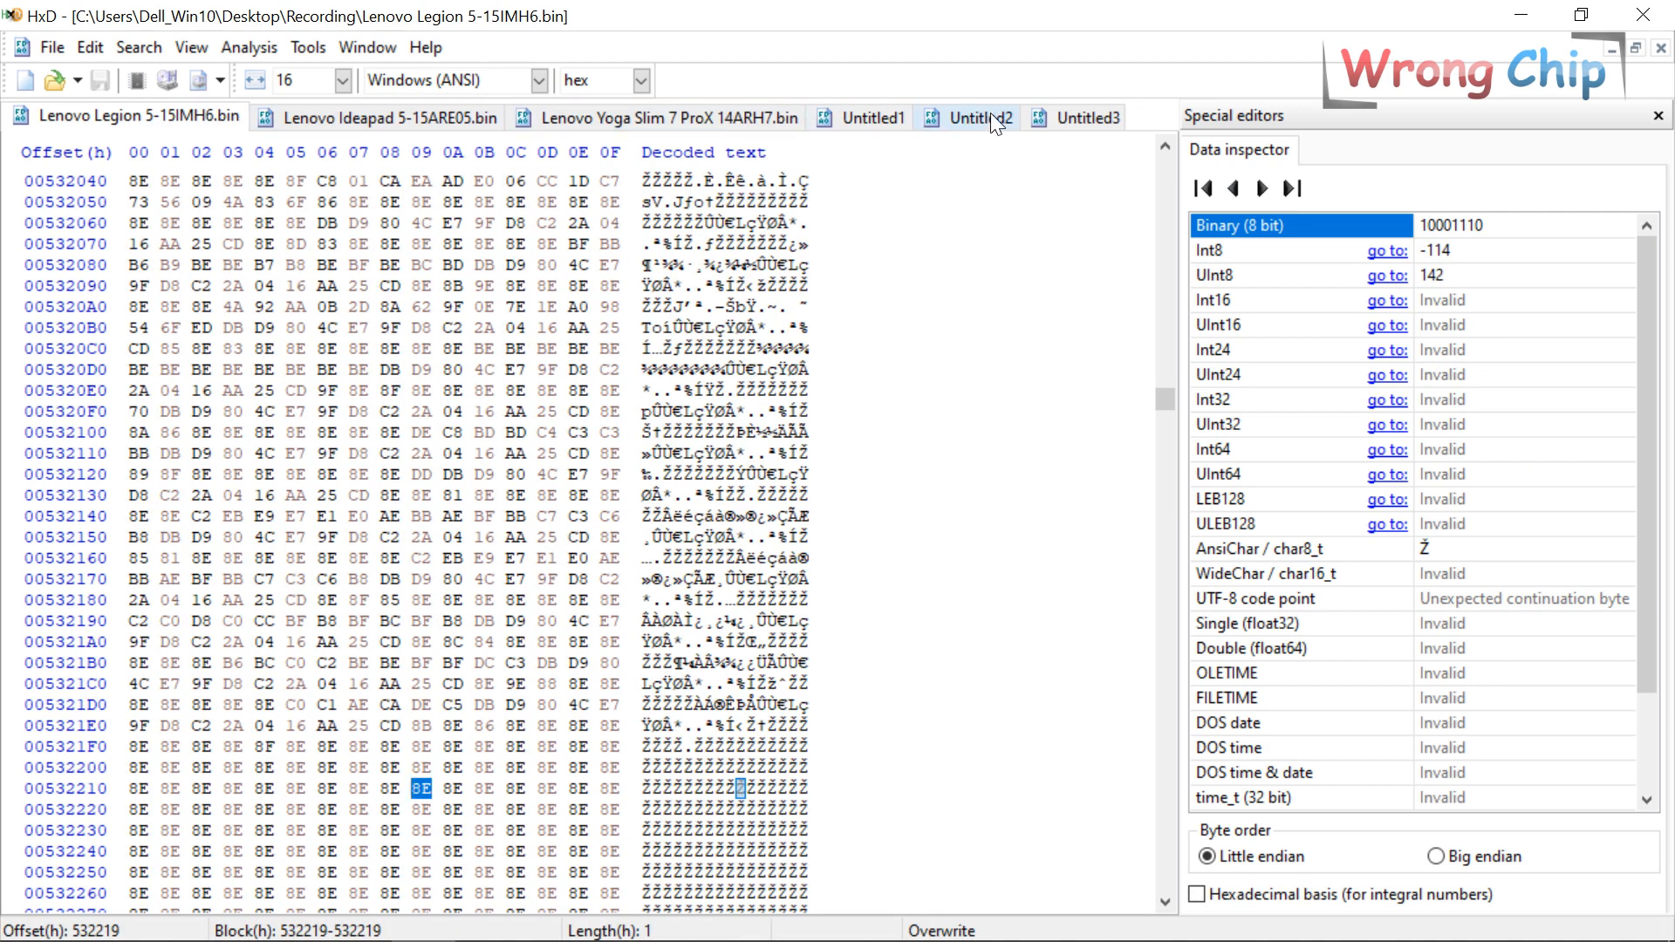
# Step: Search Lenovo PC Support for PF31TM8L, confirming an ideapad 5-15ARE05 Laptop, Type 81YQ
pyautogui.click(1088, 117)
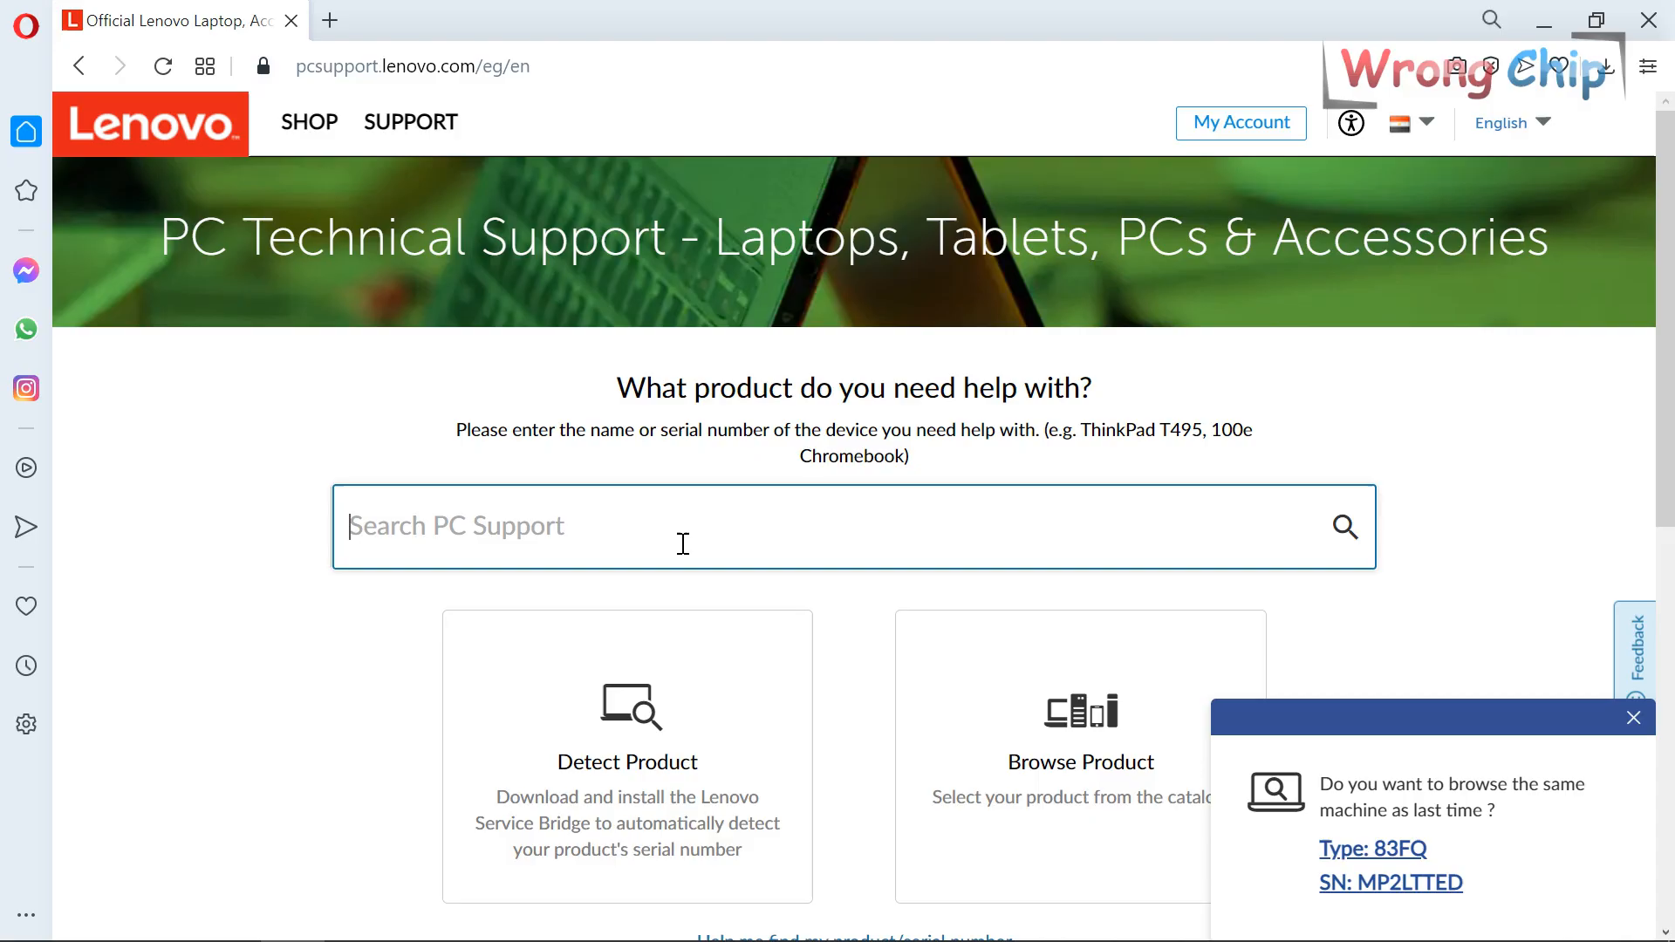
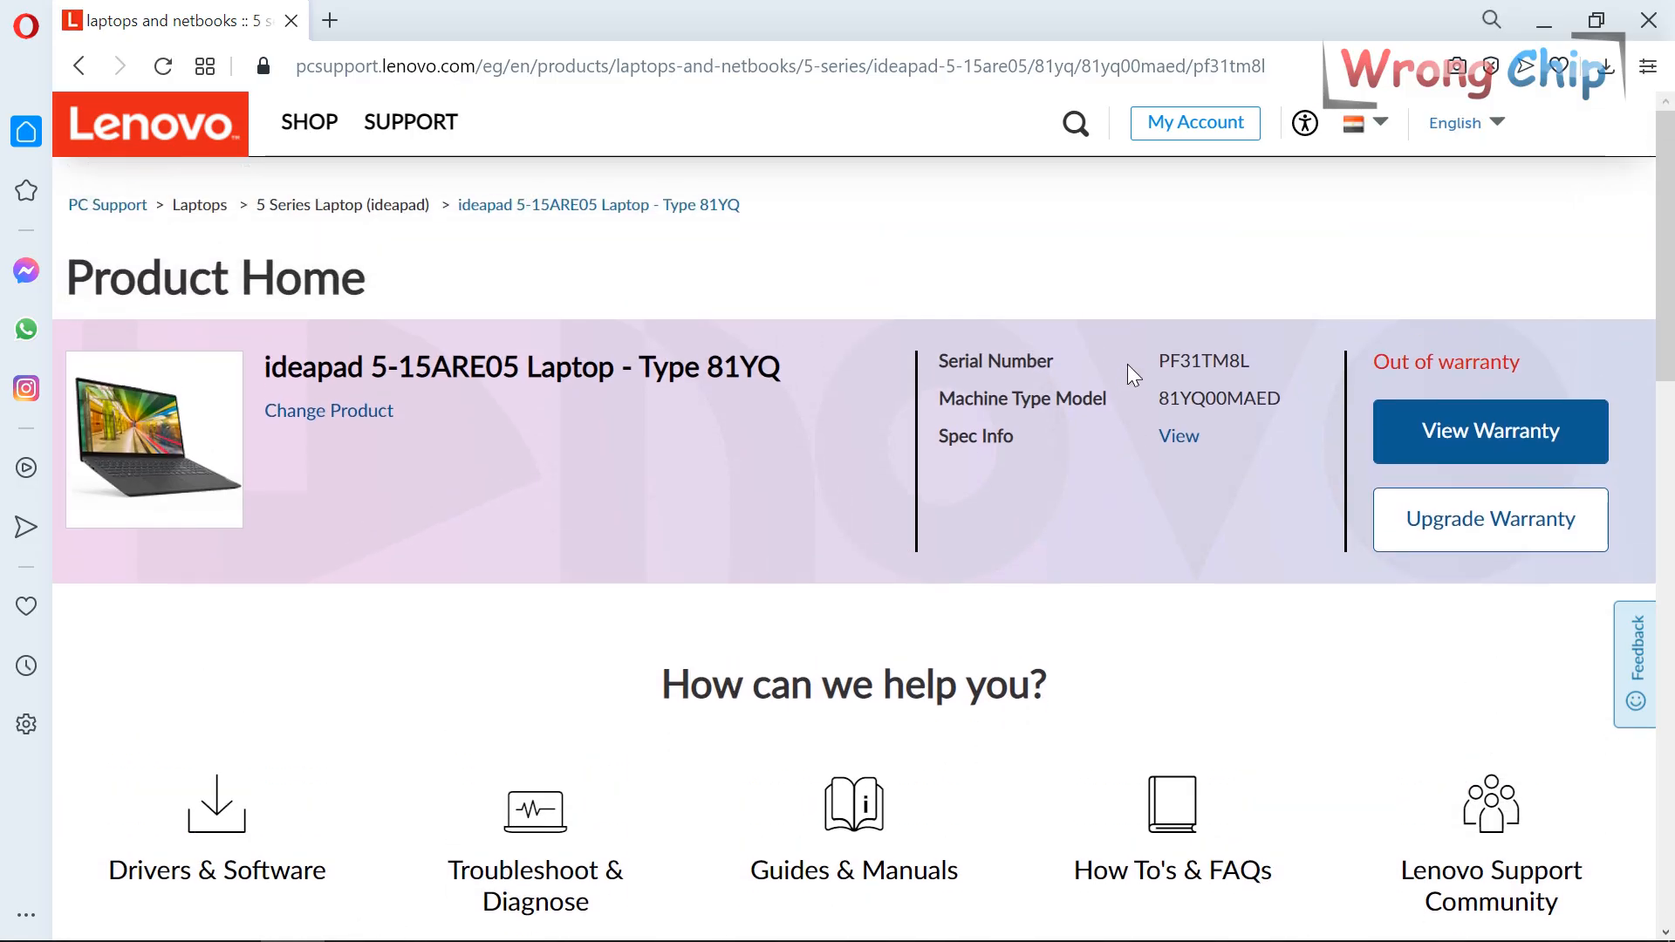
pyautogui.doubleClick(279, 366)
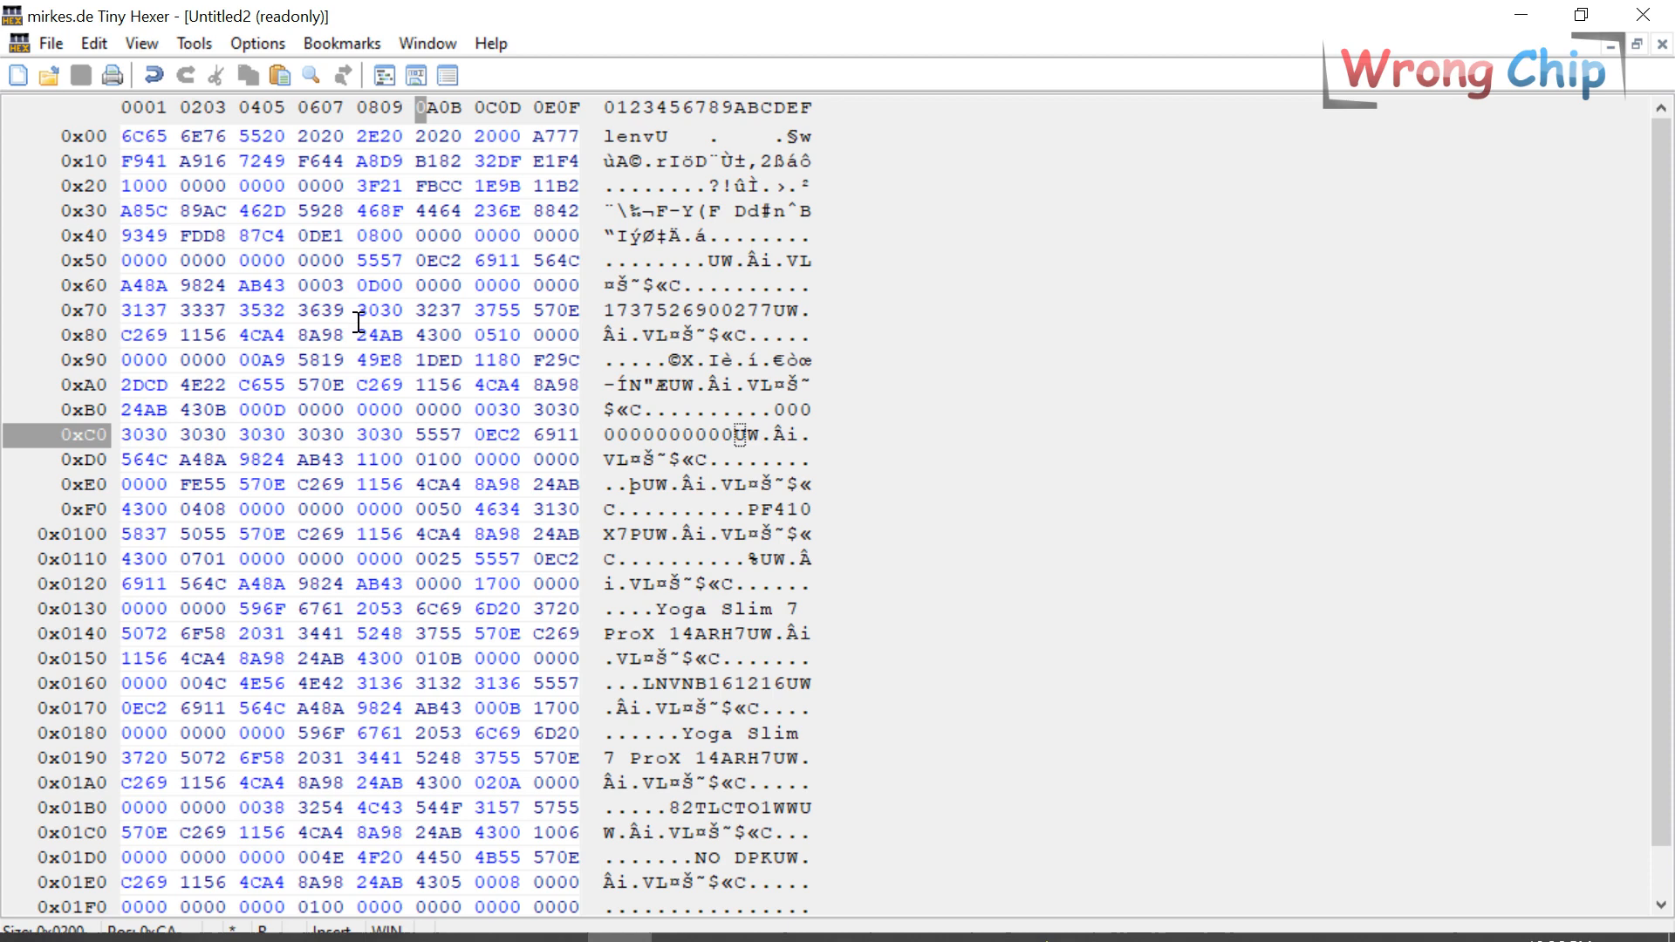
pyautogui.moveTo(202, 841)
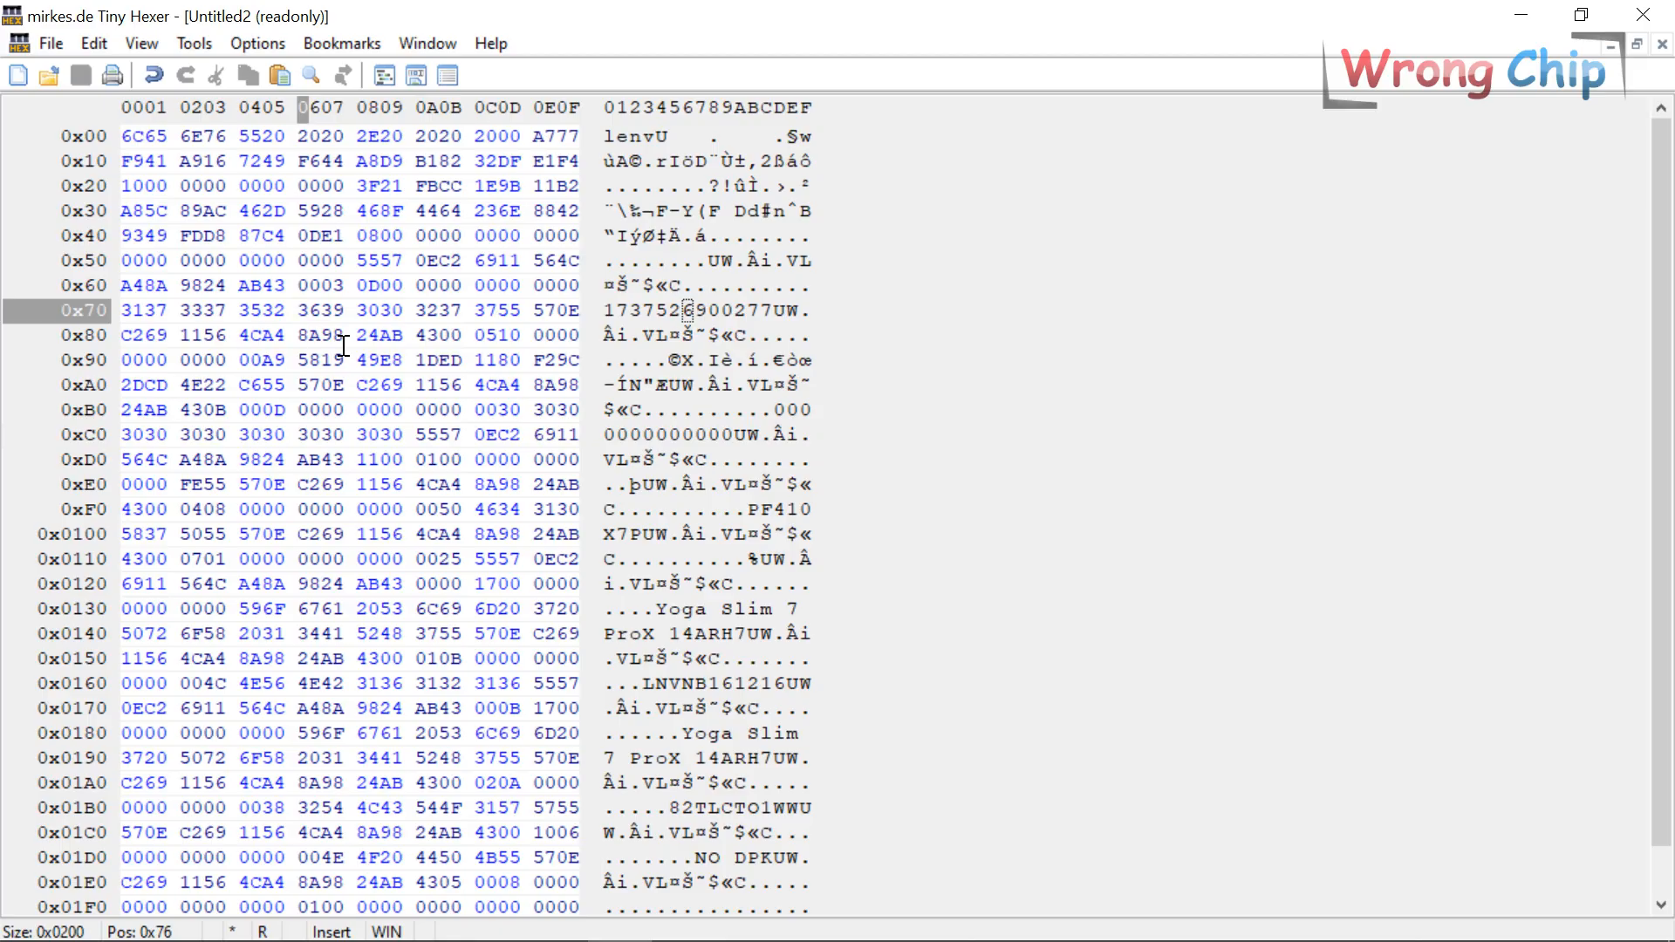
pyautogui.moveTo(304, 220)
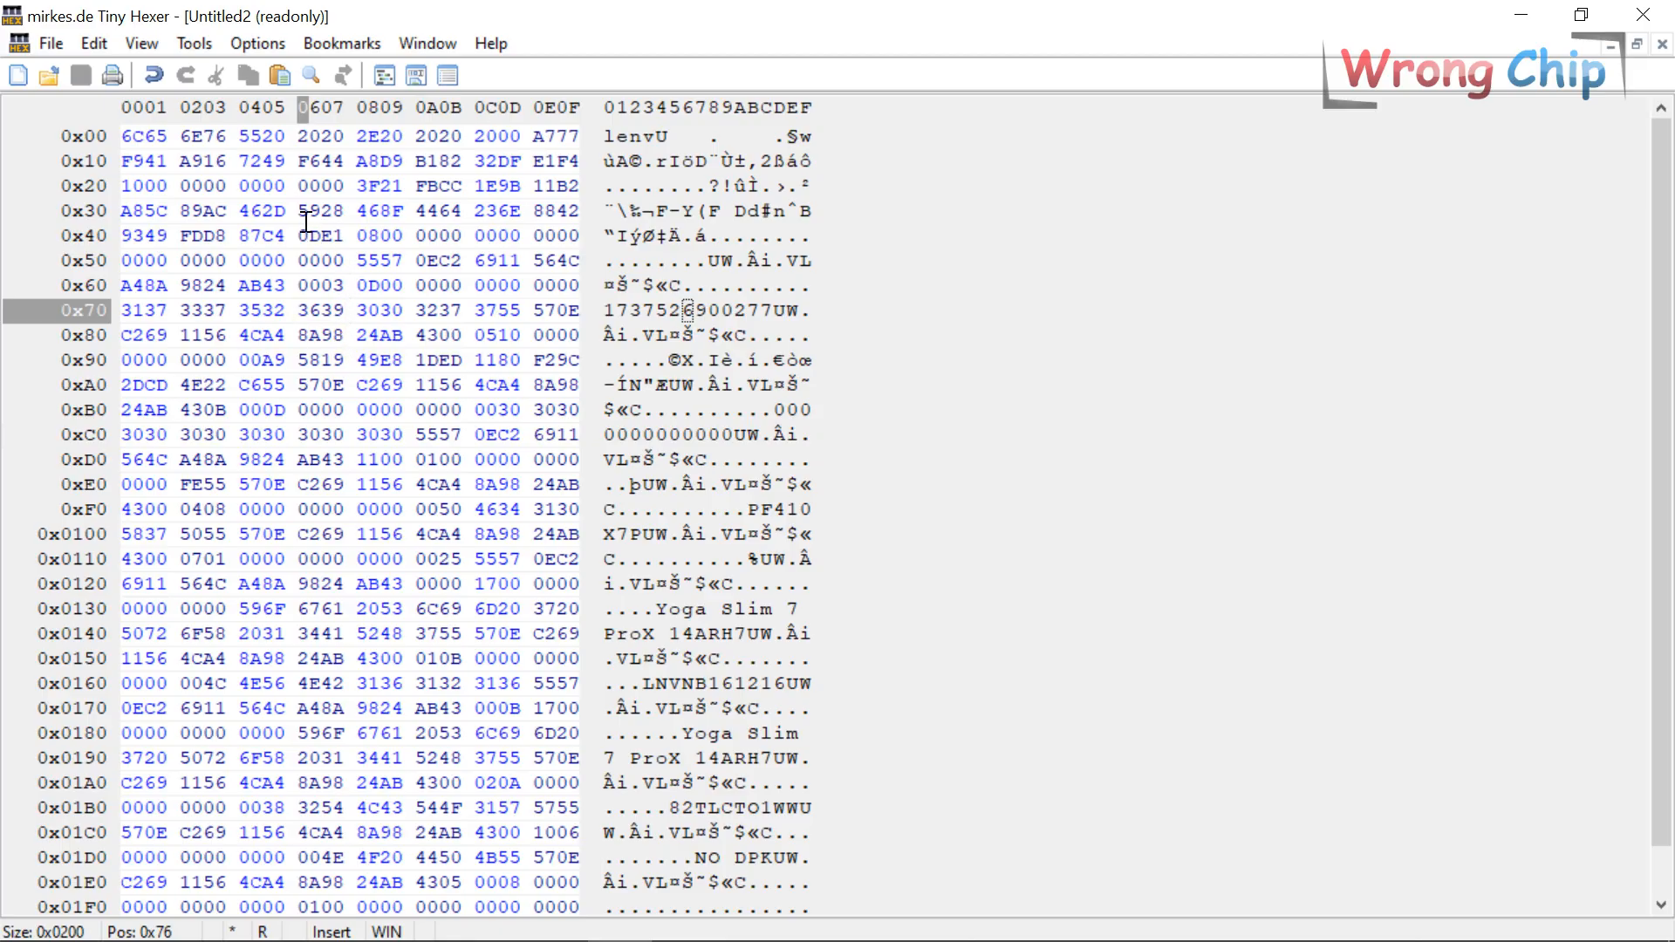